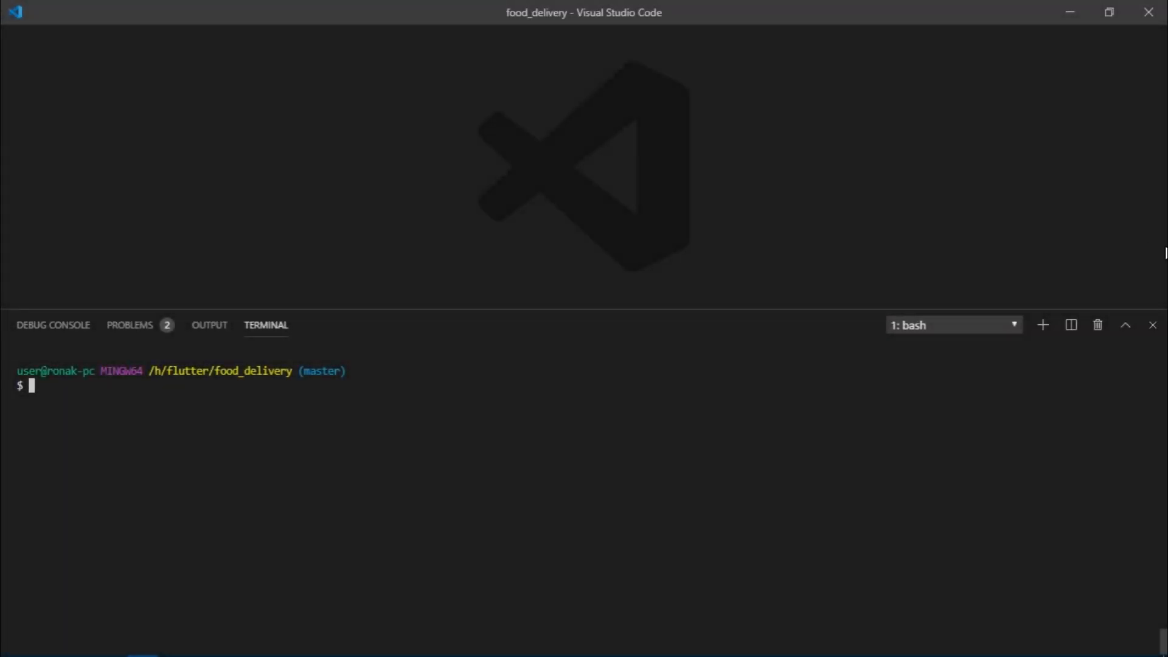
{"action": "mouse_move", "coordinate": [1160, 253]}
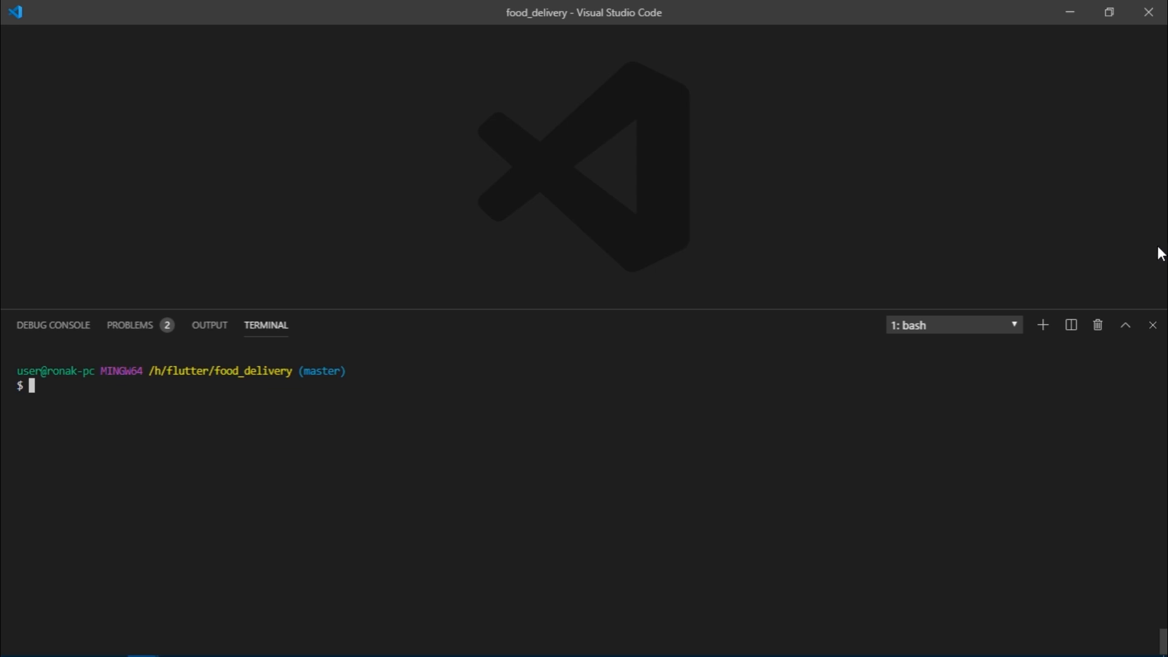
{"action": "mouse_move", "coordinate": [1164, 252]}
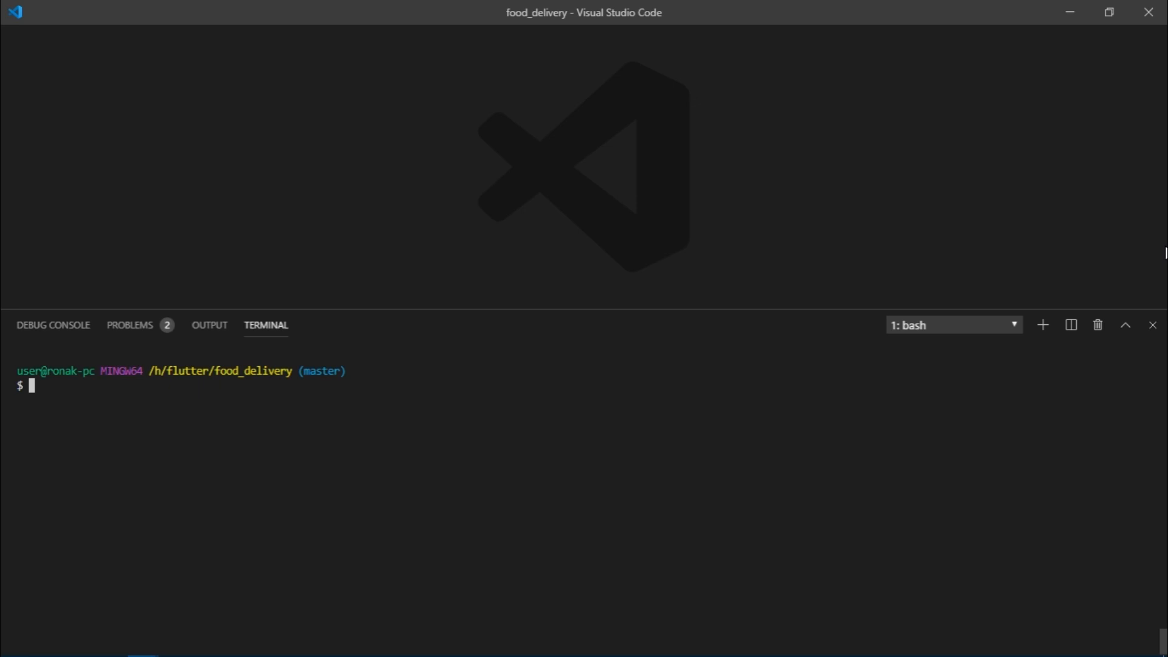
Step: Run git clone on the simformsolutions flutter_showcaseview GitHub repository
{"action": "type", "text": "git"}
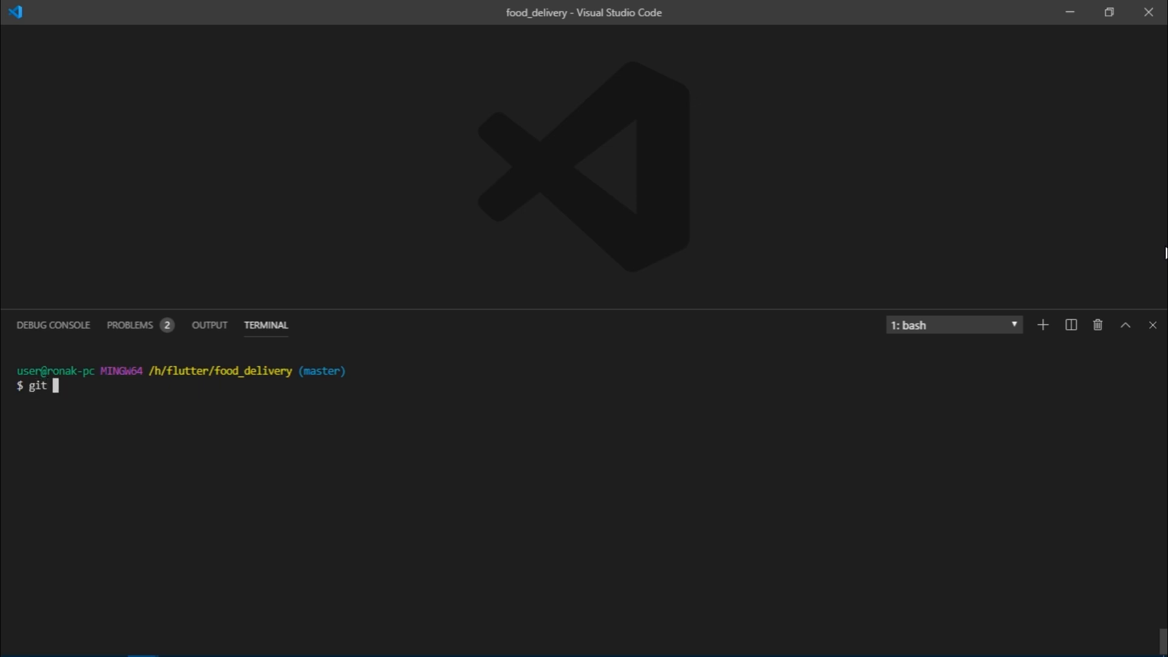
{"action": "type", "text": "clone https://github.com/simformsolutions/flutter_showcaseview.git"}
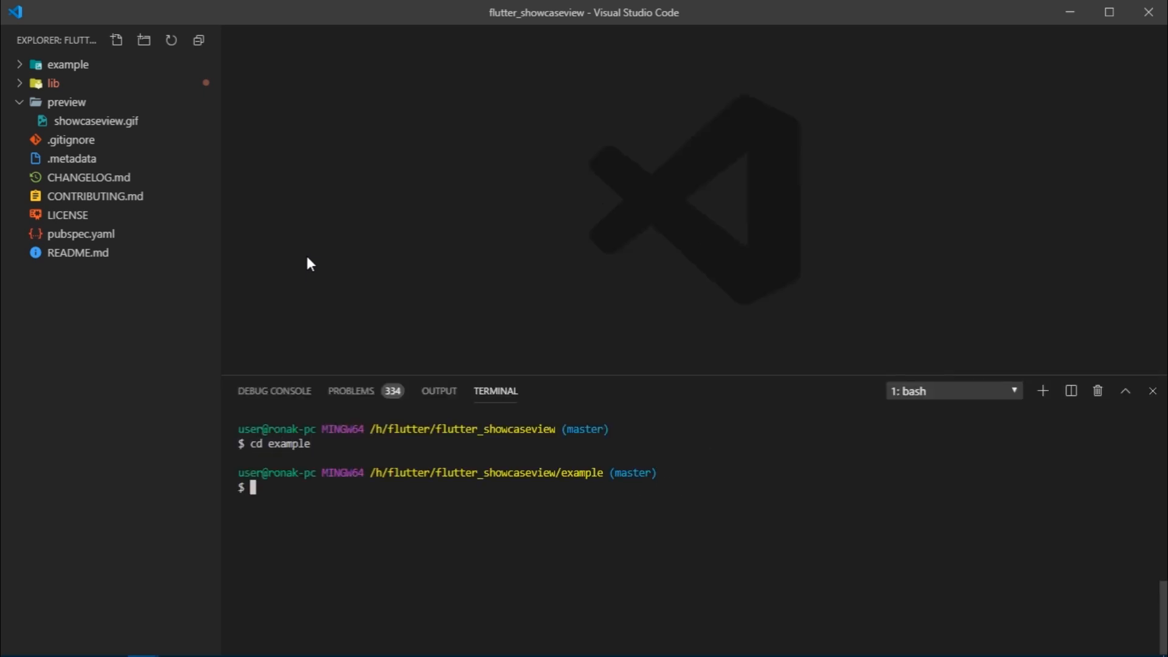
Step: Start the example app with flutter run and open example/lib/main.dart
{"action": "type", "text": "flutter run"}
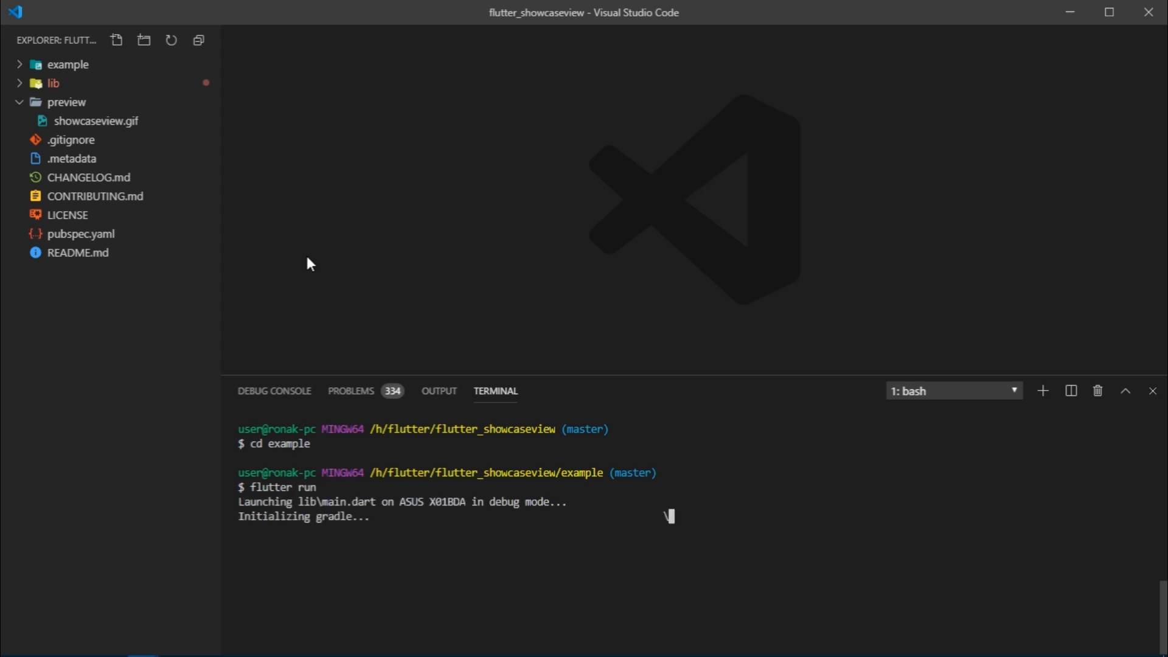
{"action": "left_click", "coordinate": [52, 83]}
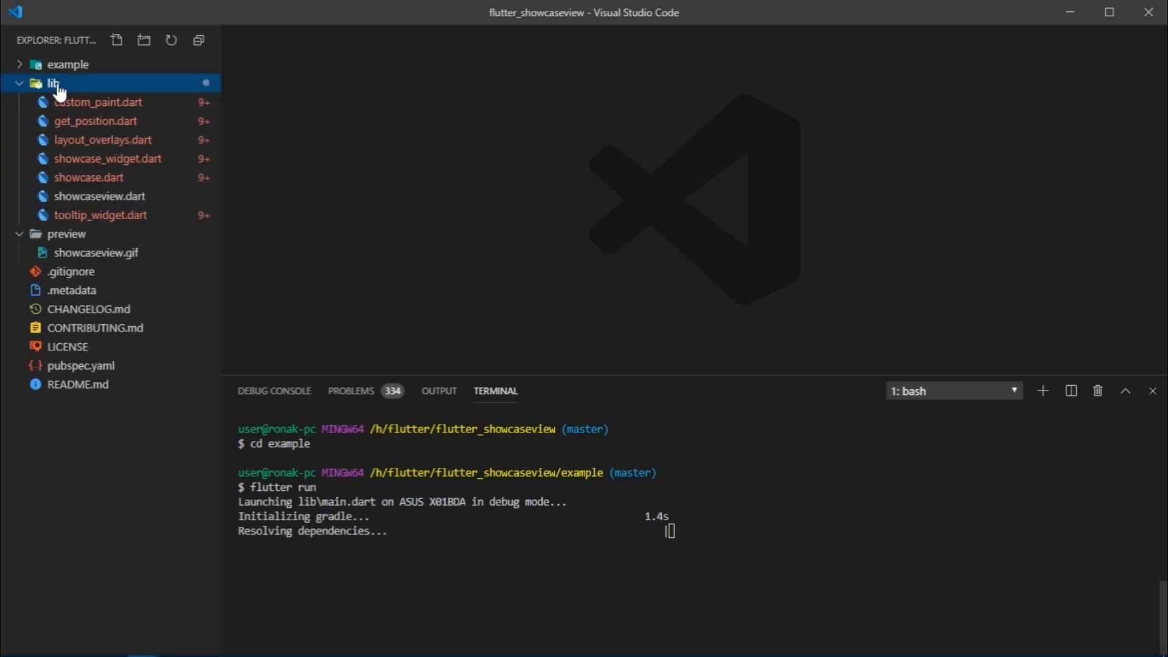
{"action": "left_click", "coordinate": [69, 64]}
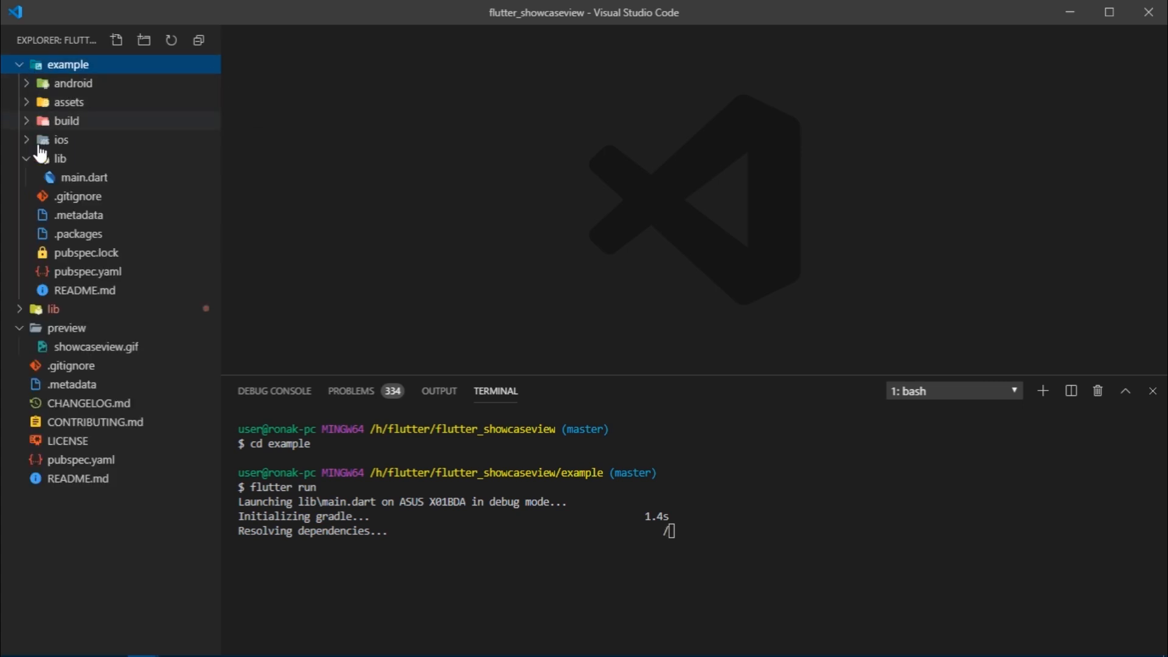
{"action": "left_click", "coordinate": [59, 158]}
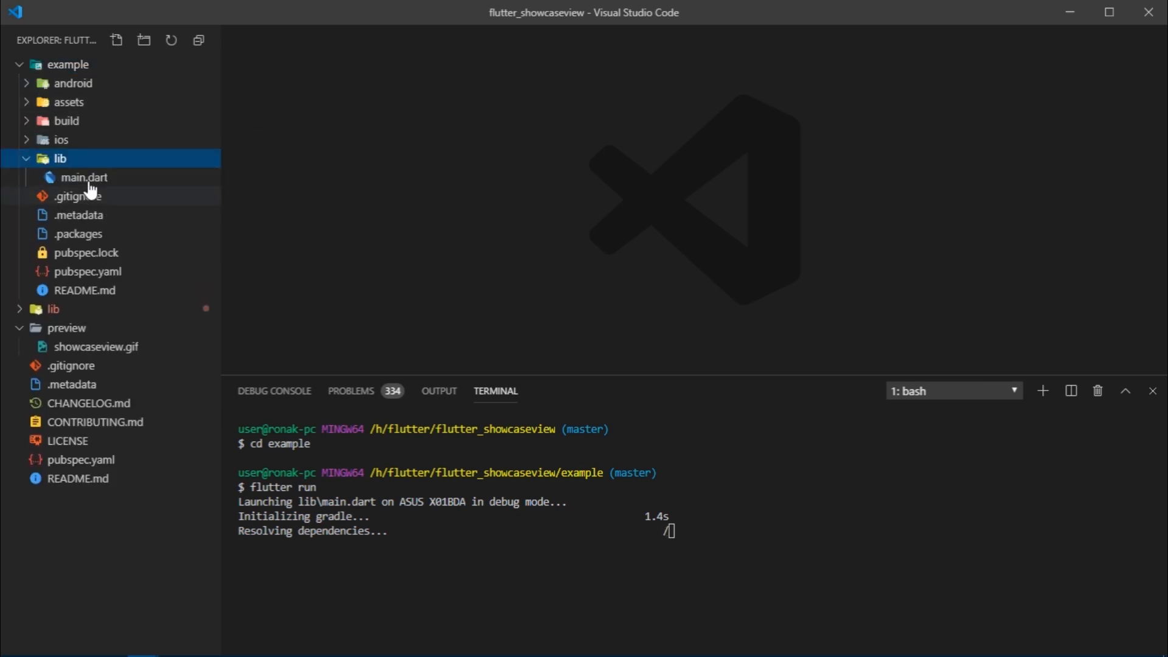
{"action": "double_click", "coordinate": [83, 177]}
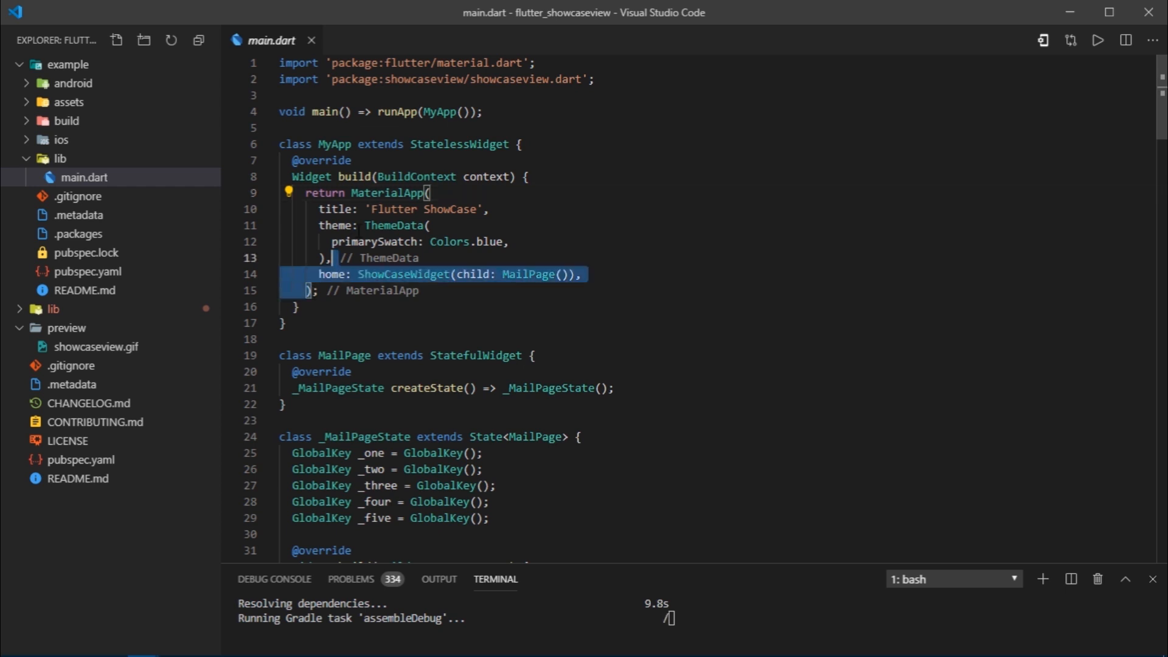
Step: Read through the example's MyApp and _MailPageState code while the app launches
{"action": "scroll", "scroll_direction": "down", "scroll_amount": 3}
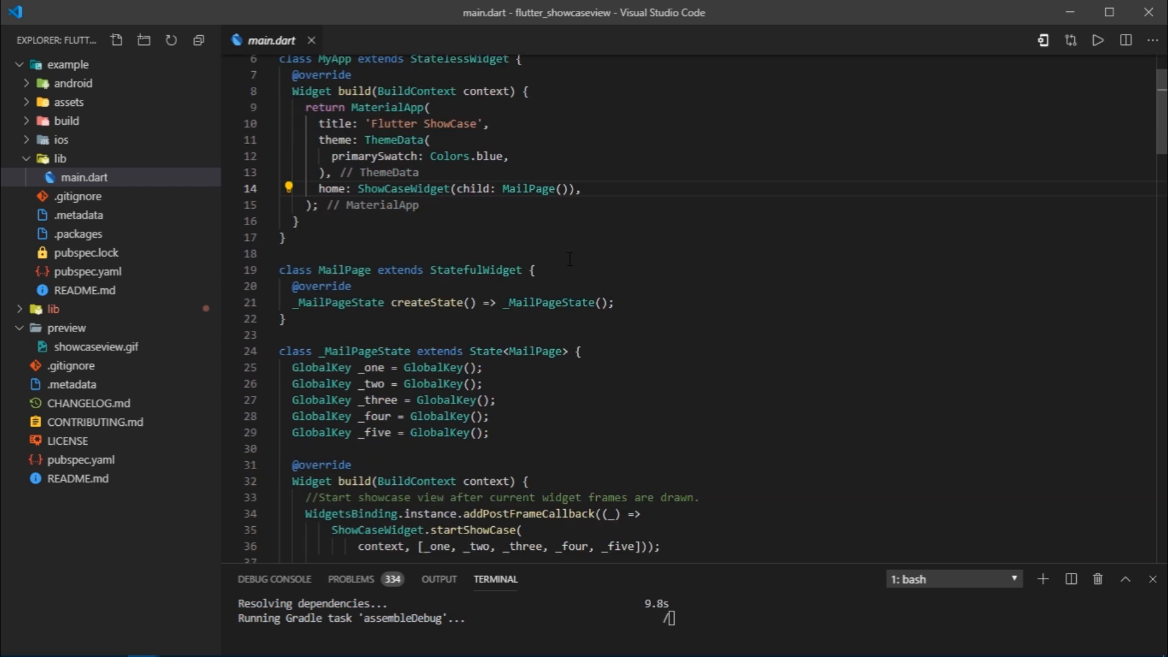
{"action": "scroll", "scroll_direction": "down", "scroll_amount": 3}
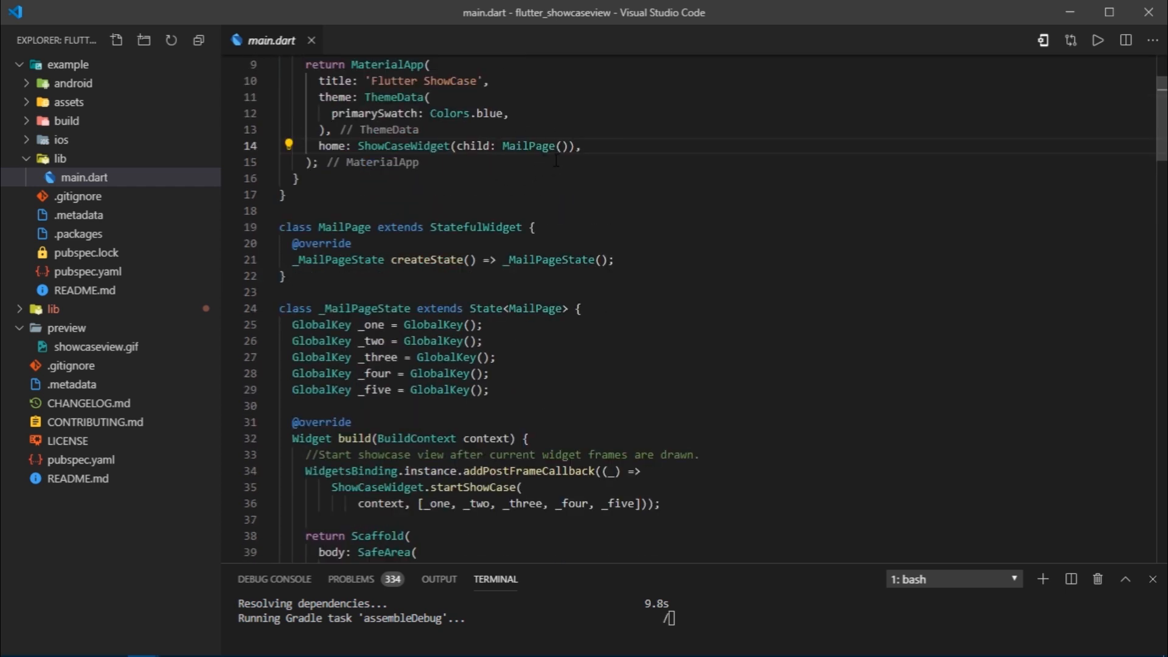
{"action": "scroll", "scroll_direction": "down", "scroll_amount": 3}
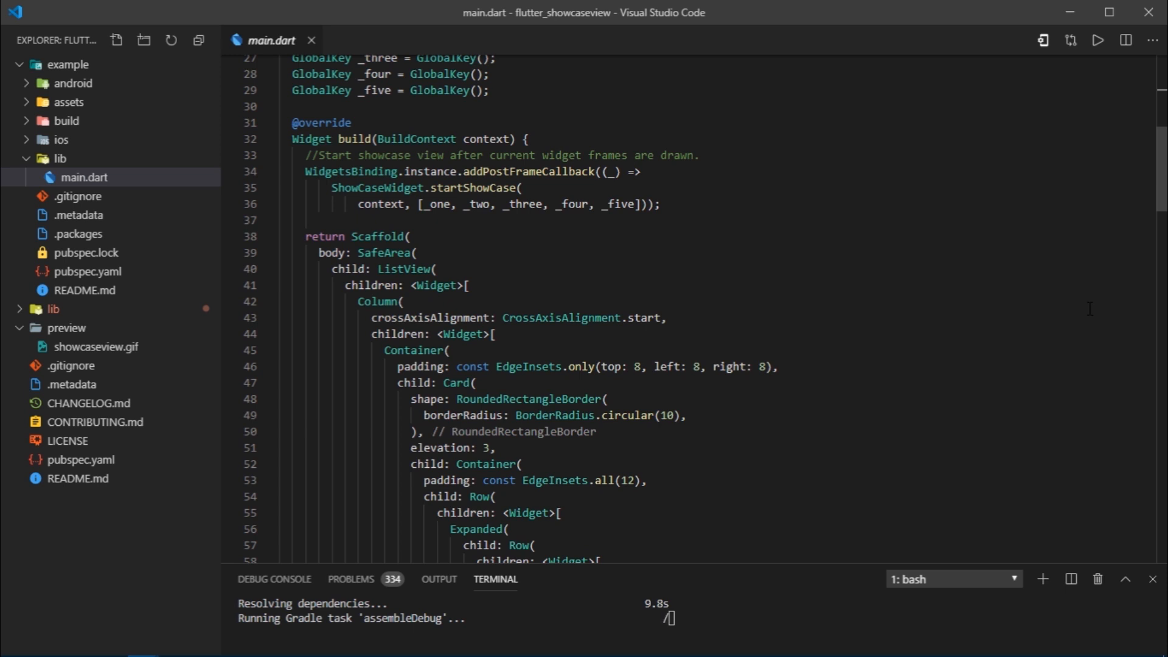
{"action": "scroll", "scroll_direction": "down", "scroll_amount": 3}
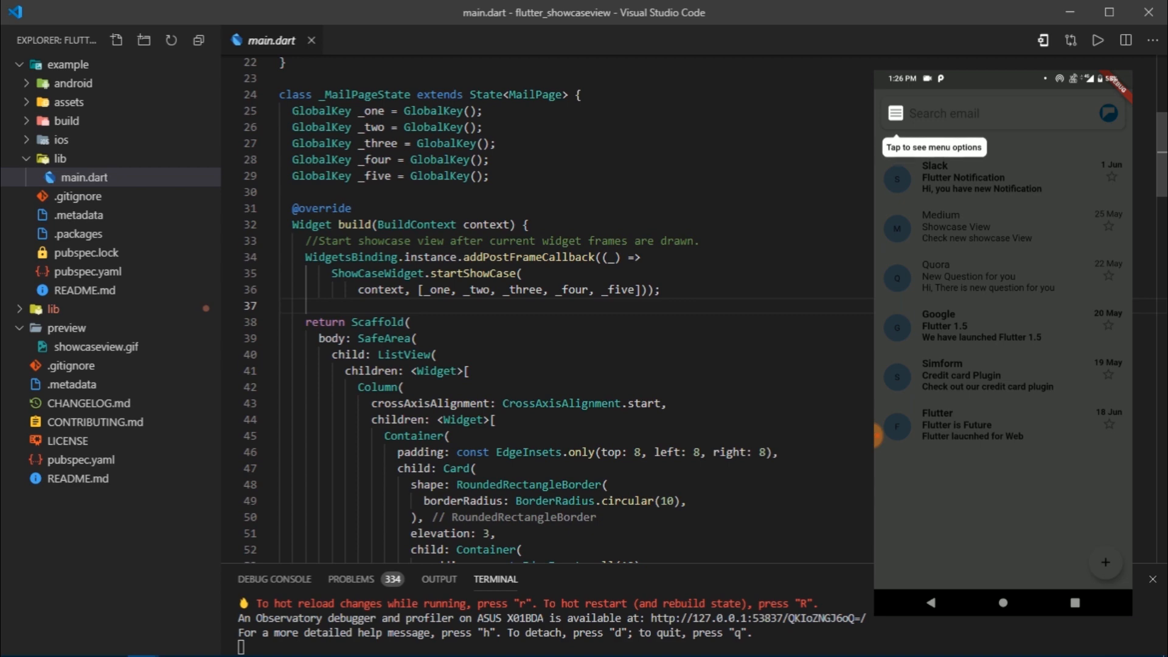
Step: Inspect the menu-icon Showcase widget, then scroll to the profile Showcase with key _two
{"action": "scroll", "scroll_direction": "down", "scroll_amount": 3}
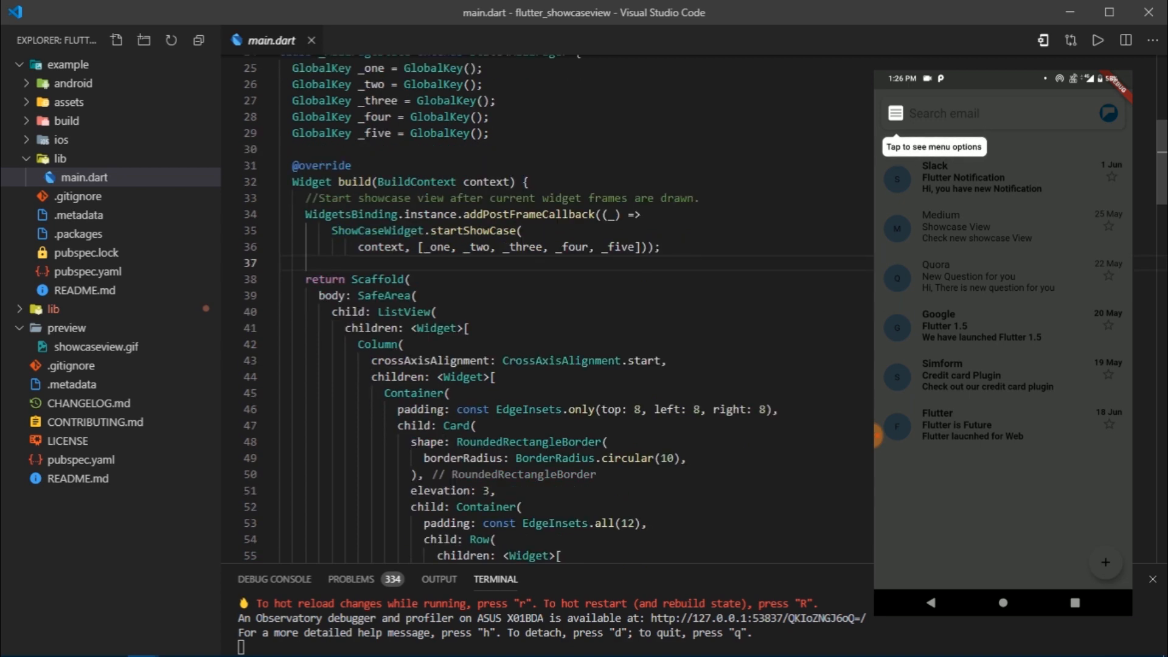
{"action": "scroll", "scroll_direction": "down", "scroll_amount": 3}
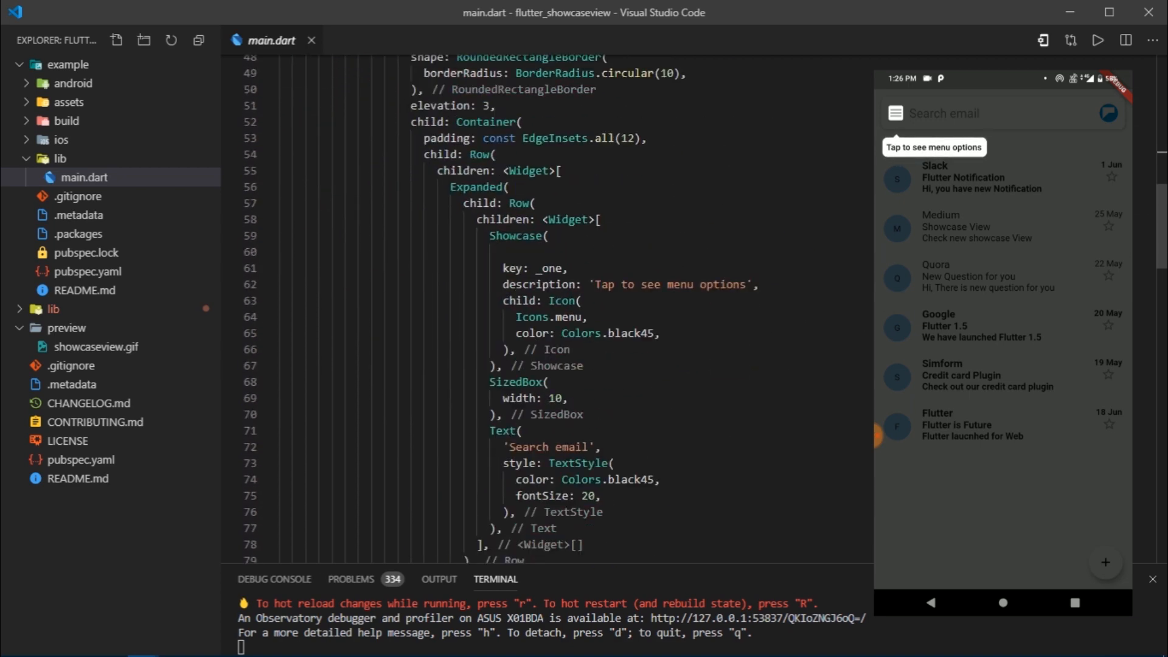
{"action": "scroll", "scroll_direction": "down", "scroll_amount": 3}
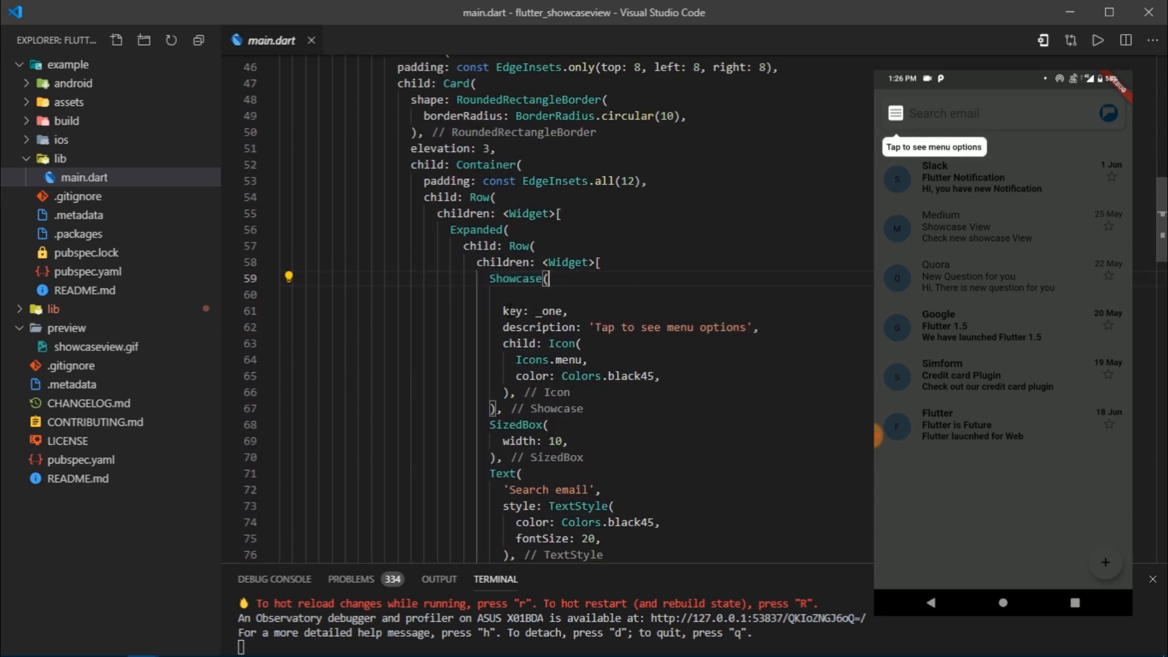
{"action": "double_click", "coordinate": [542, 343]}
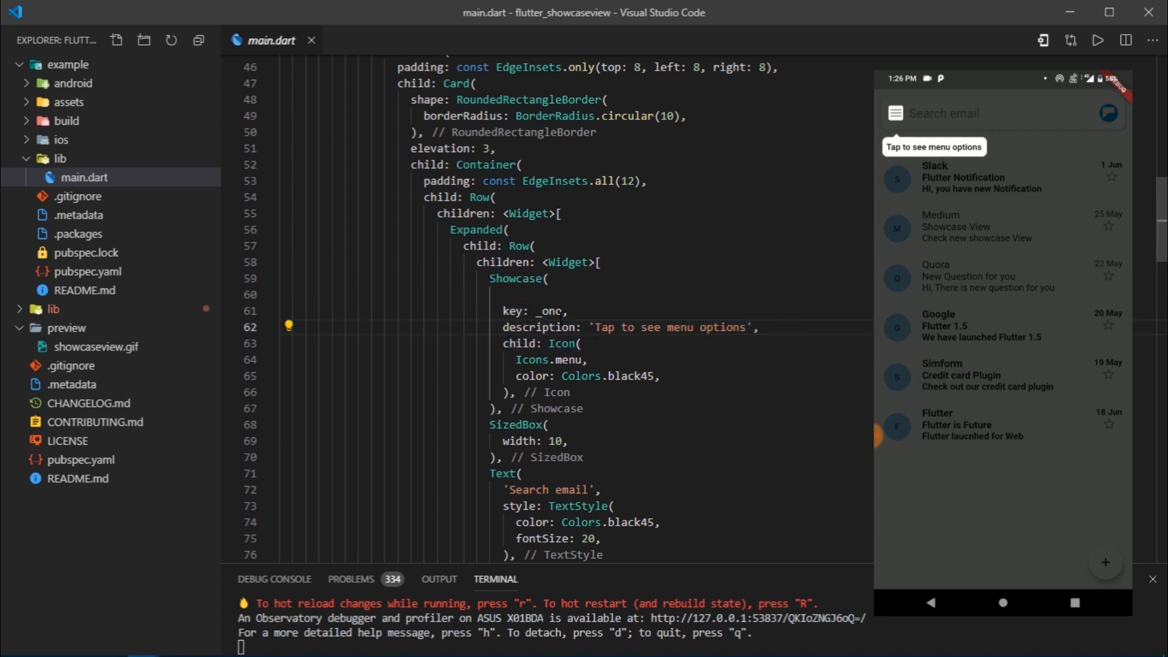
{"action": "mouse_move", "coordinate": [700, 352]}
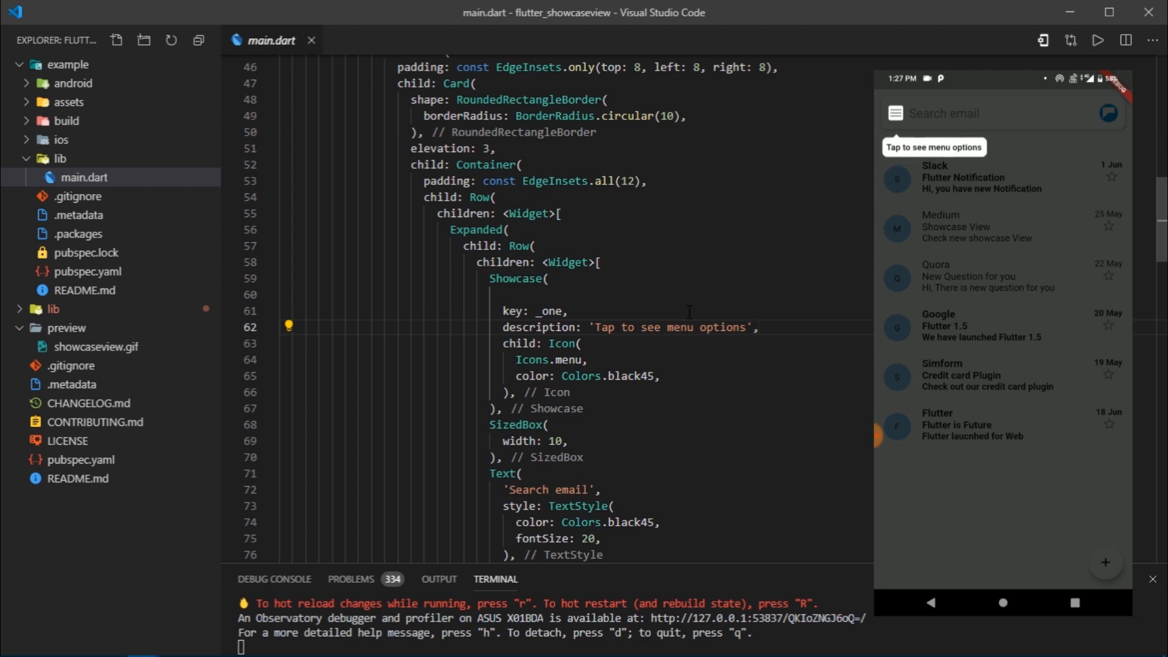
{"action": "scroll", "scroll_direction": "down", "scroll_amount": 3}
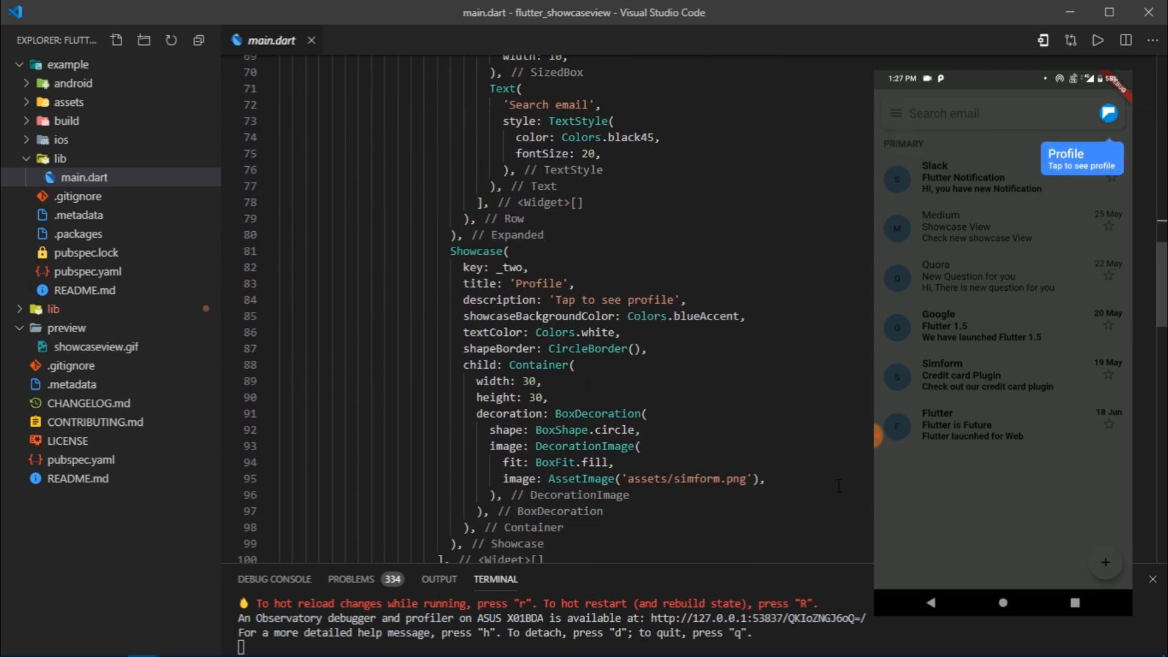
{"action": "scroll", "scroll_direction": "down", "scroll_amount": 3}
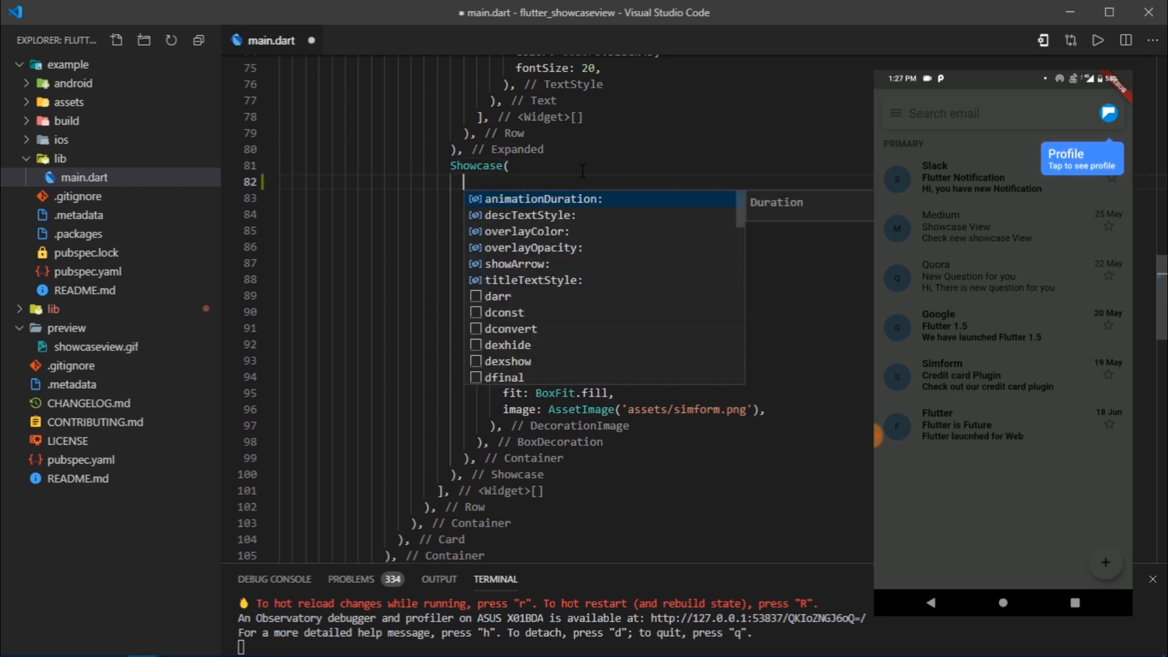
{"action": "mouse_move", "coordinate": [525, 216]}
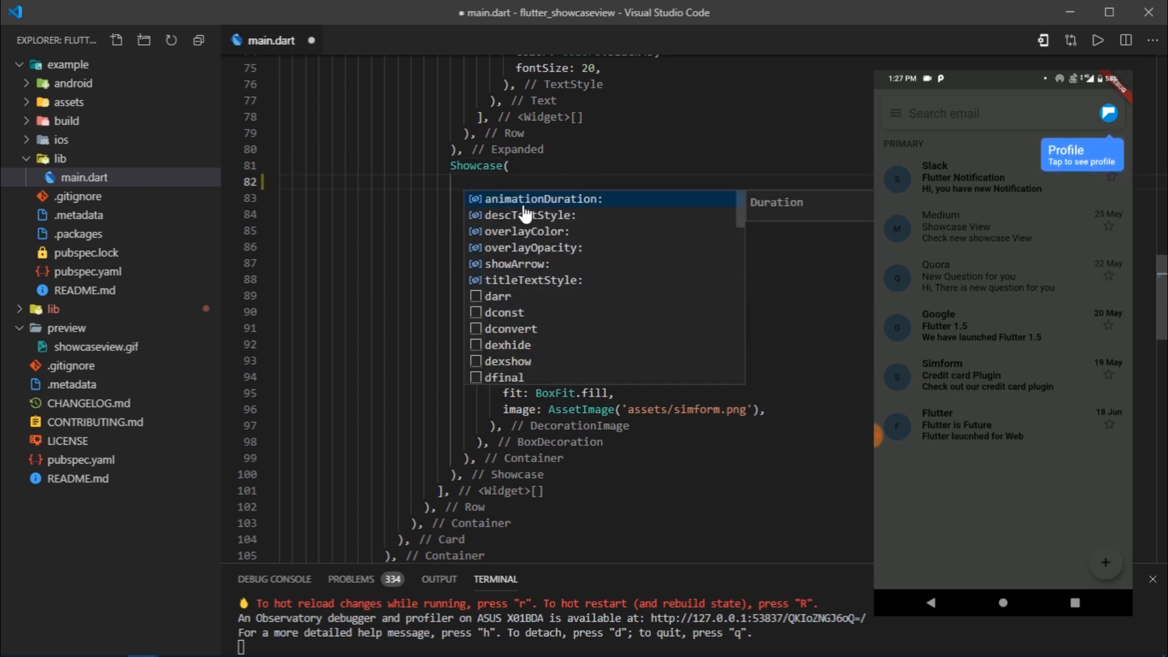
Step: Dismiss the profile Showcase property suggestions
{"action": "key", "text": "Escape"}
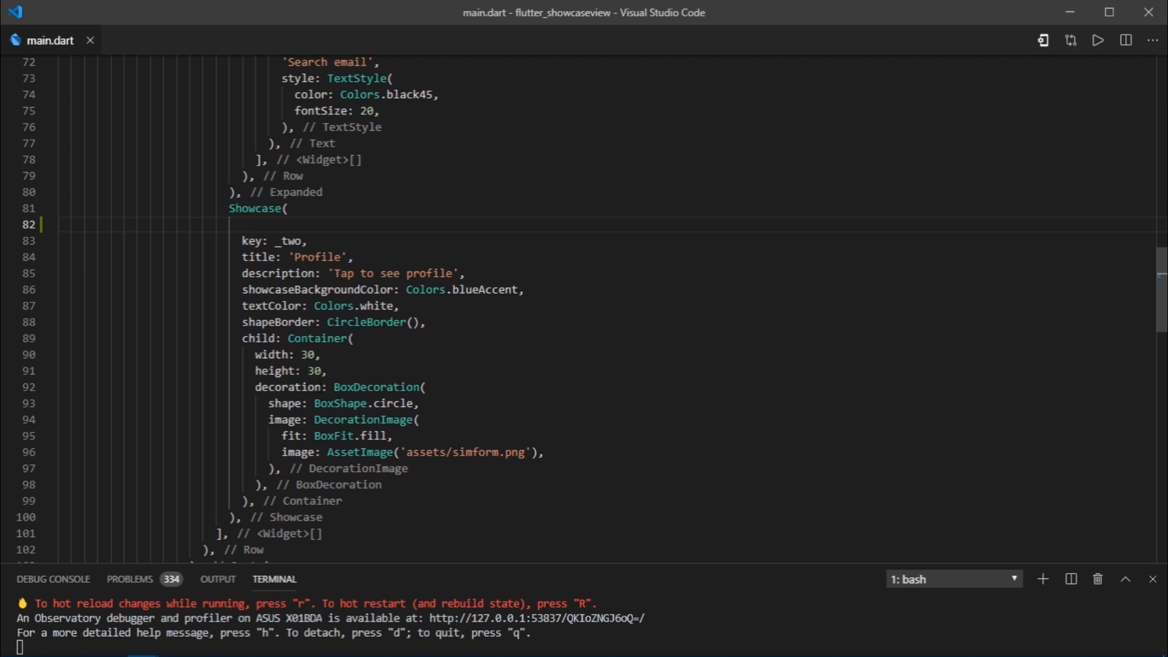
{"action": "mouse_move", "coordinate": [567, 411]}
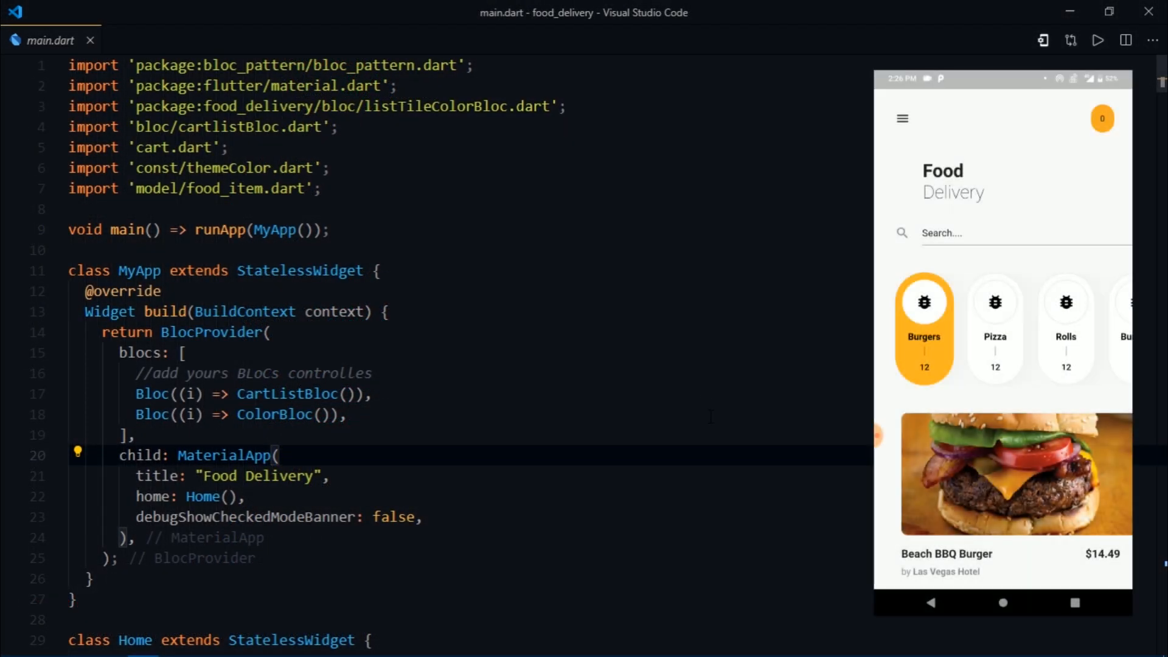
Step: Scroll food_delivery's main.dart down to the Home StatelessWidget and back
{"action": "scroll", "scroll_direction": "down", "scroll_amount": 3}
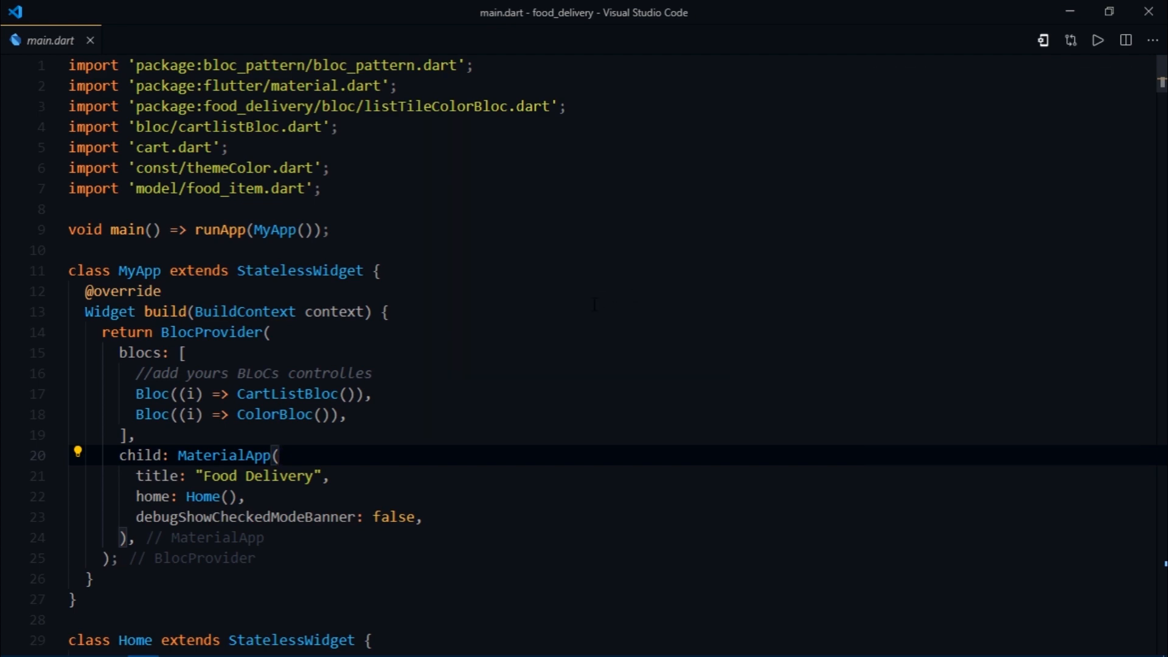
{"action": "scroll", "scroll_direction": "down", "scroll_amount": 3}
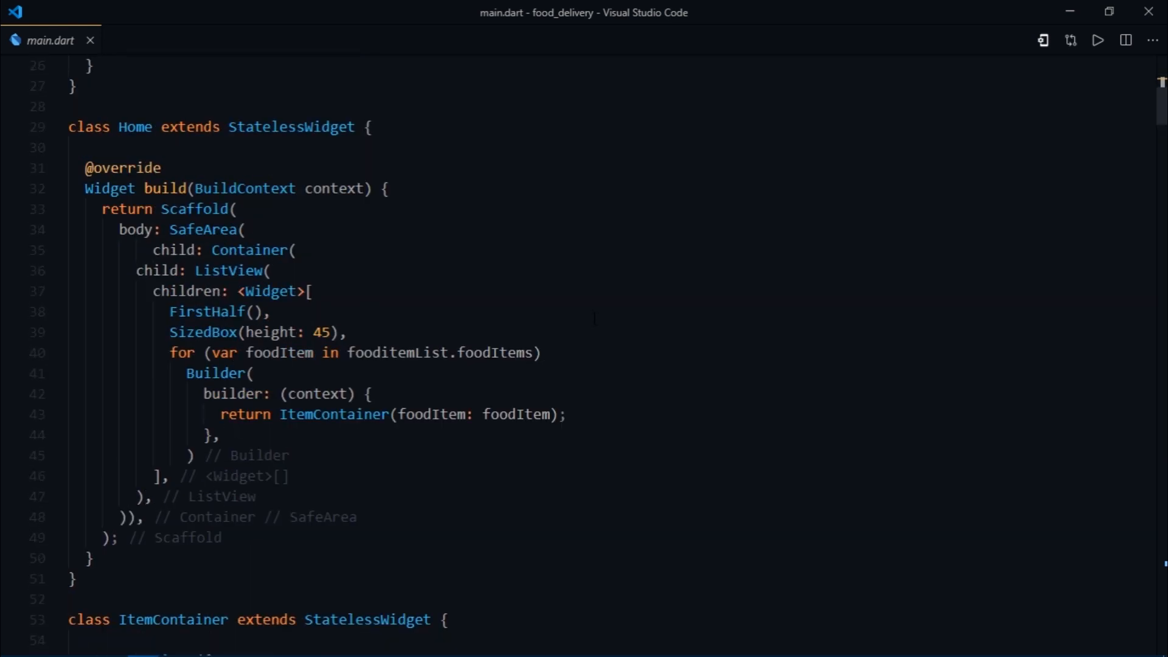
{"action": "scroll", "scroll_direction": "up", "scroll_amount": 3}
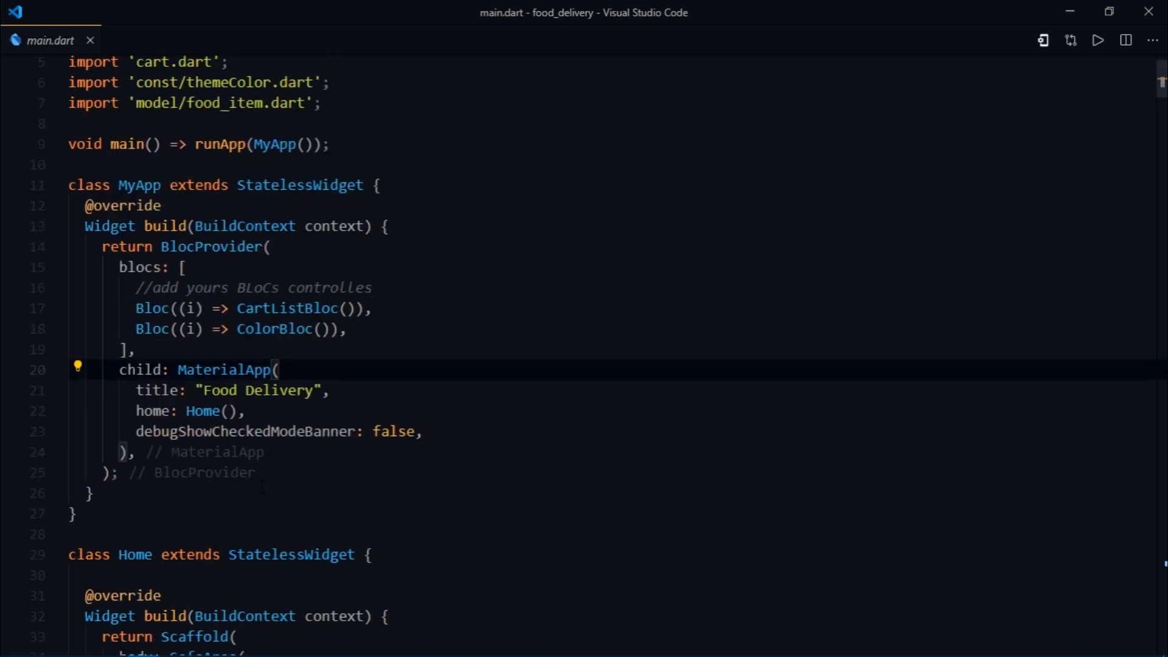
{"action": "scroll", "scroll_direction": "down", "scroll_amount": 3}
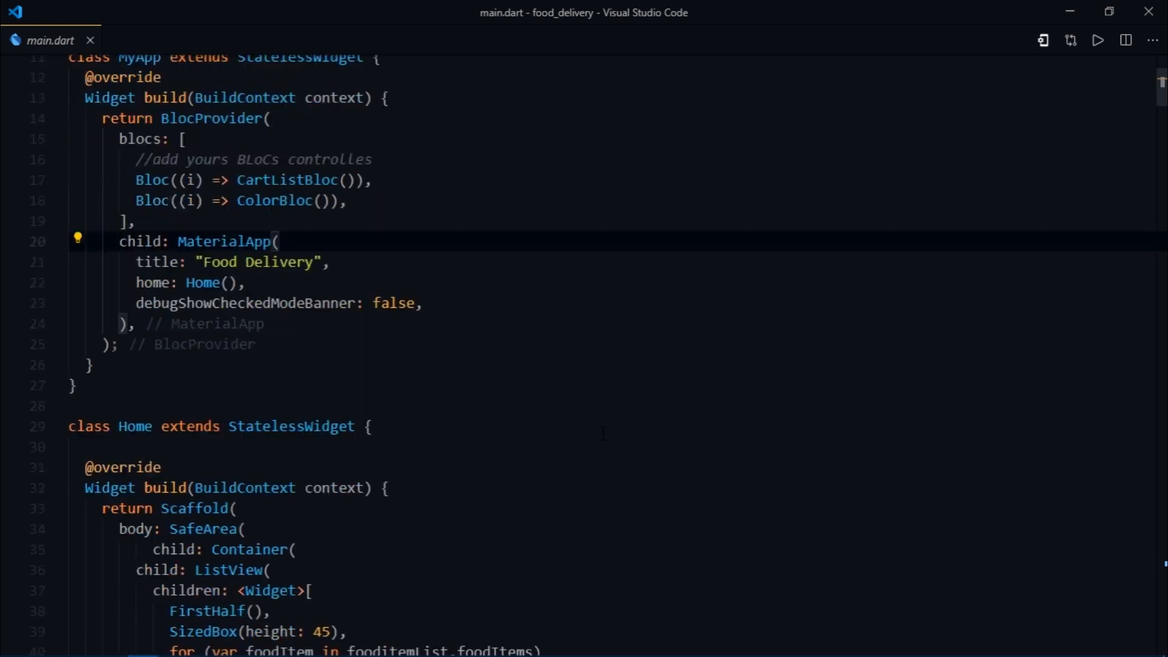
{"action": "scroll", "scroll_direction": "down", "scroll_amount": 3}
{"action": "type", "text": "stf"}
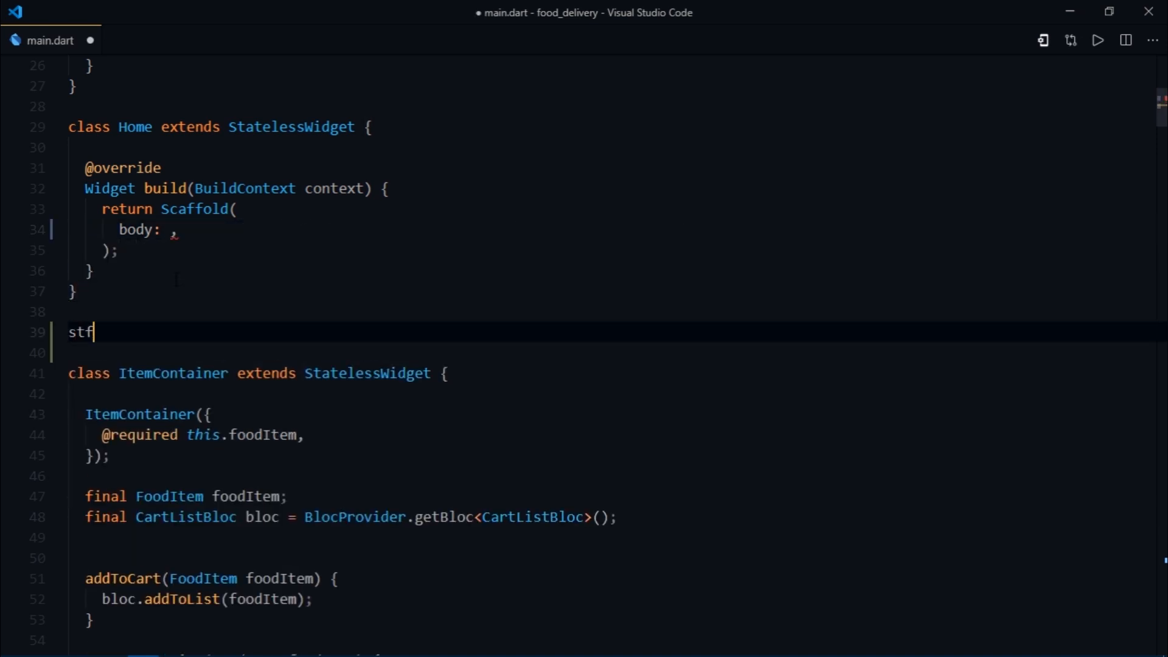
Step: Expand the stateful widget snippet for HomeBody and begin typing Showcase(
{"action": "key", "text": "Tab"}
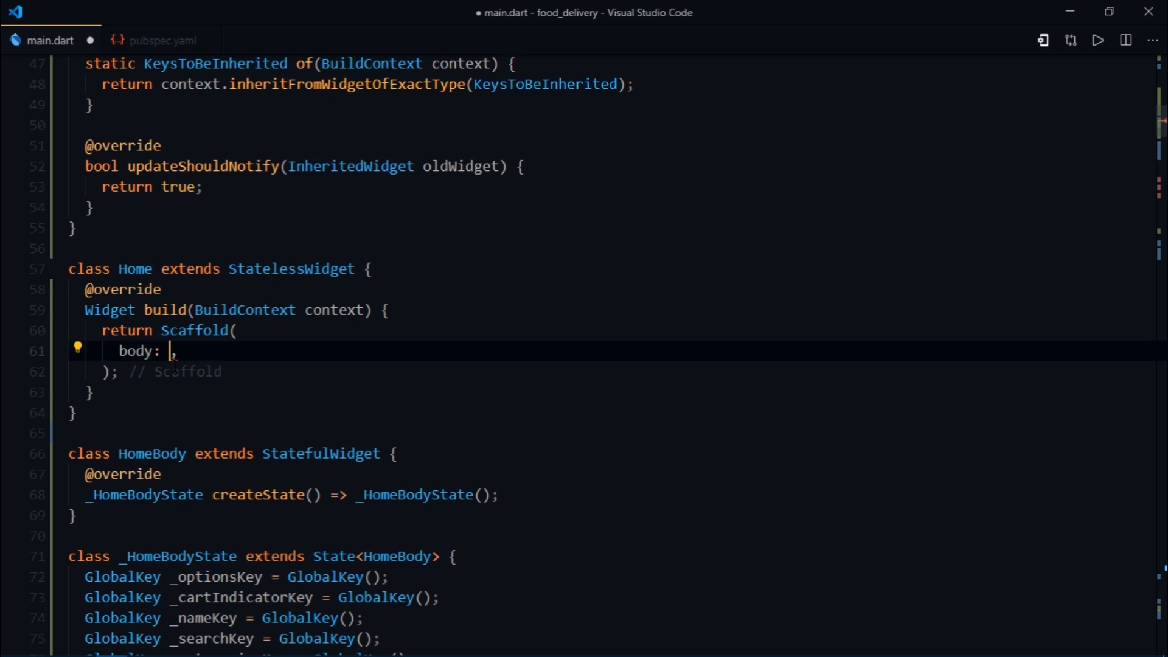
{"action": "type", "text": "ShowcaseWidget"}
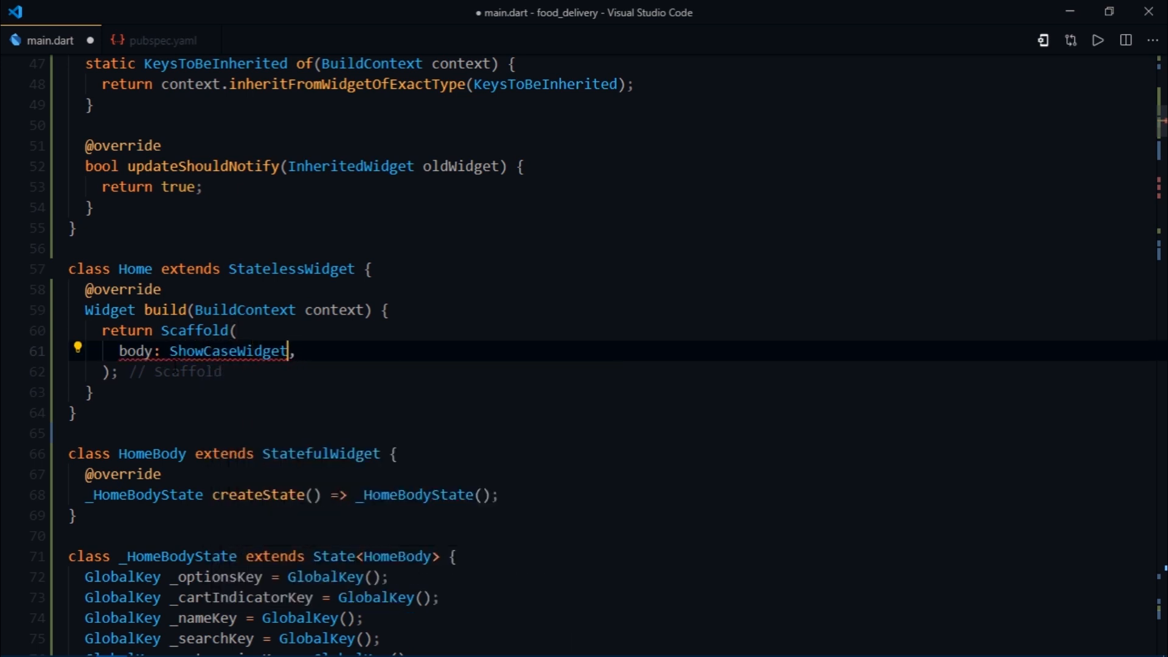
{"action": "type", "text": "("}
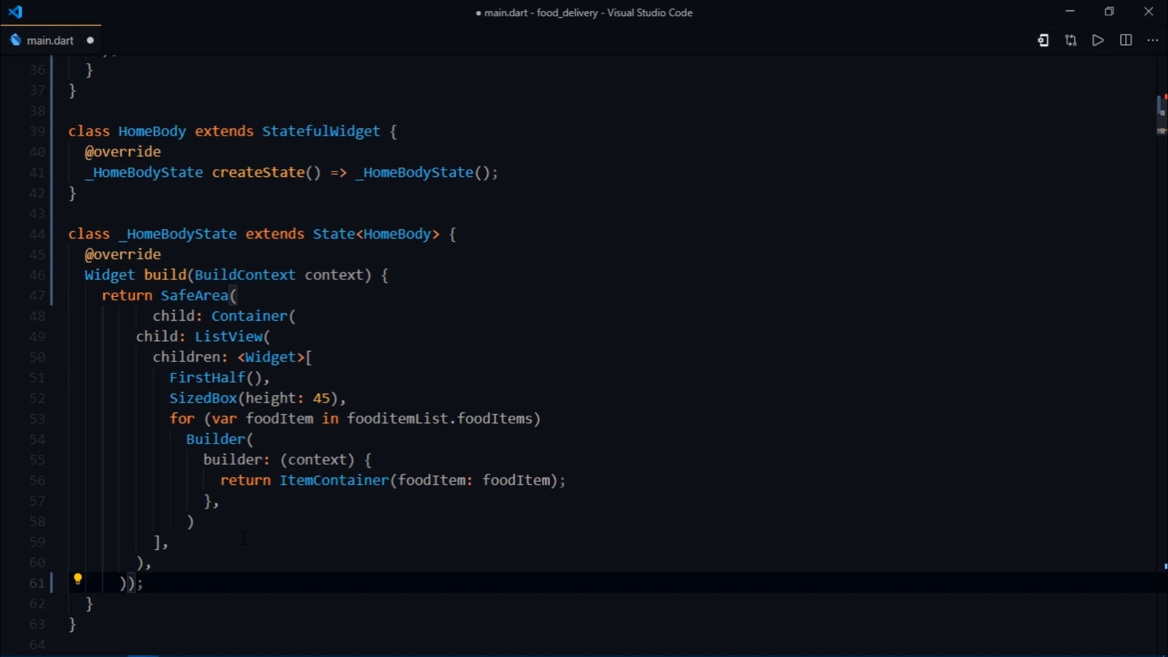
Step: Type GlobalKey to begin the _optionsKey declaration in _HomeBodyState
{"action": "type", "text": "GlobalKey"}
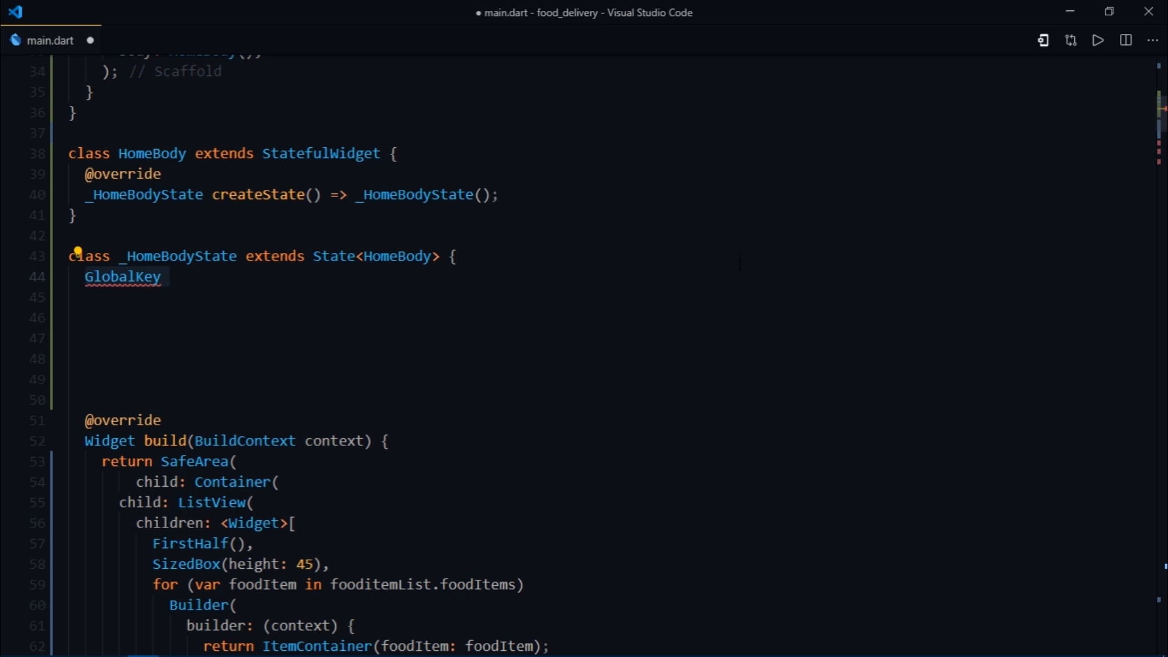
Step: Declare GlobalKeys _optionsKey, _cartIndicatorKey, _nameKey, _searchKey and _categoriesKey
{"action": "type", "text": "_optionsKey = GlobalKey();"}
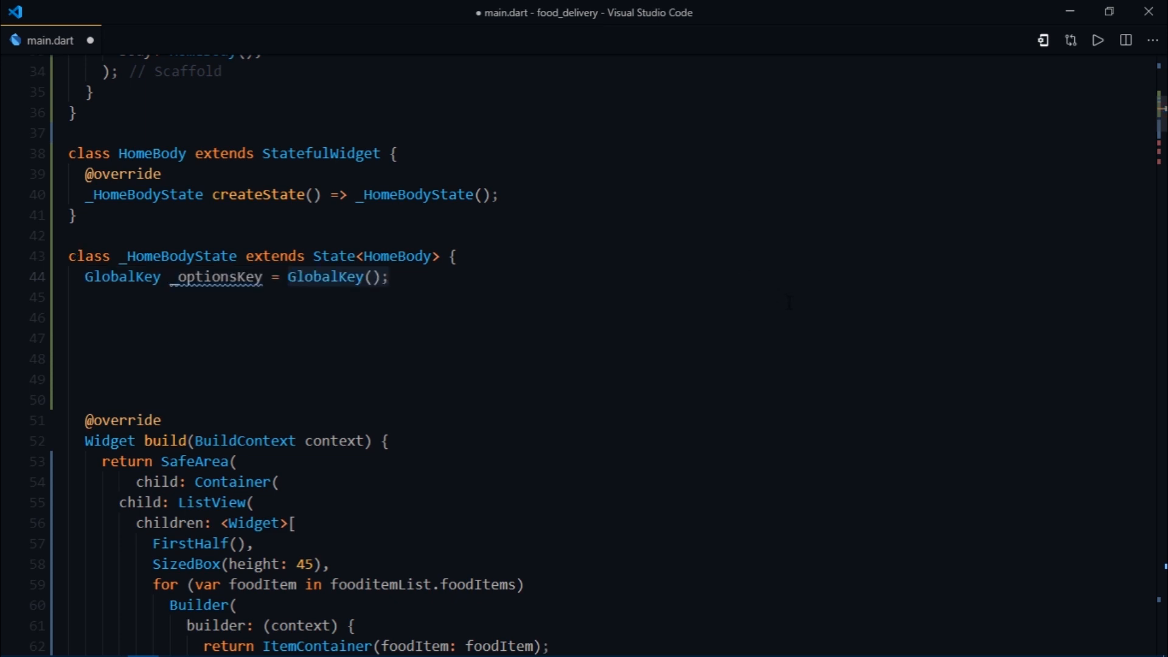
{"action": "type", "text": "GlobalKey _cartIndicatorKey = GlobalKey();"}
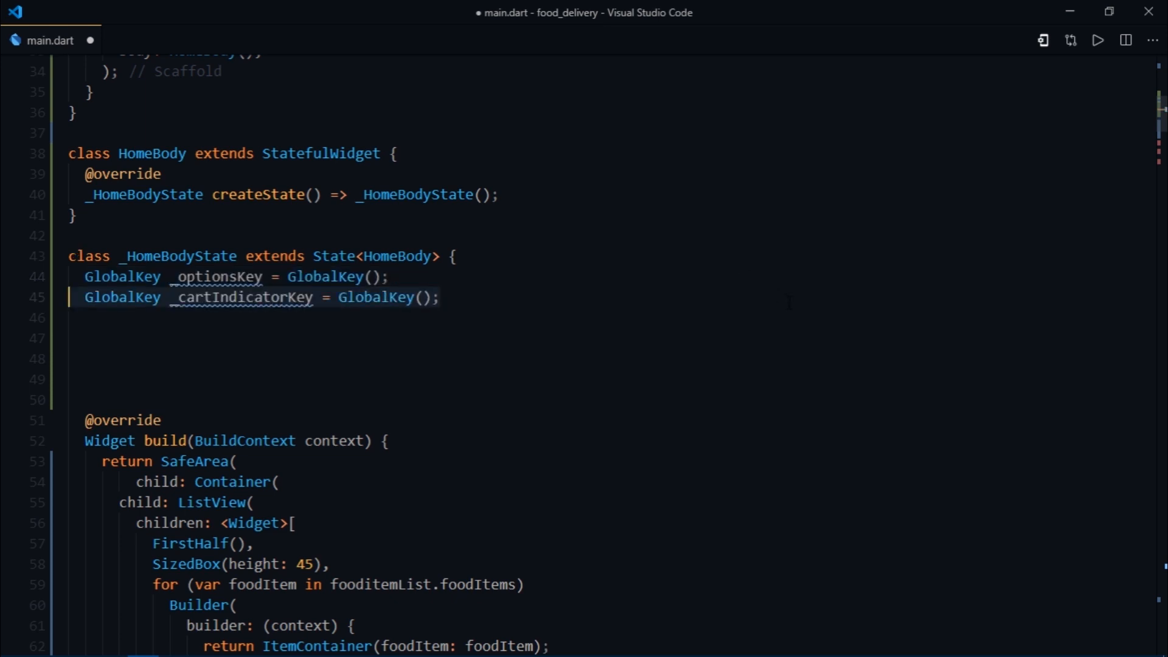
{"action": "type", "text": "GlobalKey _nameKey = GlobalKey();"}
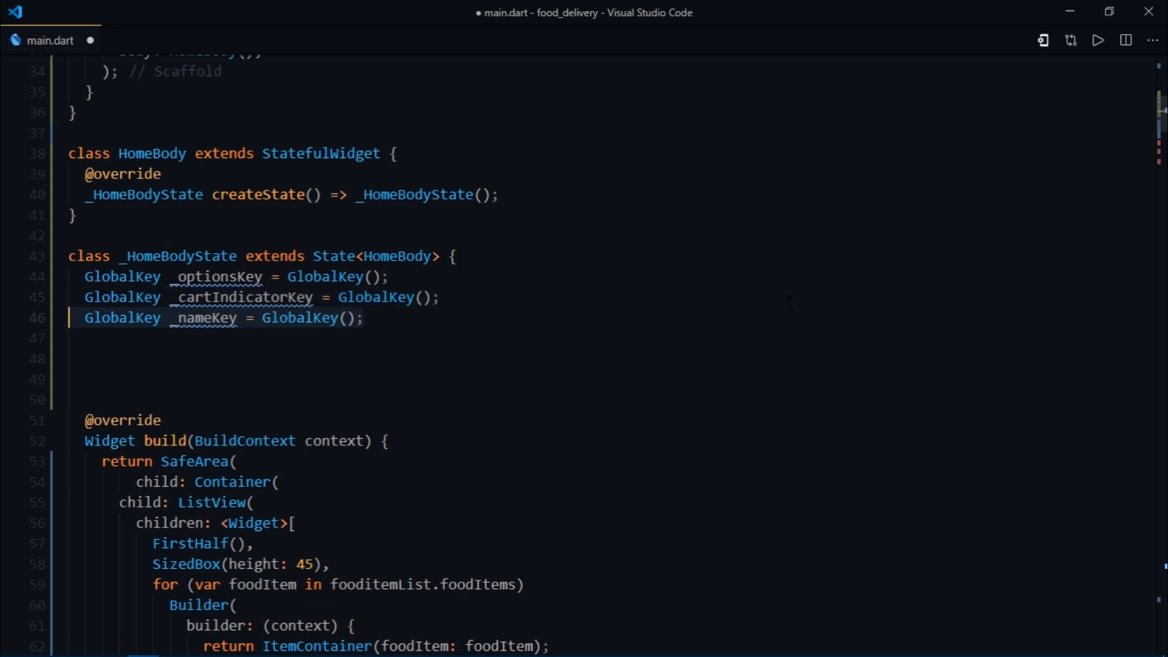
{"action": "type", "text": "GlobalKey _searchKey = GlobalKey();"}
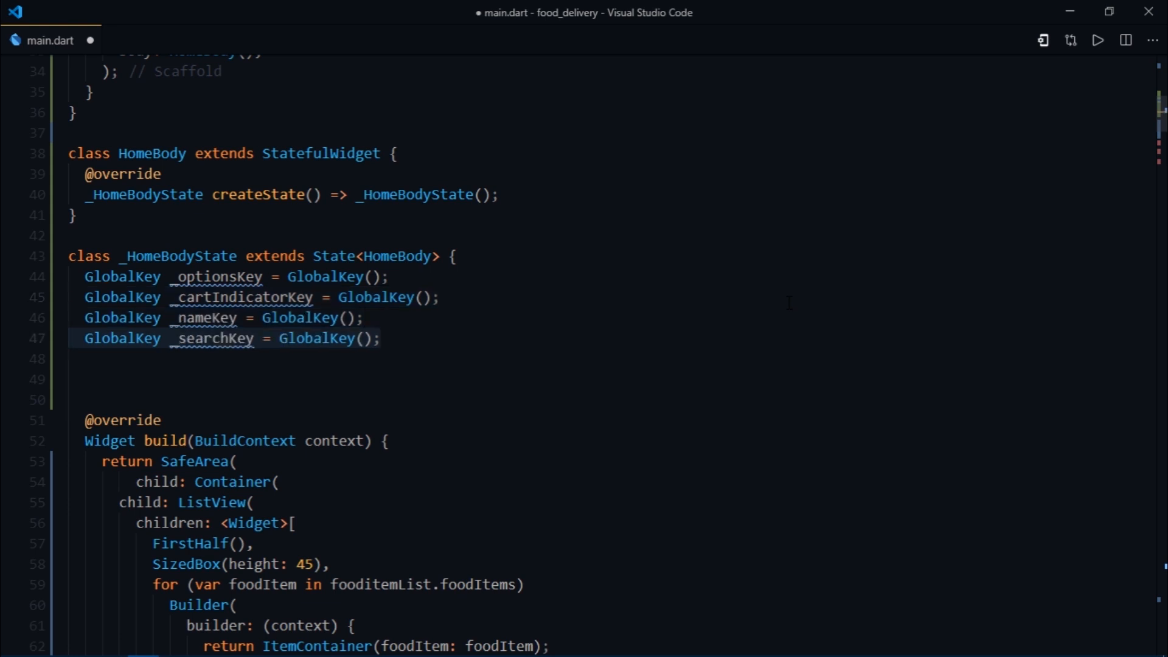
{"action": "type", "text": "GlobalKey _categoriesKey = GlobalKey();"}
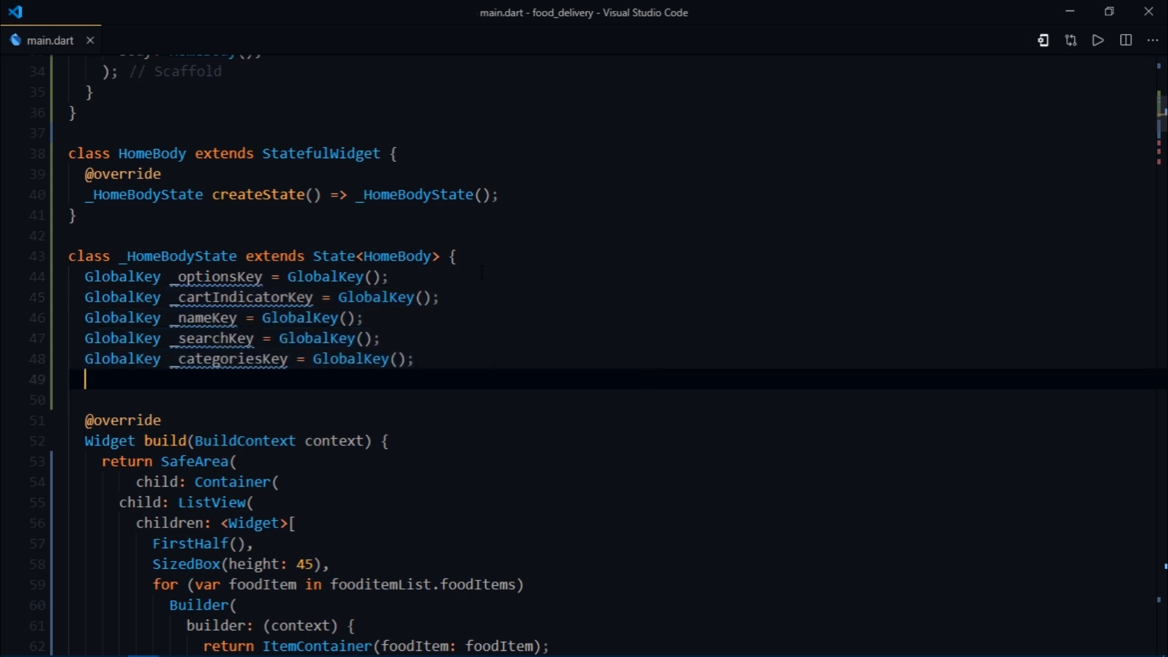
{"action": "scroll", "scroll_direction": "down", "scroll_amount": 3}
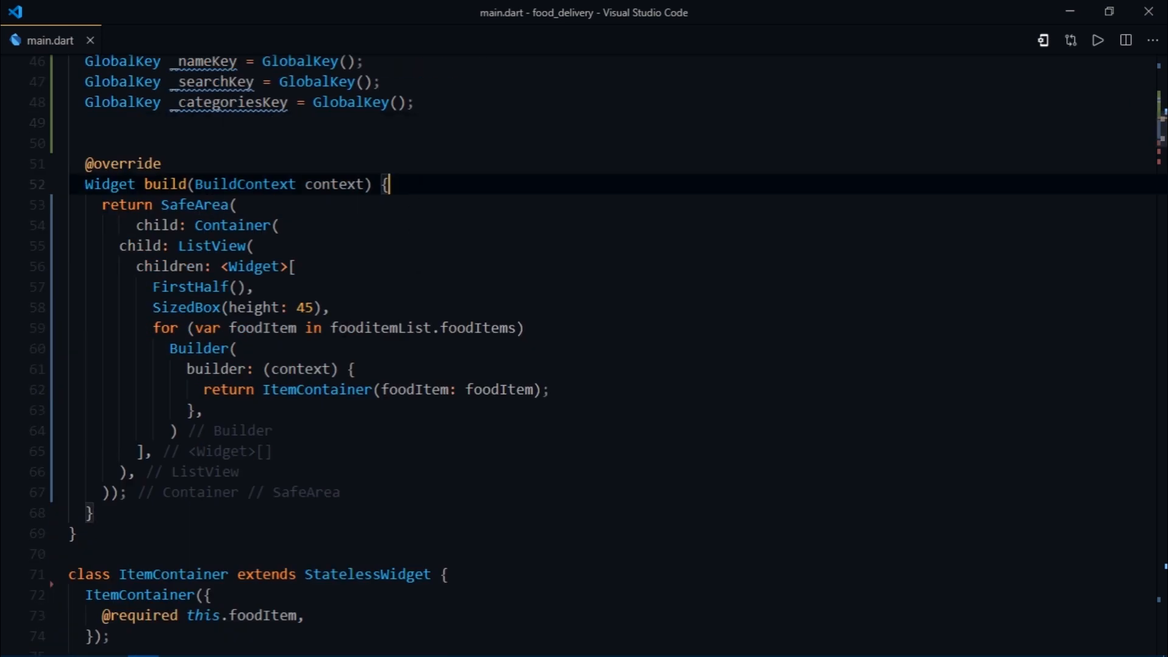
Step: In build, add a post-frame callback calling ShowCaseWidget.startShowCase with [_optionsKey]
{"action": "type", "text": "WidgetsBinding.instance"}
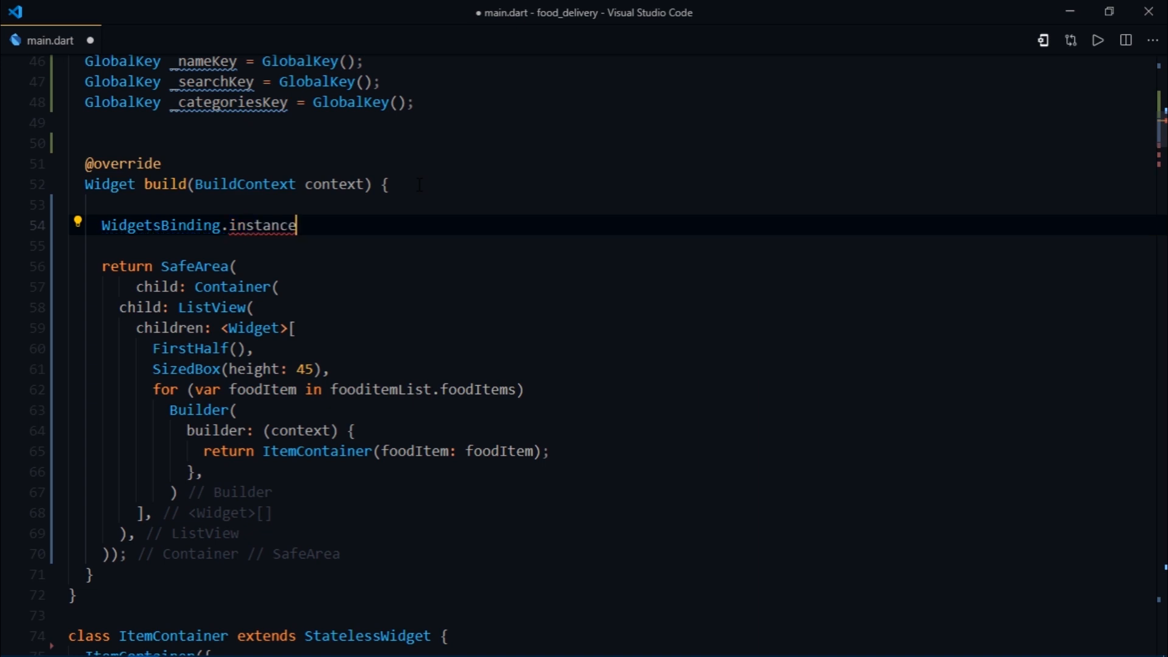
{"action": "type", "text": ".add"}
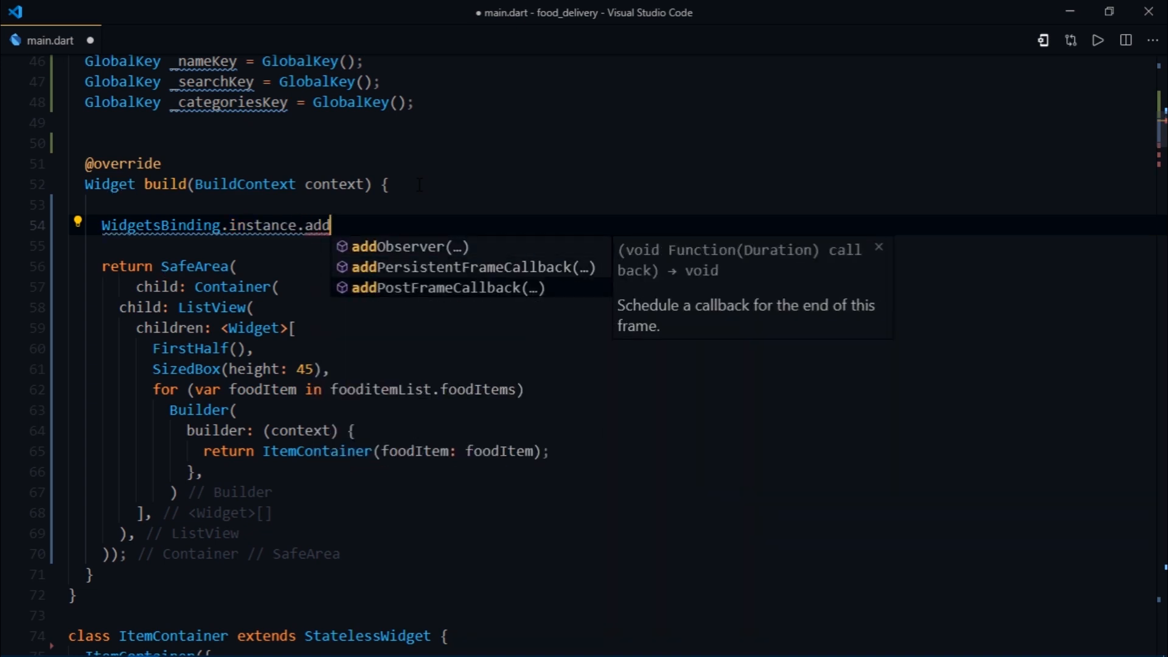
{"action": "left_click", "coordinate": [448, 288]}
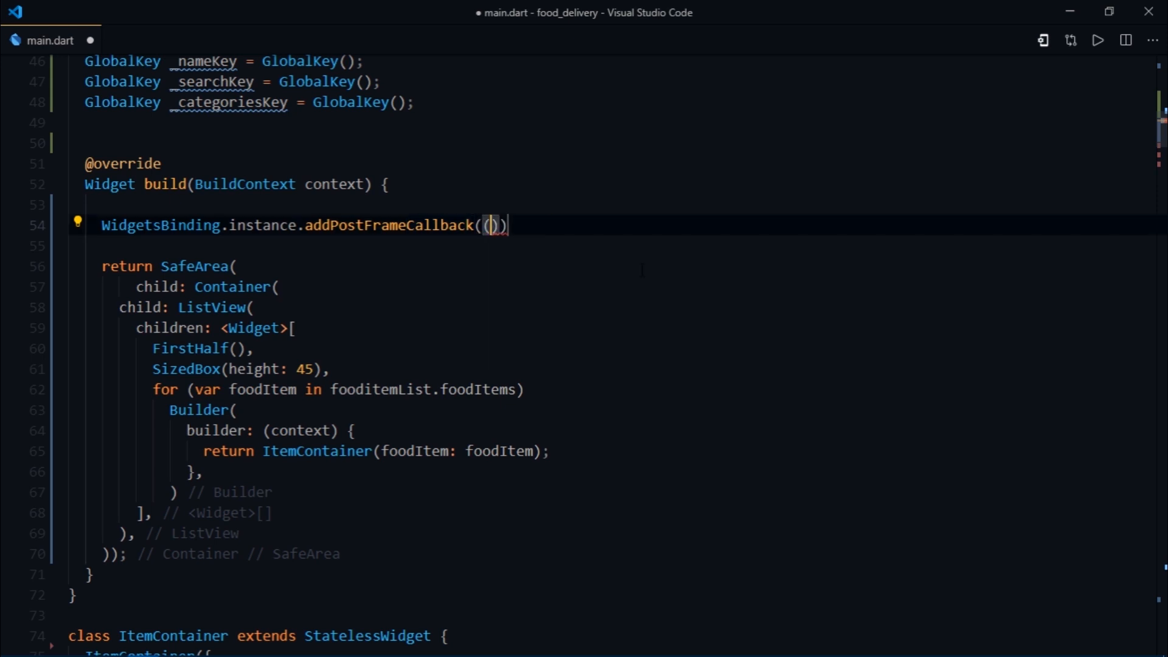
{"action": "type", "text": "_){}"}
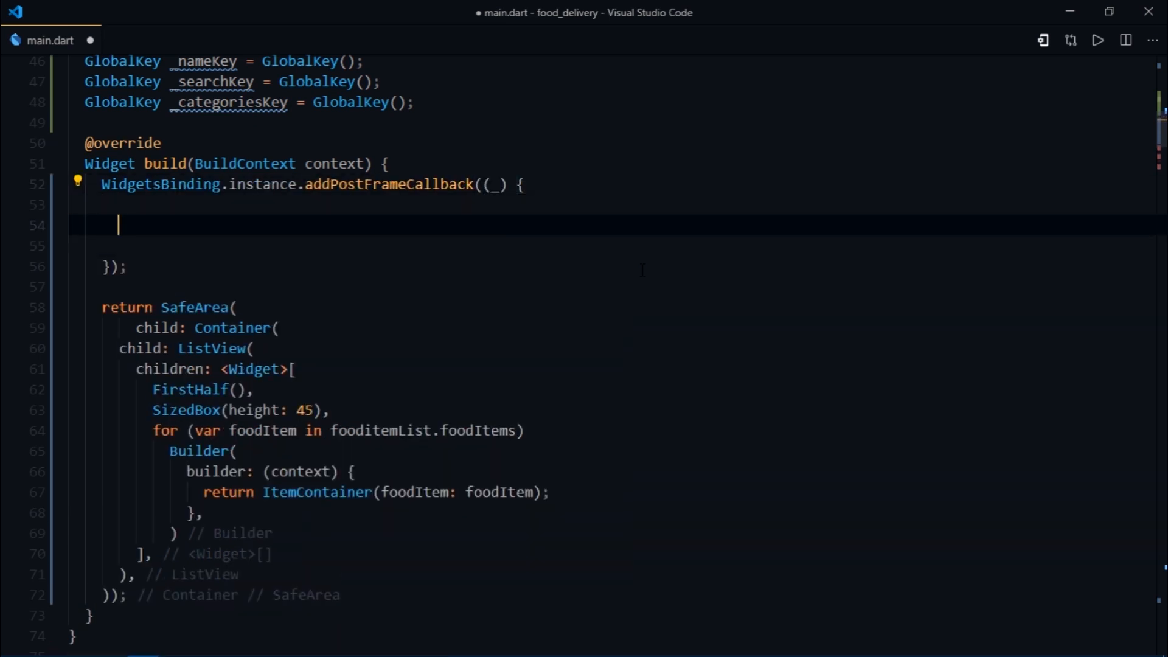
{"action": "type", "text": "ShowCaseWidget.startShowCase(context, widgetIds)"}
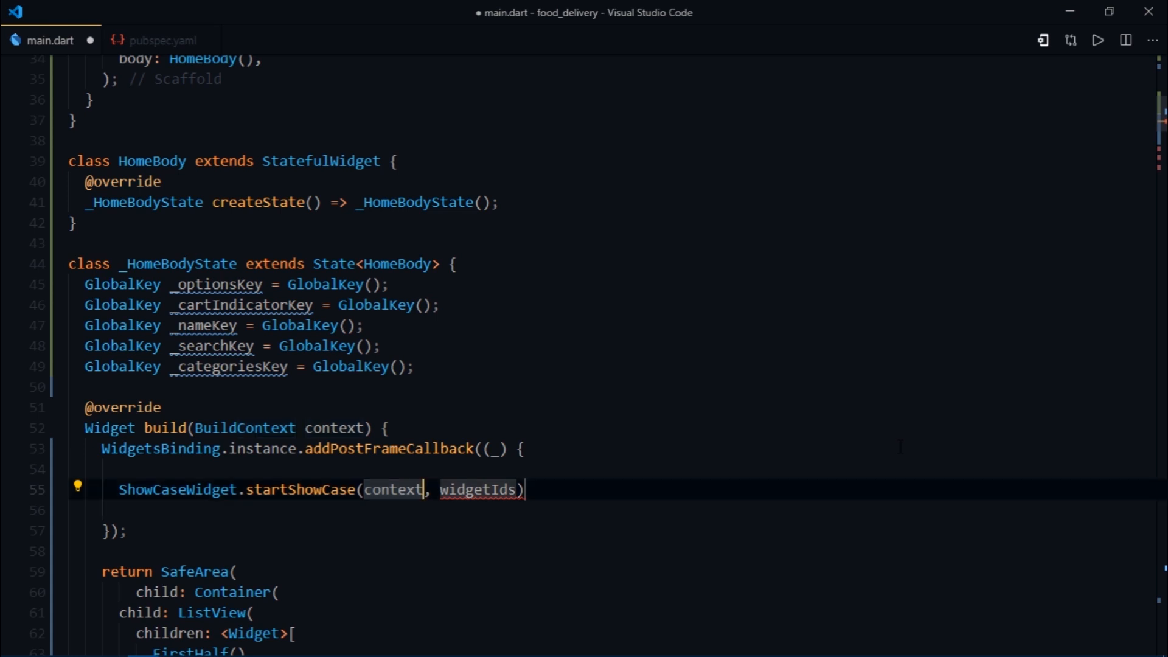
{"action": "type", "text": "[]"}
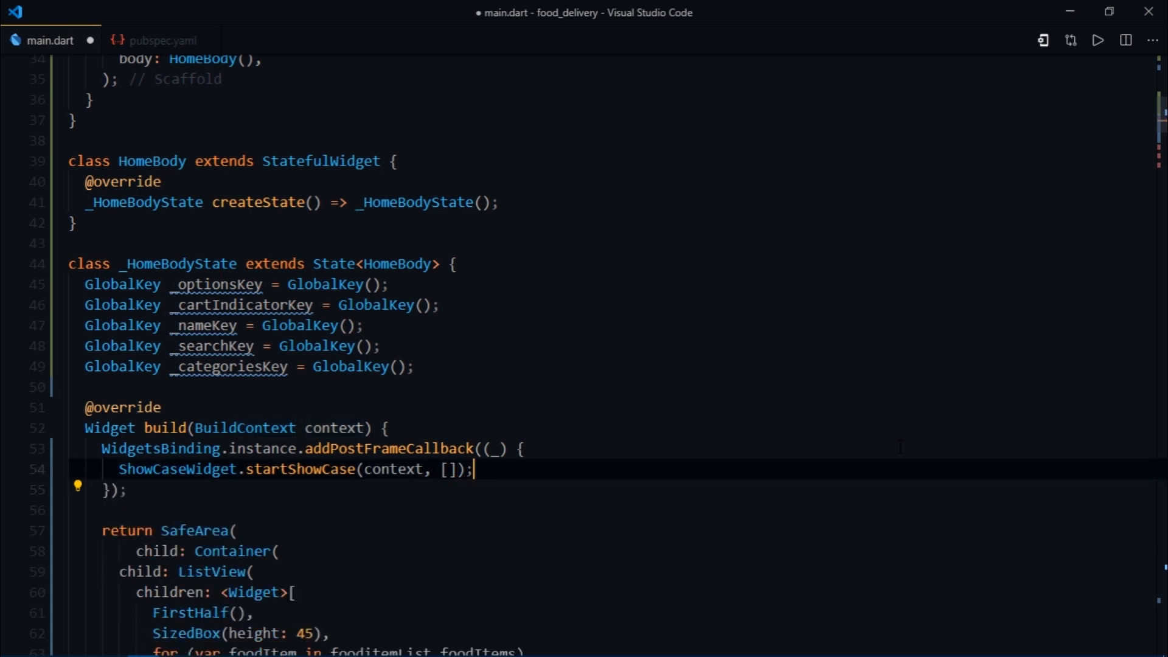
{"action": "key", "text": "Enter"}
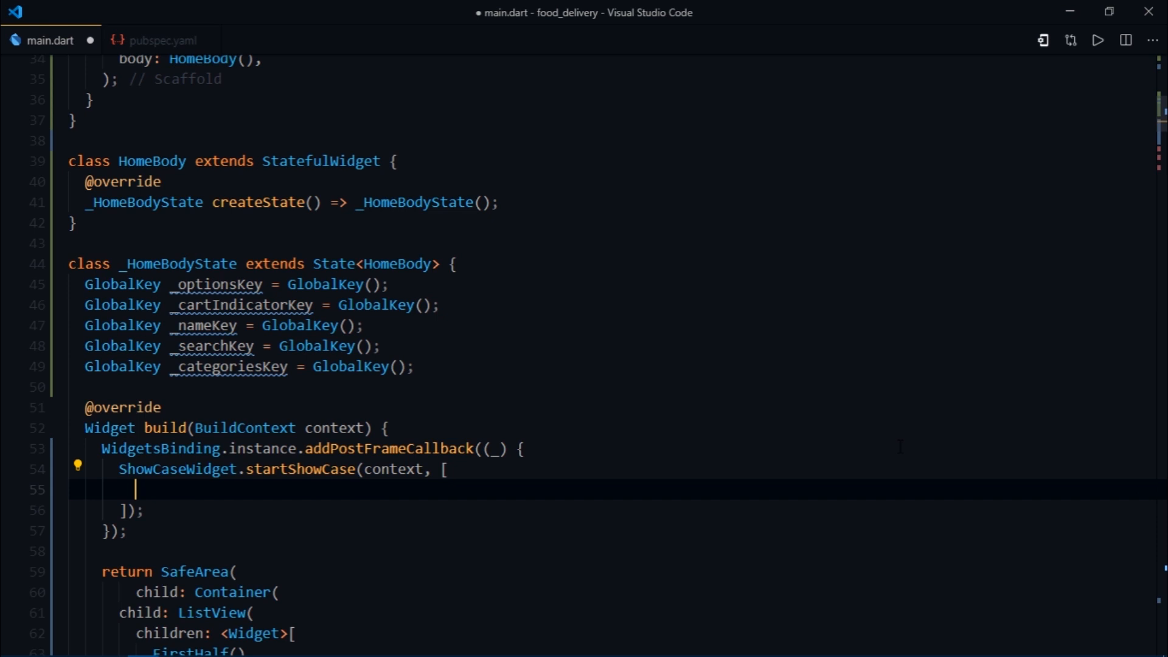
{"action": "type", "text": "_o"}
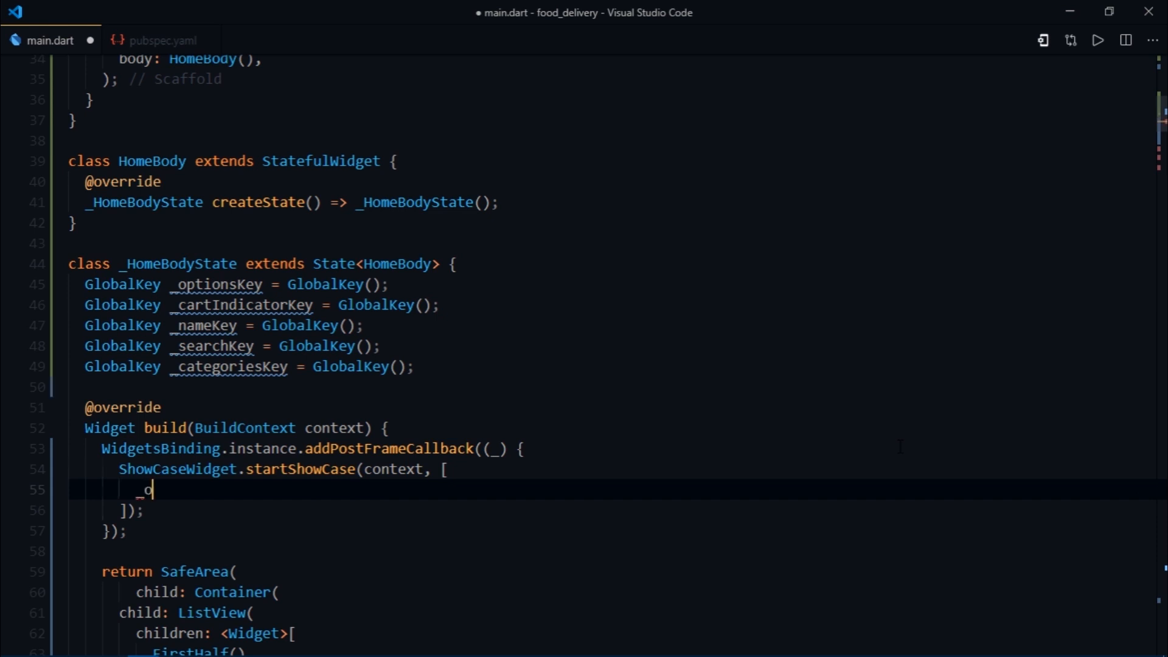
{"action": "type", "text": "ptionsKey,"}
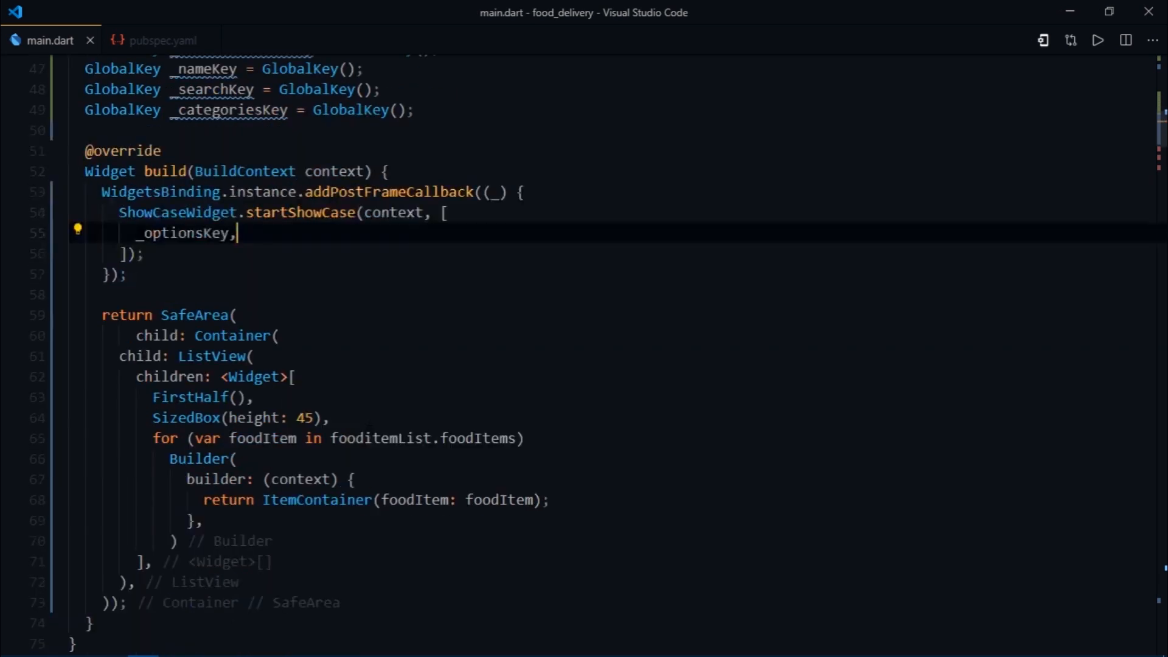
Step: Review FirstHalf's height: 45 code and CustomAppBar's menu icon
{"action": "scroll", "scroll_direction": "down", "scroll_amount": 3}
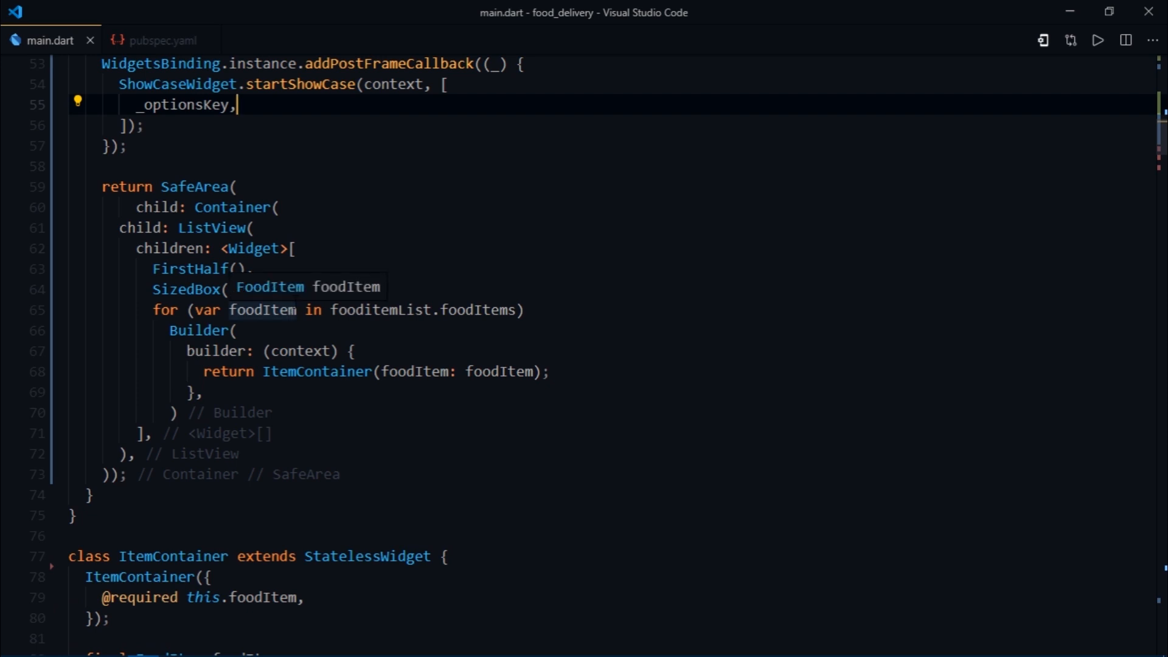
{"action": "type", "text": "height: 45),"}
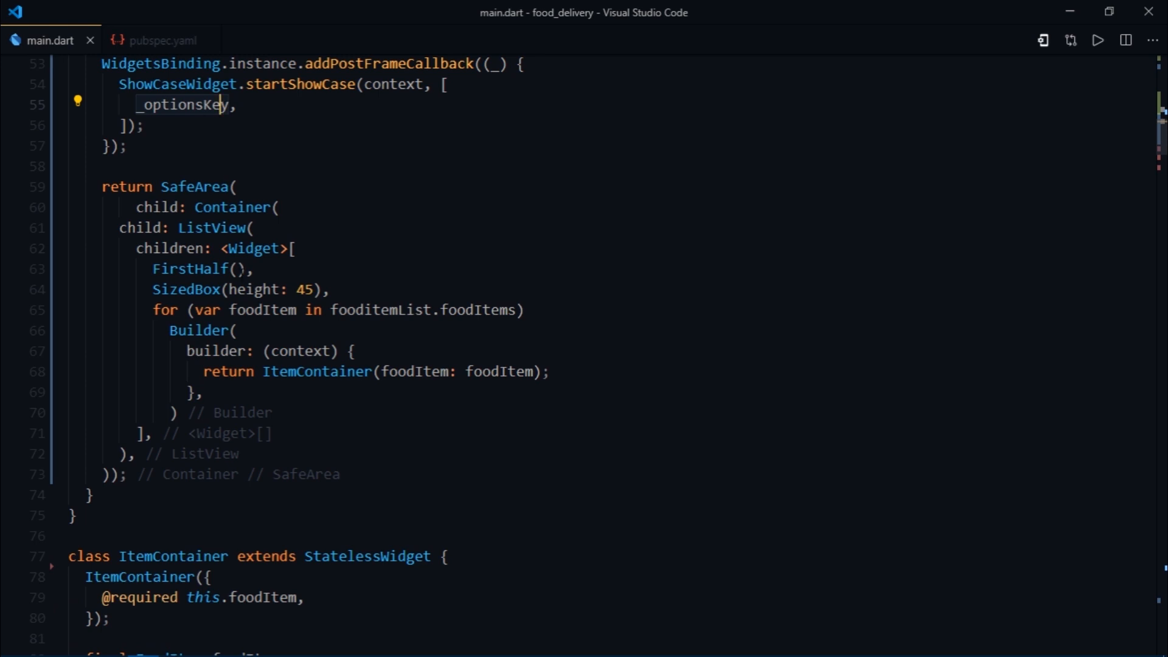
{"action": "scroll", "scroll_direction": "down", "scroll_amount": 3}
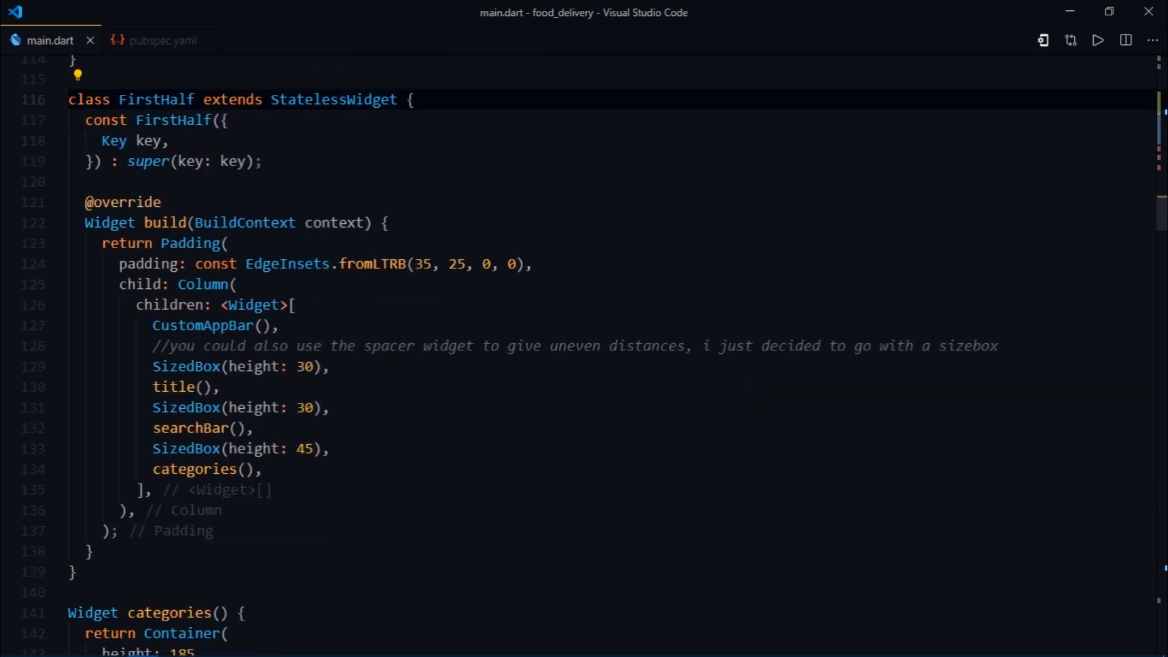
{"action": "mouse_move", "coordinate": [214, 326]}
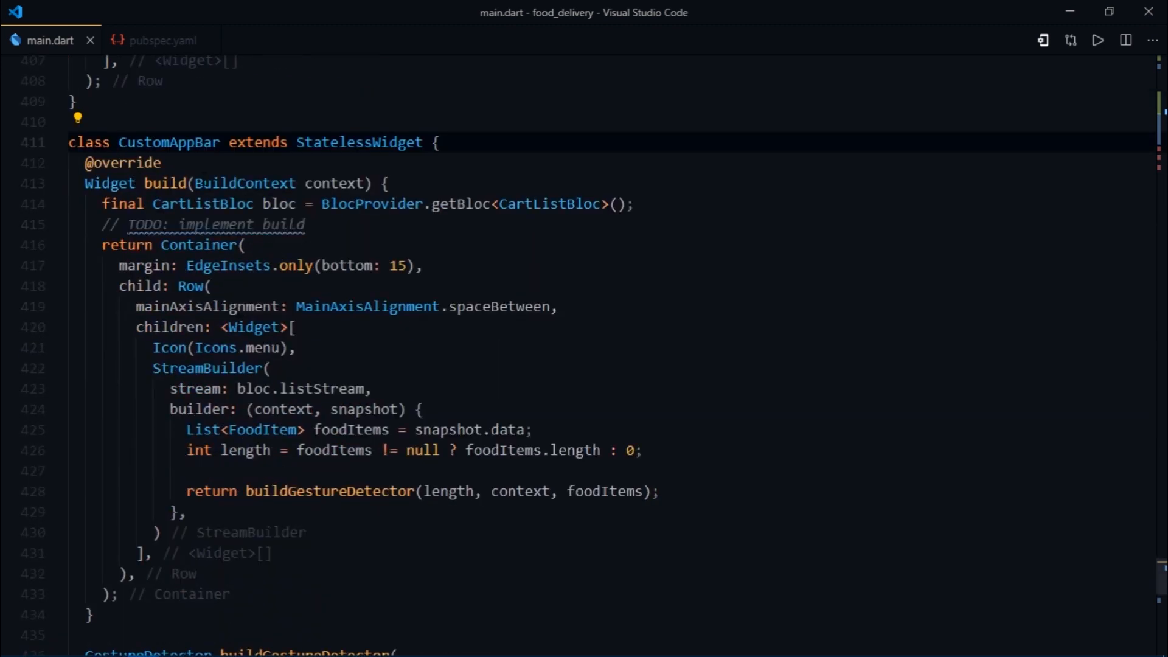
{"action": "left_click", "coordinate": [153, 347]}
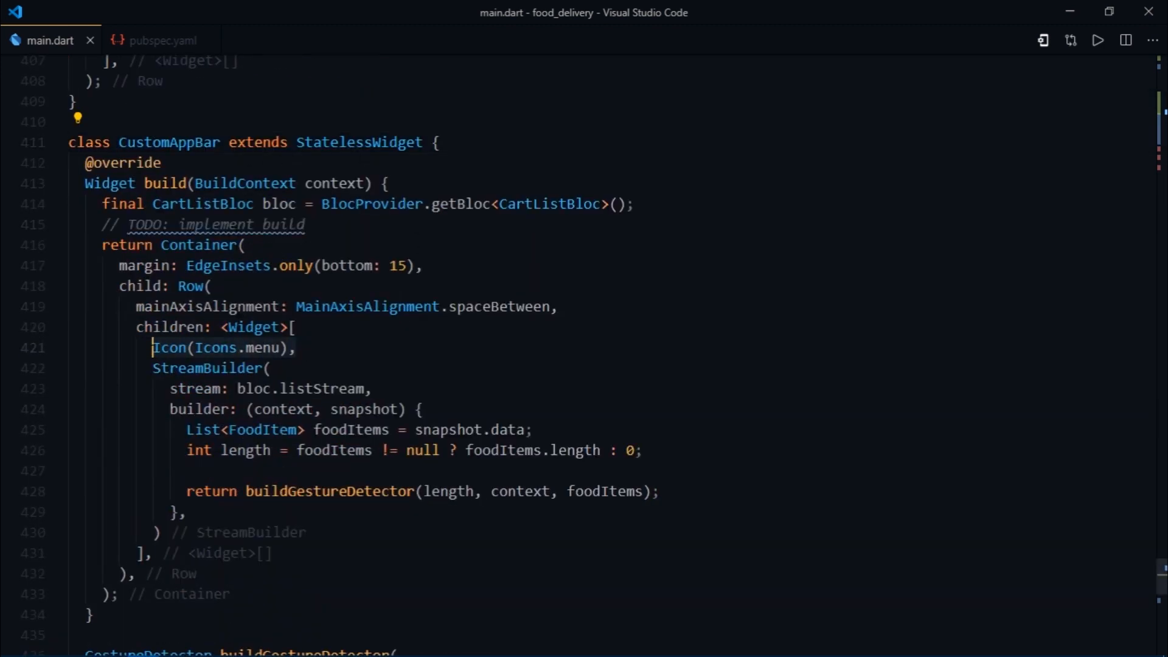
{"action": "left_click", "coordinate": [293, 347]}
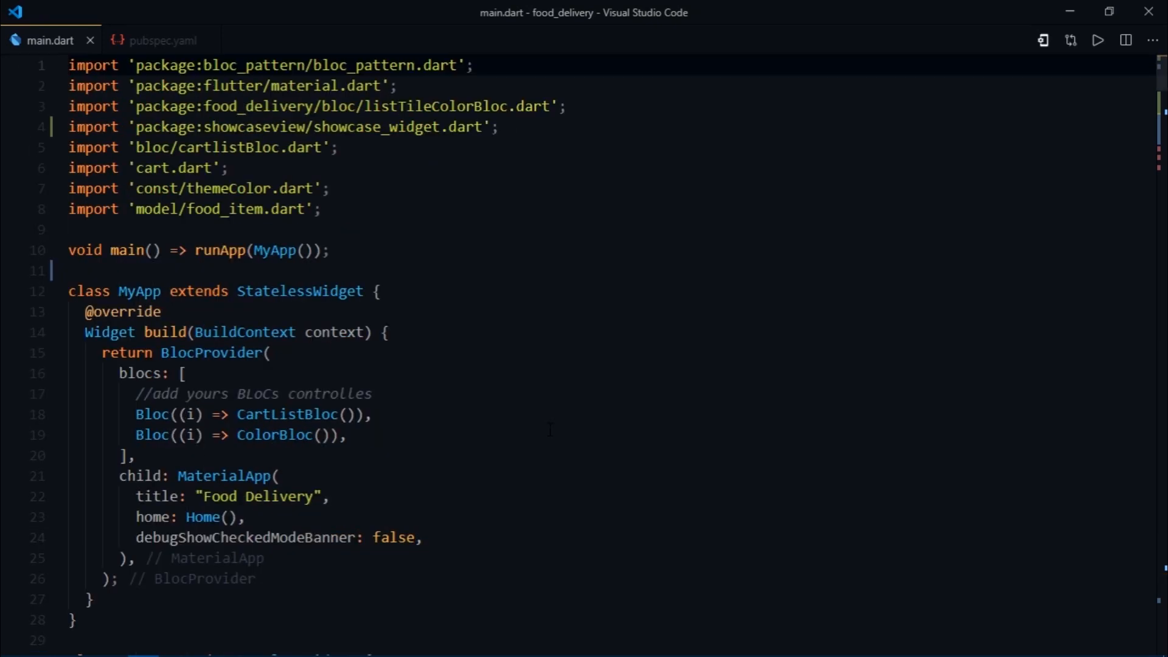
{"action": "scroll", "scroll_direction": "down", "scroll_amount": 3}
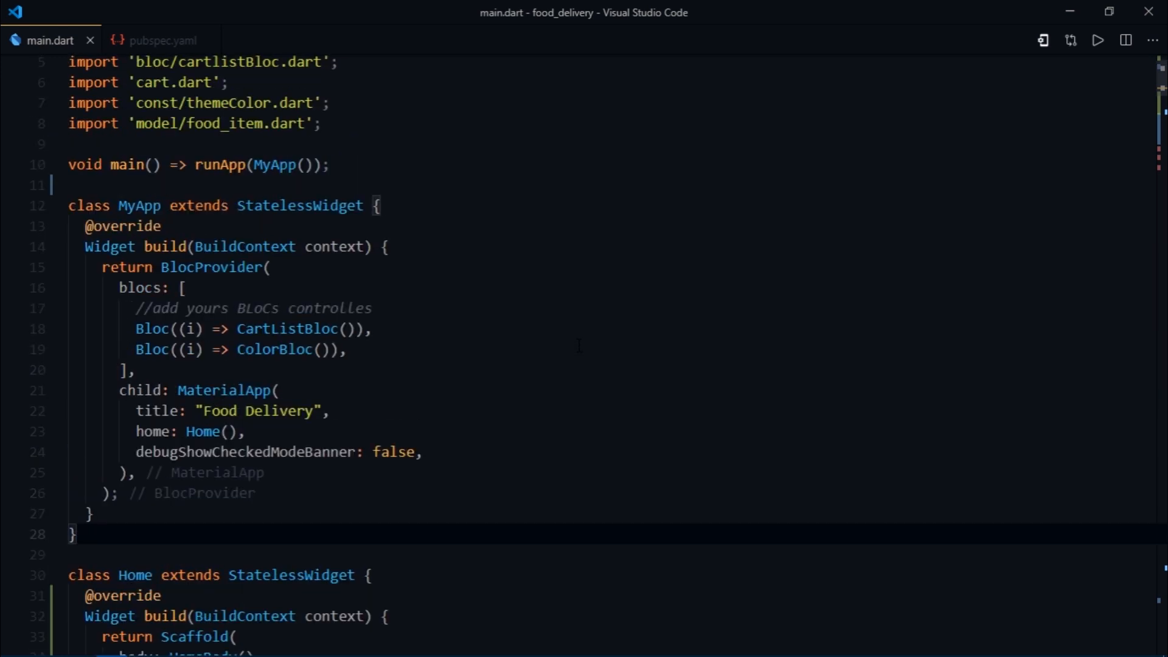
{"action": "scroll", "scroll_direction": "down", "scroll_amount": 3}
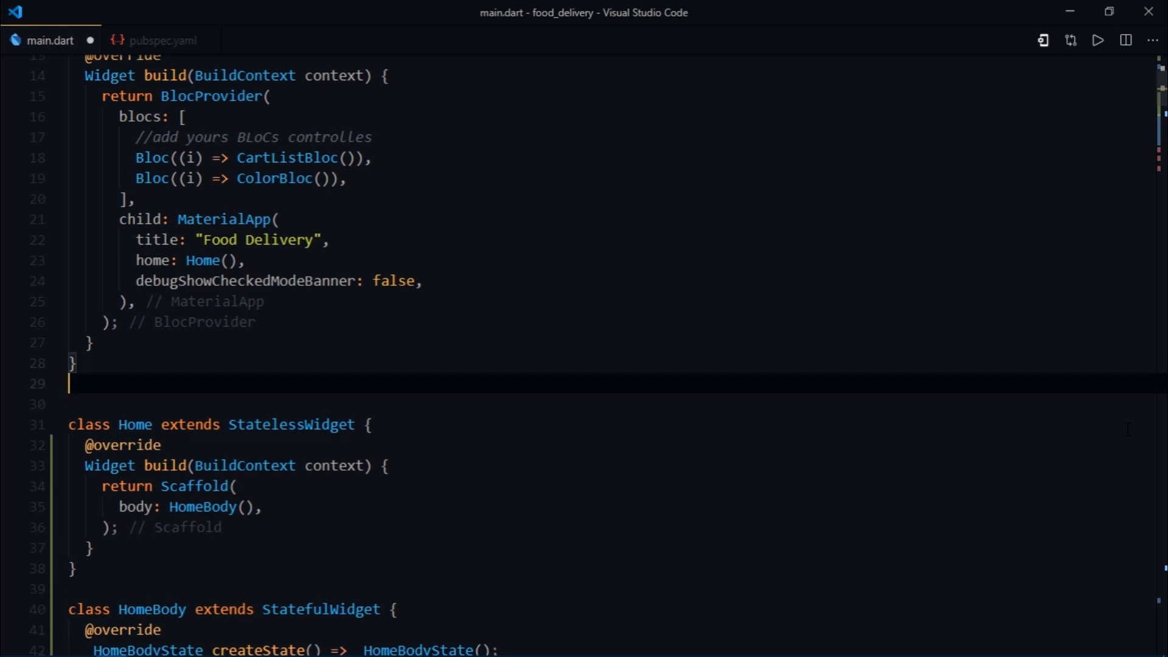
Step: Declare a class KeysToBeInherited that extends InheritedWidget
{"action": "type", "text": "cla"}
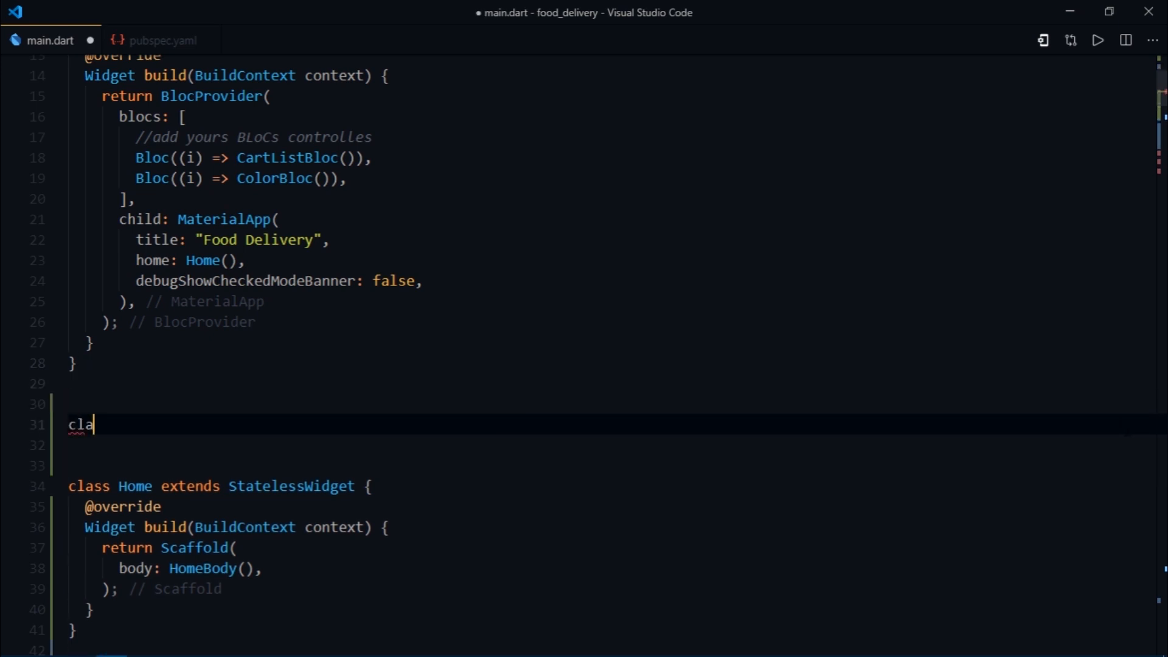
{"action": "type", "text": "ss KeysToBeInherited e"}
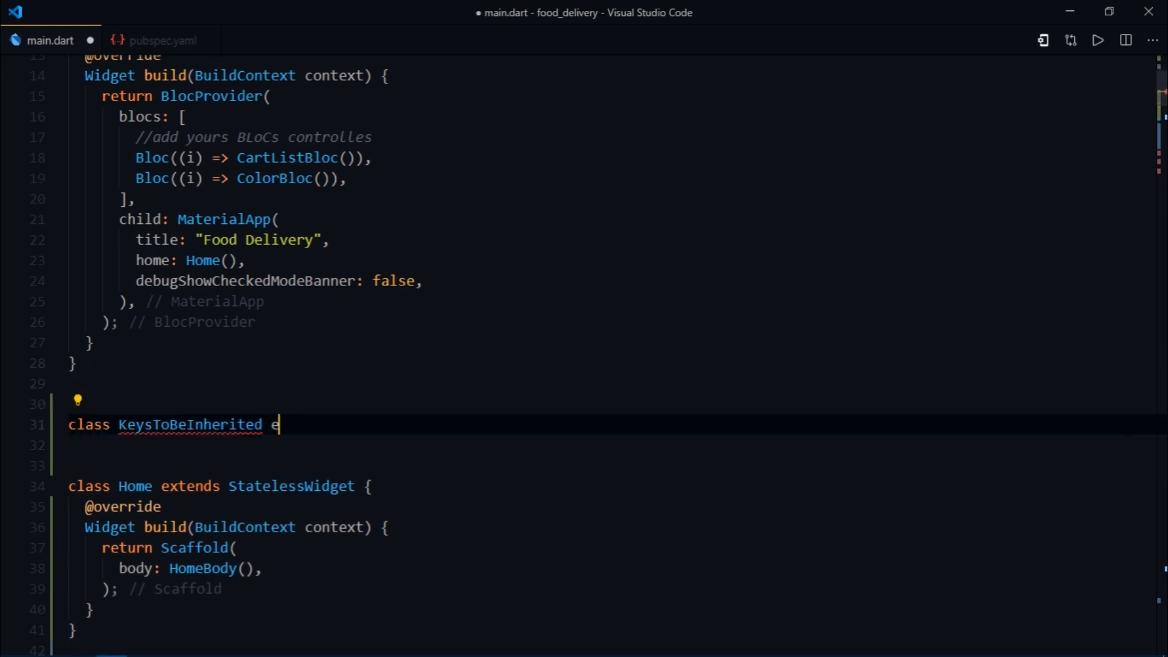
{"action": "type", "text": "extends InheritedWidget {"}
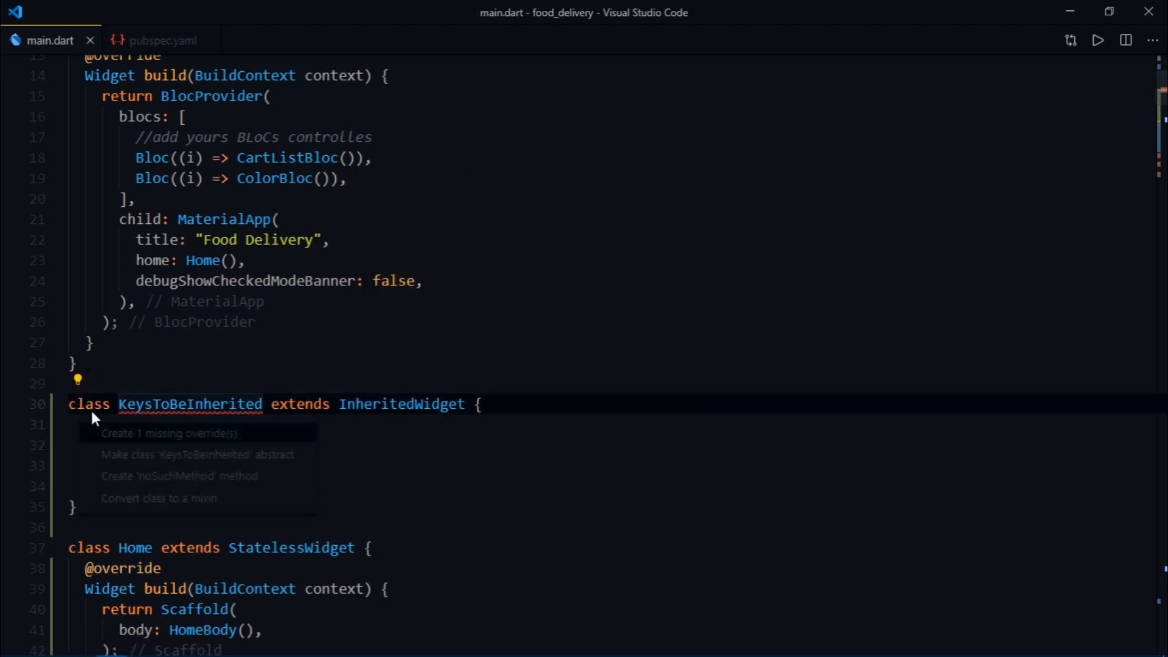
Step: Add the updateShouldNotify override returning true and save main.dart
{"action": "left_click", "coordinate": [167, 433]}
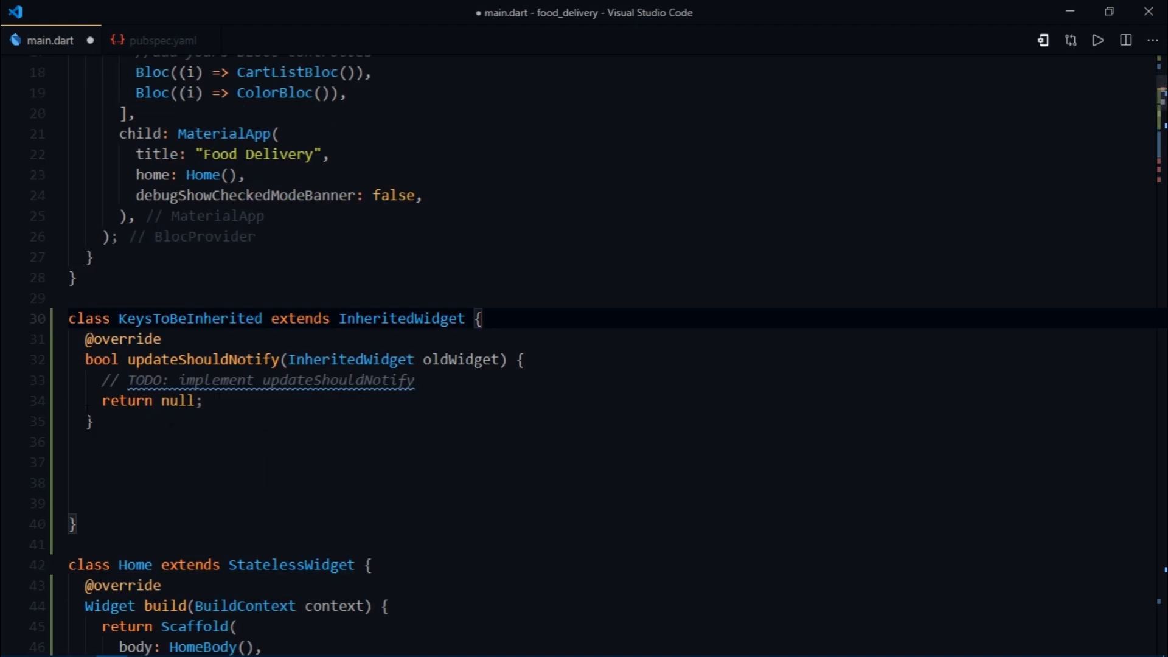
{"action": "type", "text": "tru"}
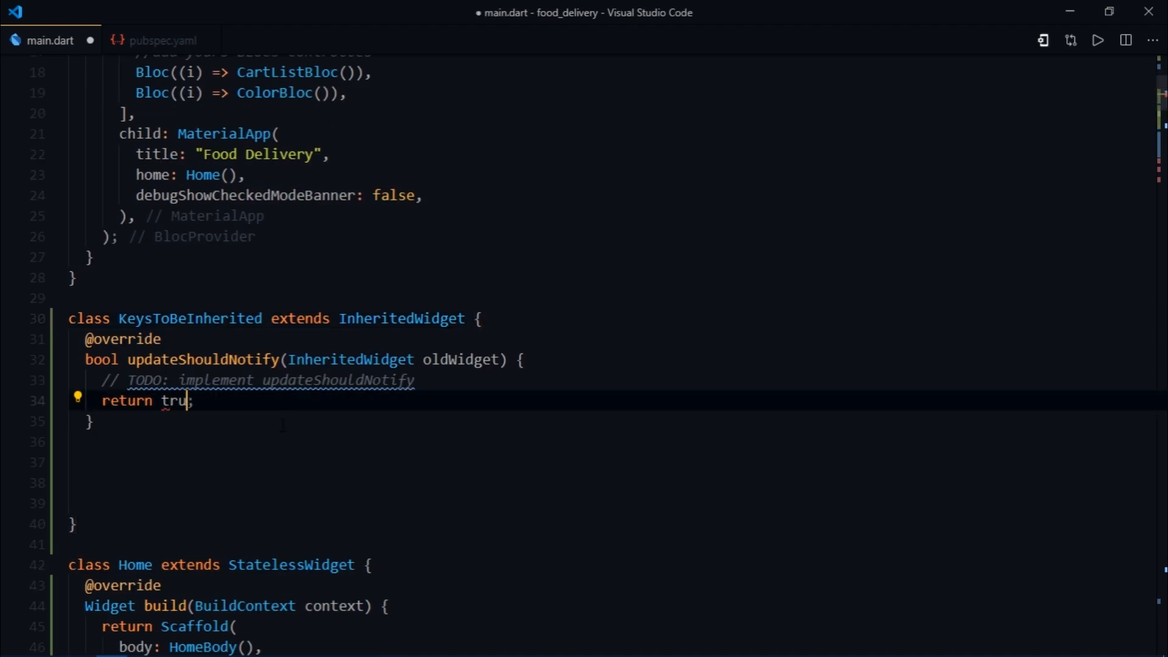
{"action": "key", "text": "Enter"}
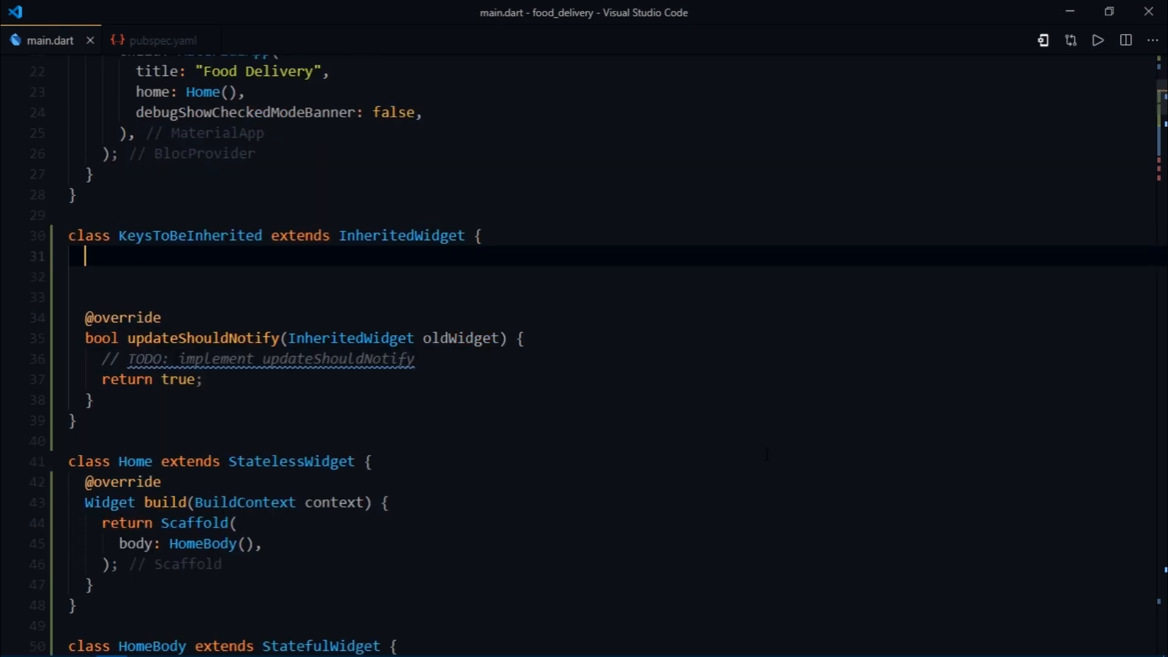
Step: Declare five final GlobalKey fields, including cartIndicatorKey and searchKey
{"action": "type", "text": "GlobalKey cartIndicatorKey;"}
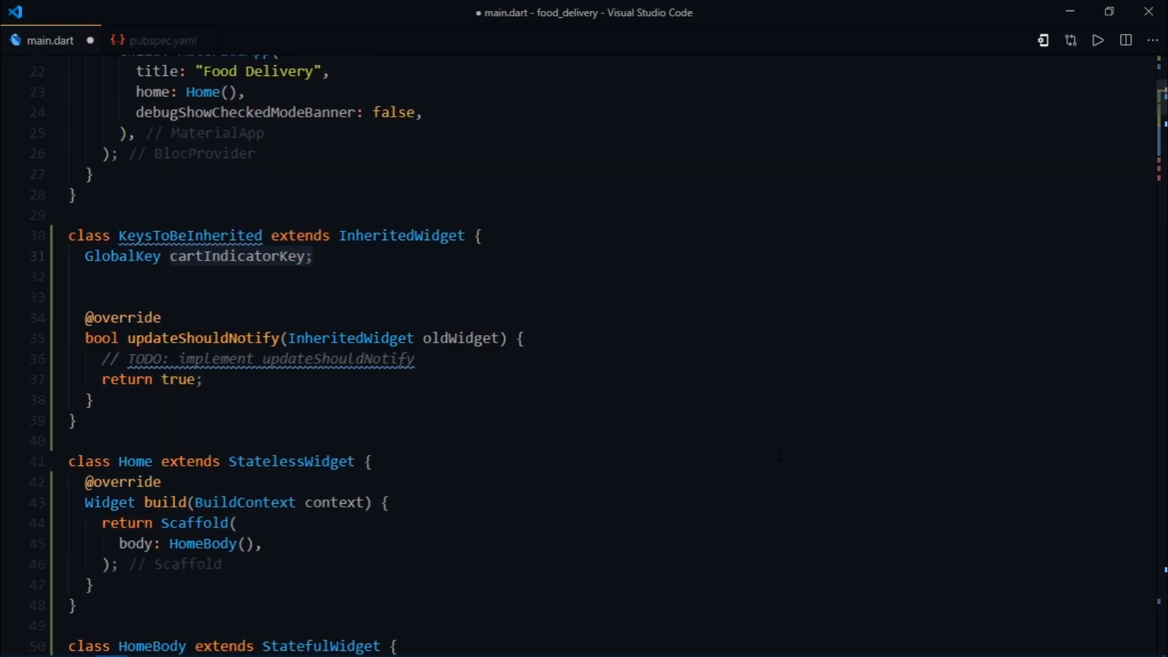
{"action": "type", "text": "GlobalKey optionsKey;"}
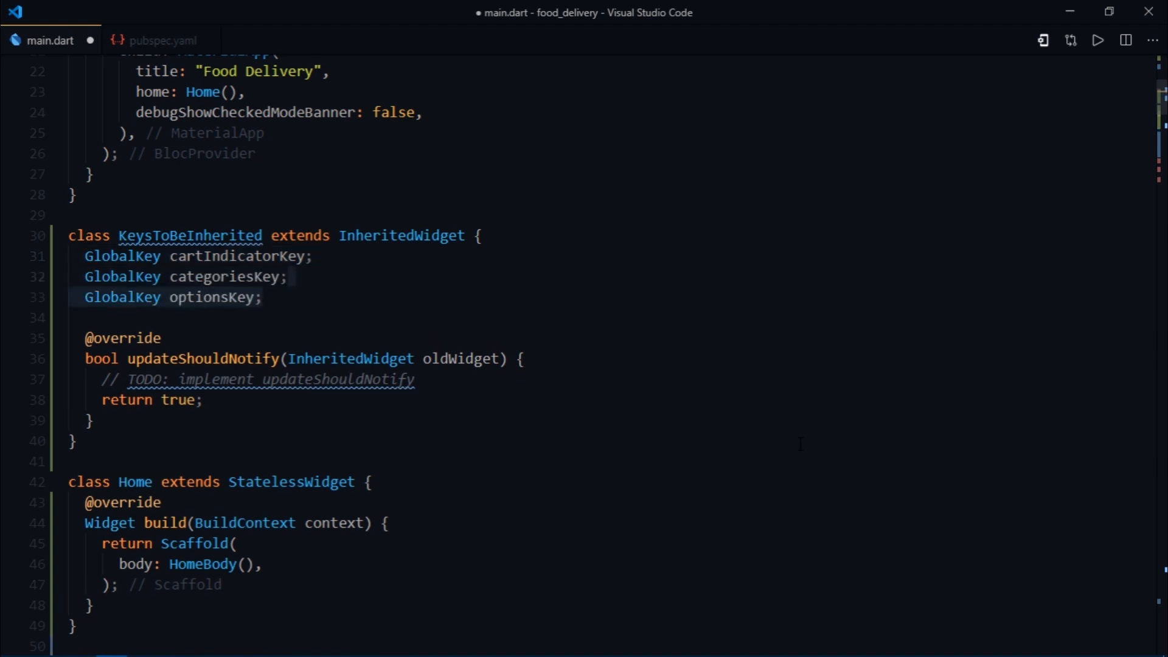
{"action": "type", "text": "GlobalKey searchKey;"}
{"action": "type", "text": "GlobalKey nameKey;"}
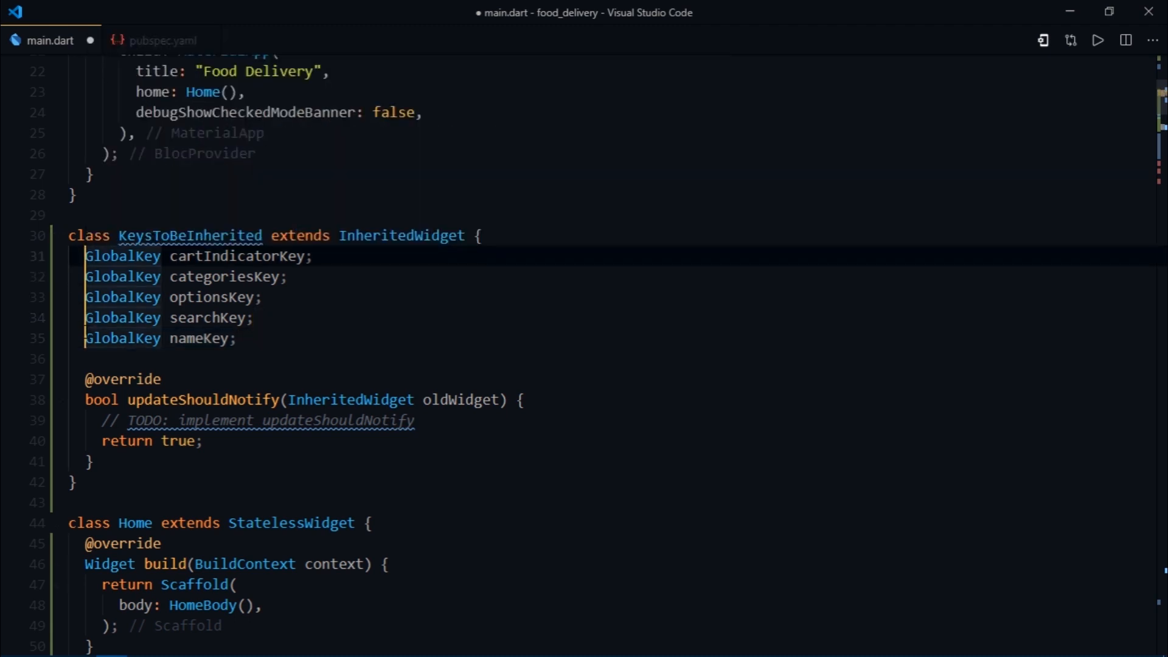
{"action": "type", "text": "final"}
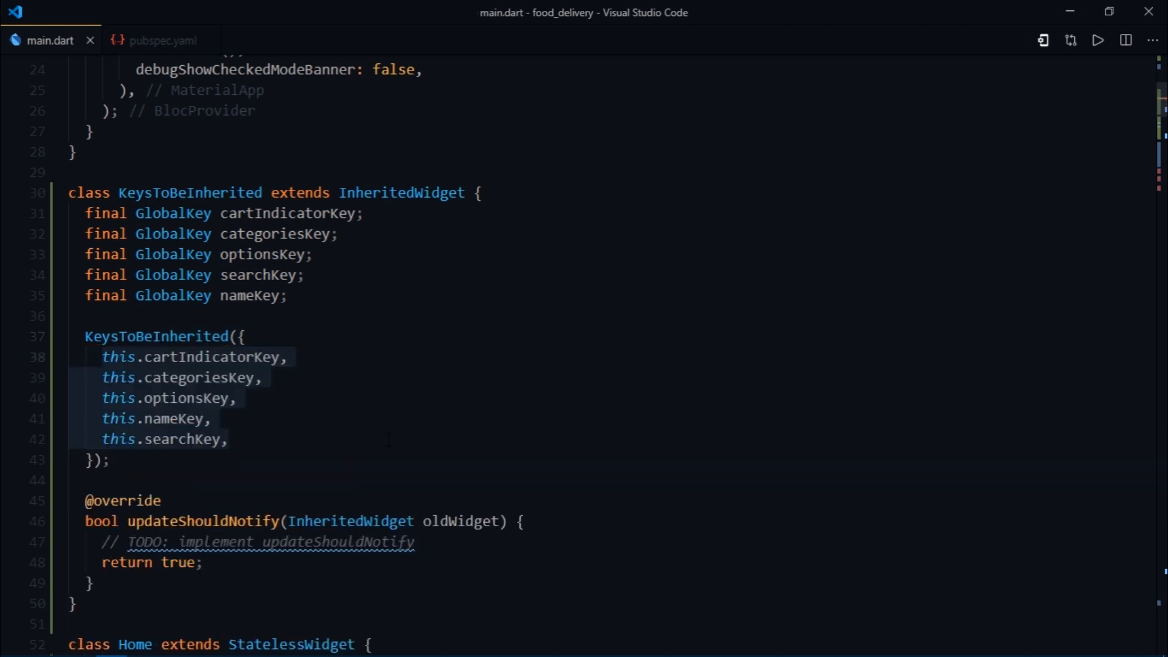
Step: Add a constructor taking the five keys and Widget child, calling super(child: child)
{"action": "key", "text": "Enter"}
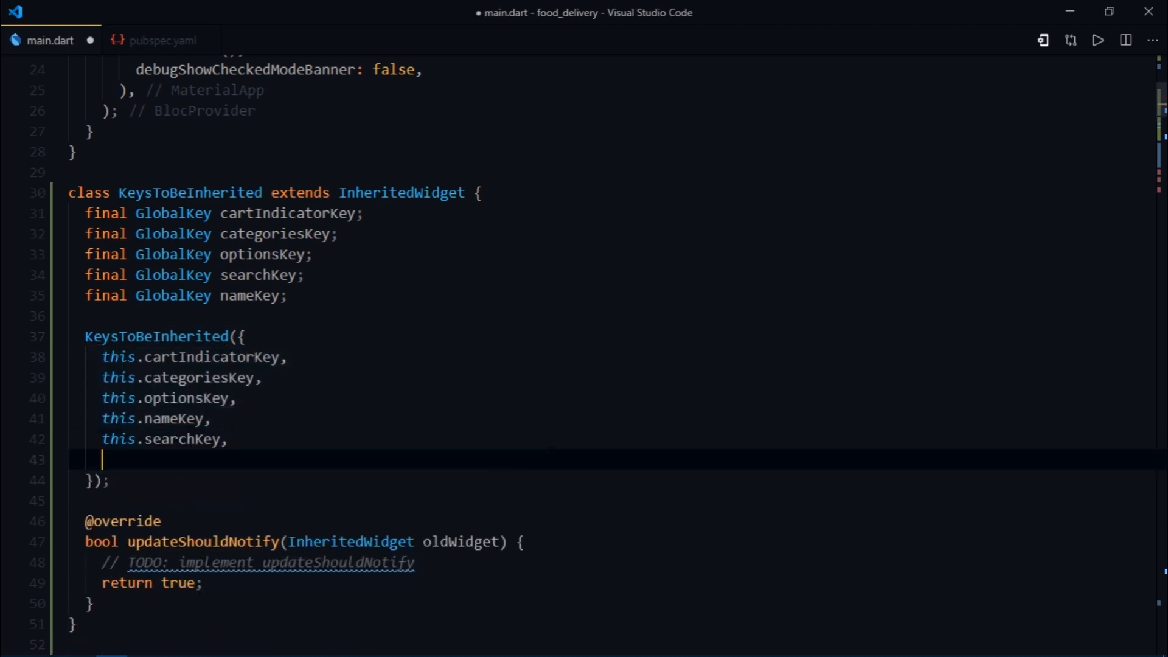
{"action": "type", "text": "Widget child"}
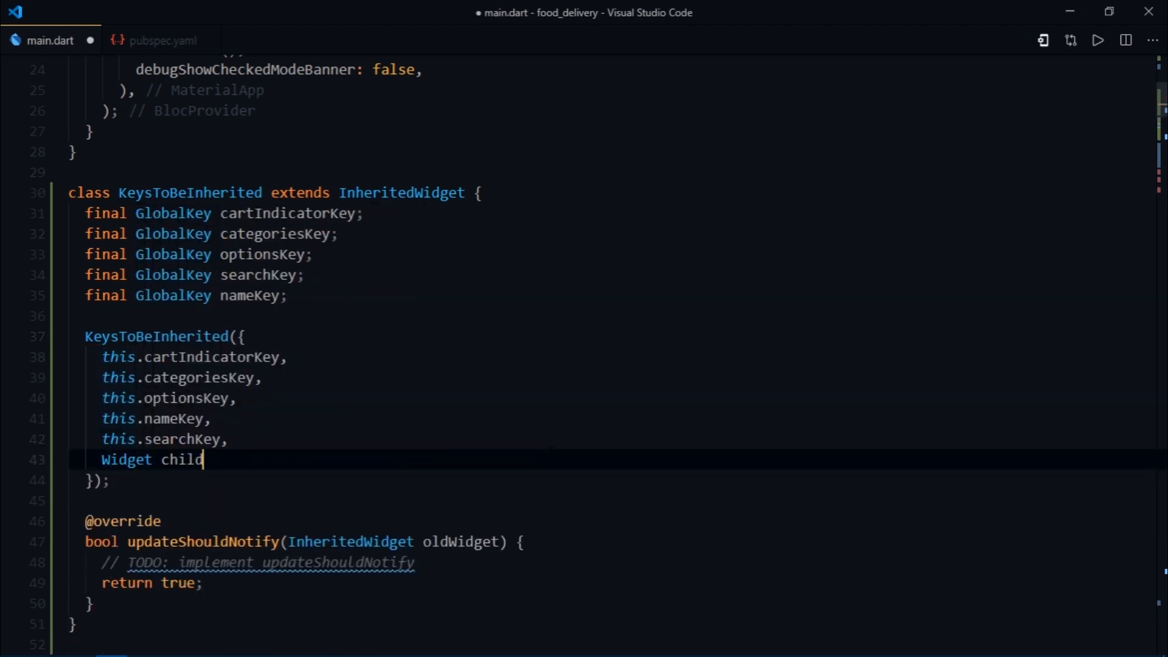
{"action": "type", "text": ","}
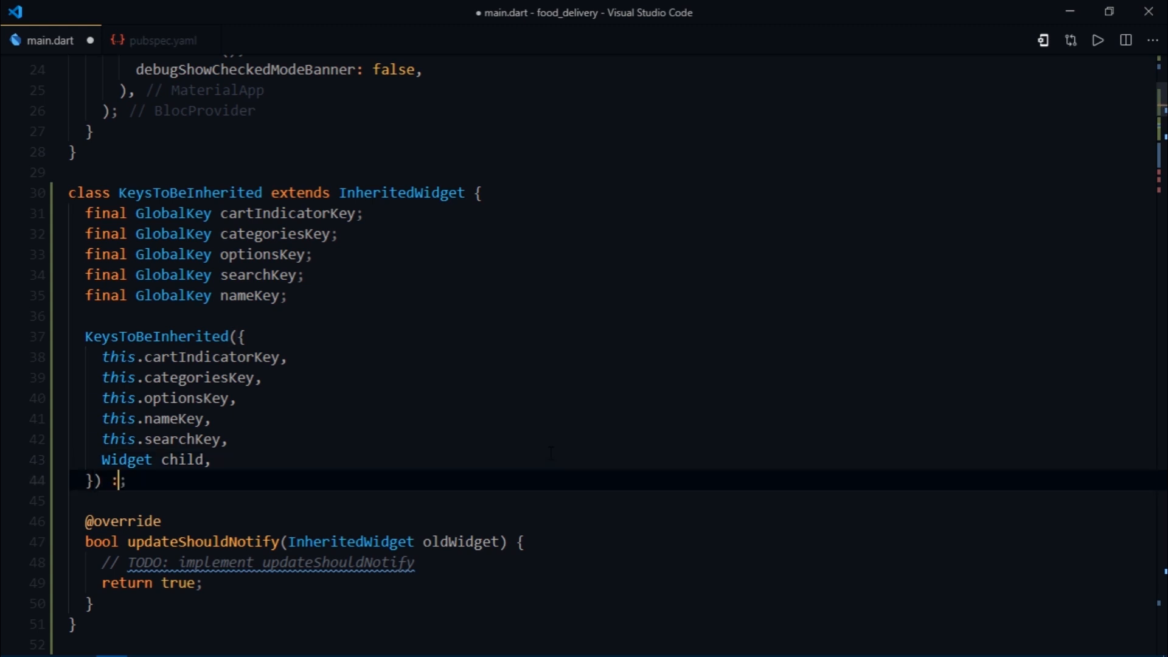
{"action": "type", "text": "super(child: ch"}
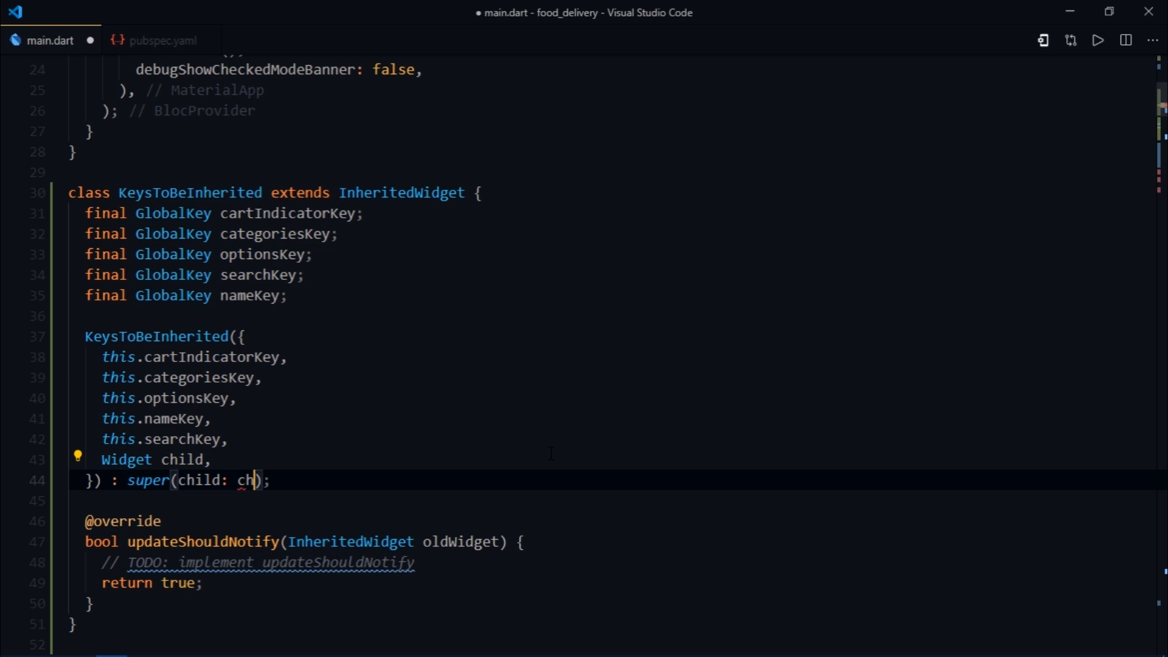
{"action": "type", "text": "ild"}
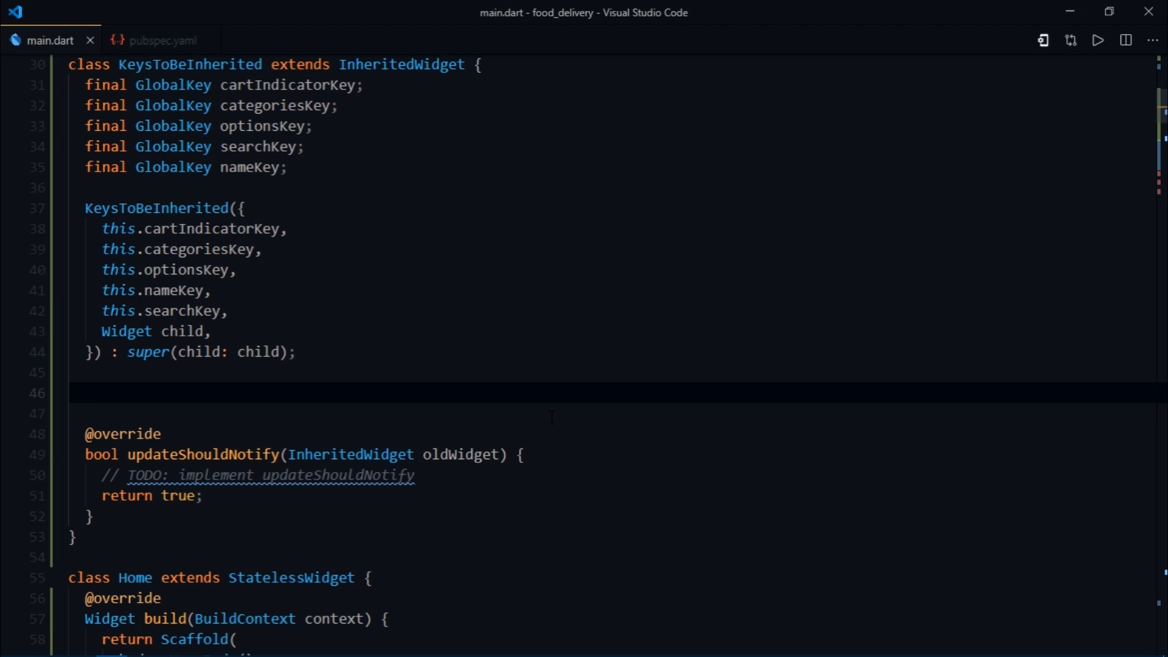
Step: Add static KeysToBeInherited of(BuildContext context) returning context.inheritFromWidgetOfExactType(KeysToBeInherited)
{"action": "type", "text": "static K"}
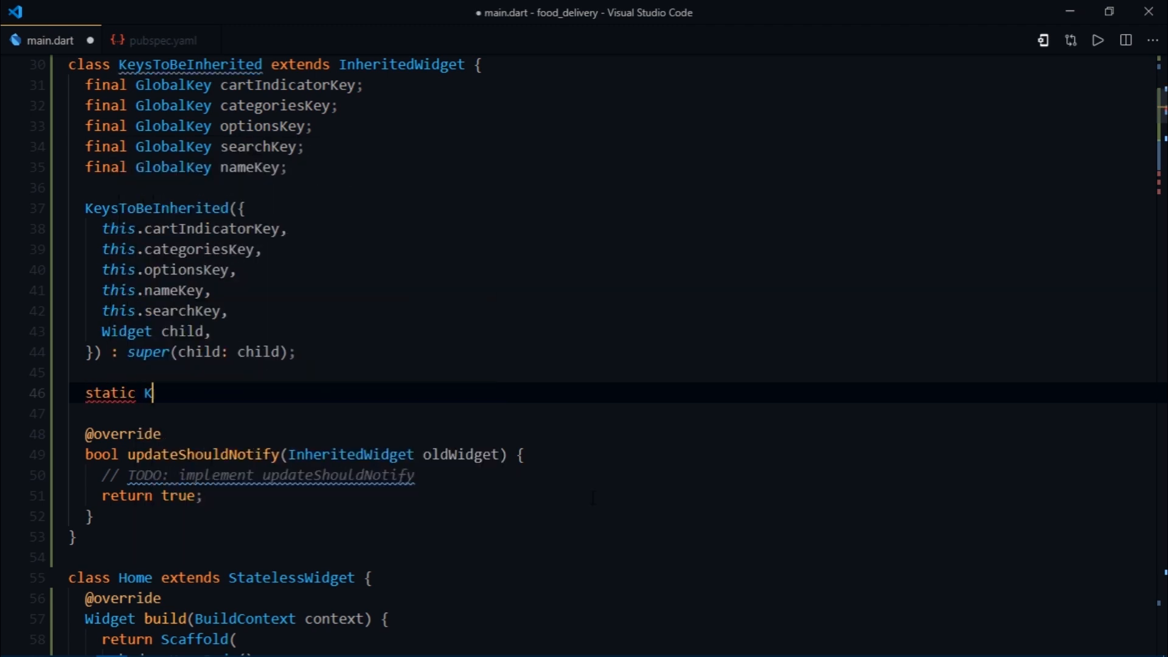
{"action": "type", "text": "eysToBeInherited"}
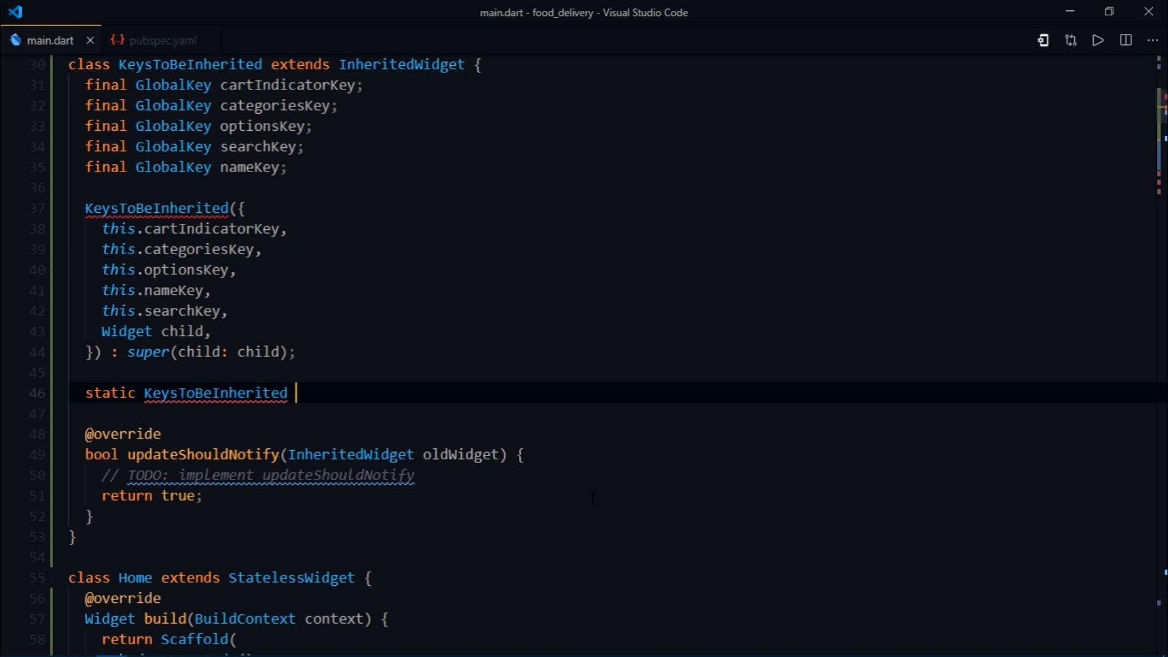
{"action": "type", "text": "of(BuildContext context) {"}
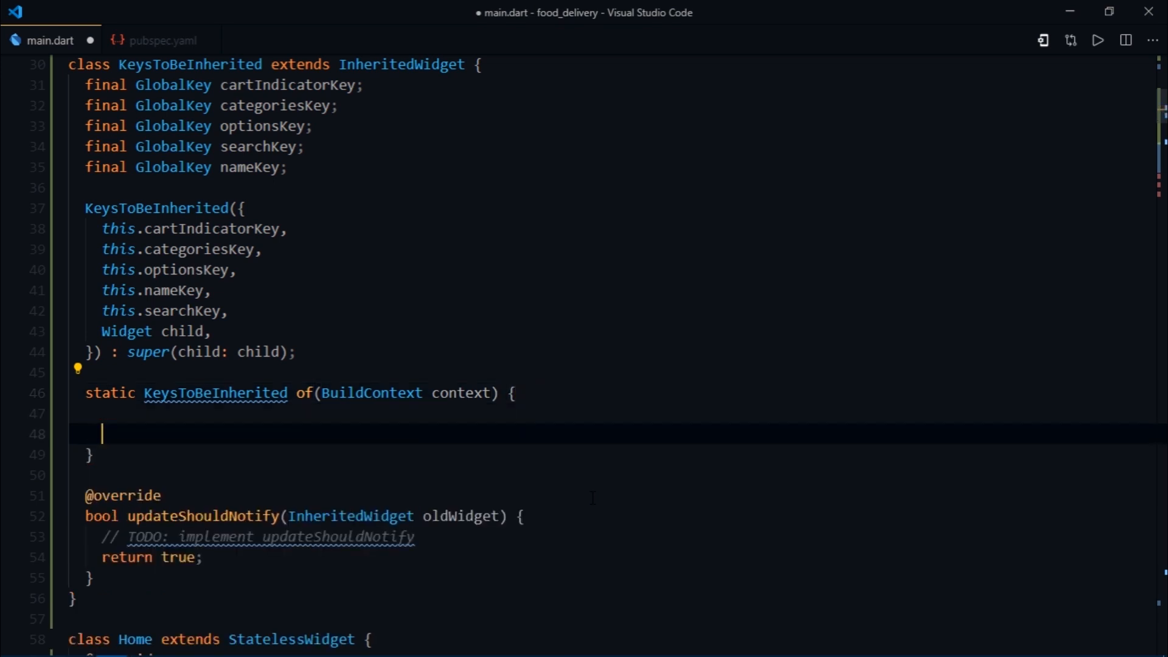
{"action": "type", "text": "return"}
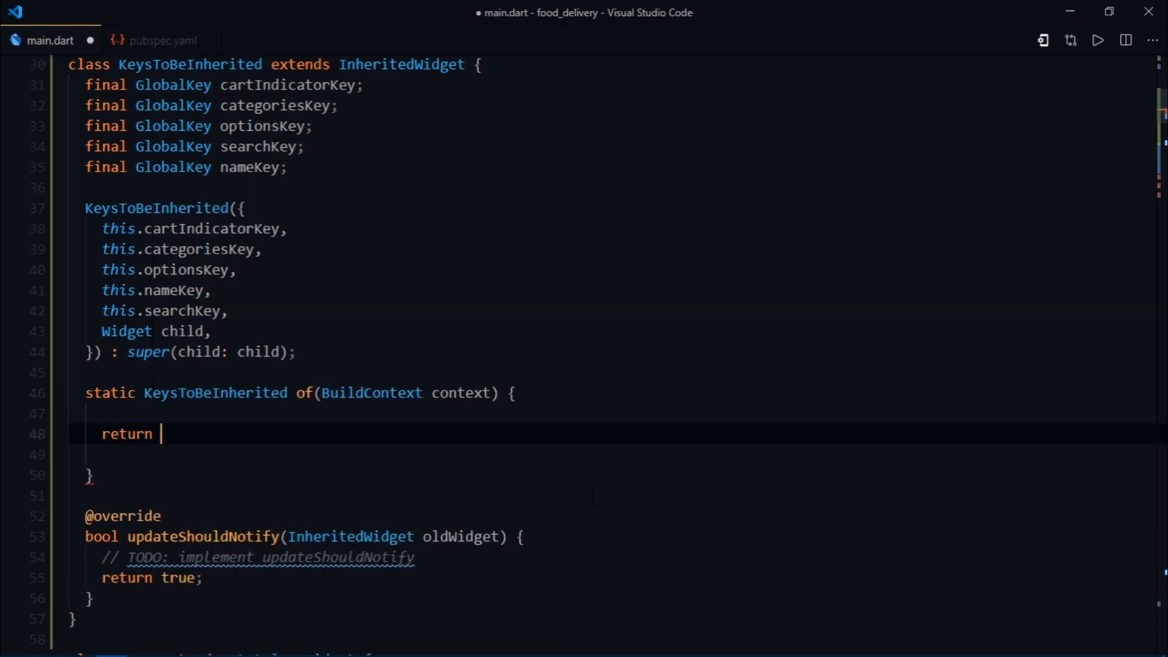
{"action": "type", "text": "context."}
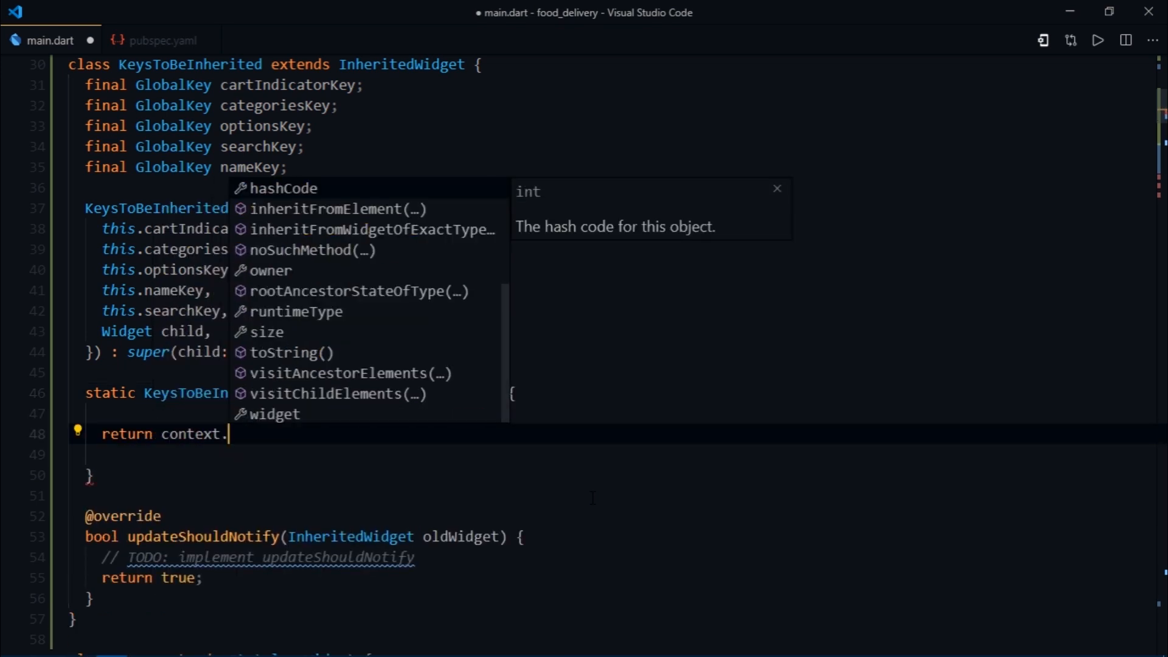
{"action": "type", "text": "i"}
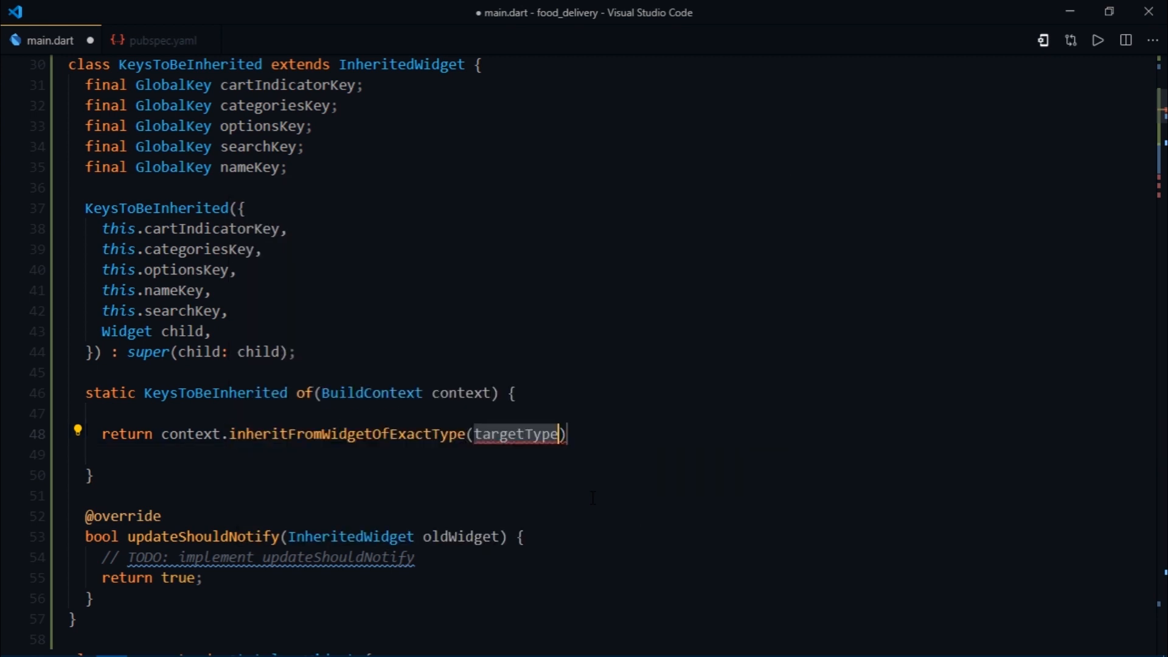
{"action": "type", "text": "KeysTo"}
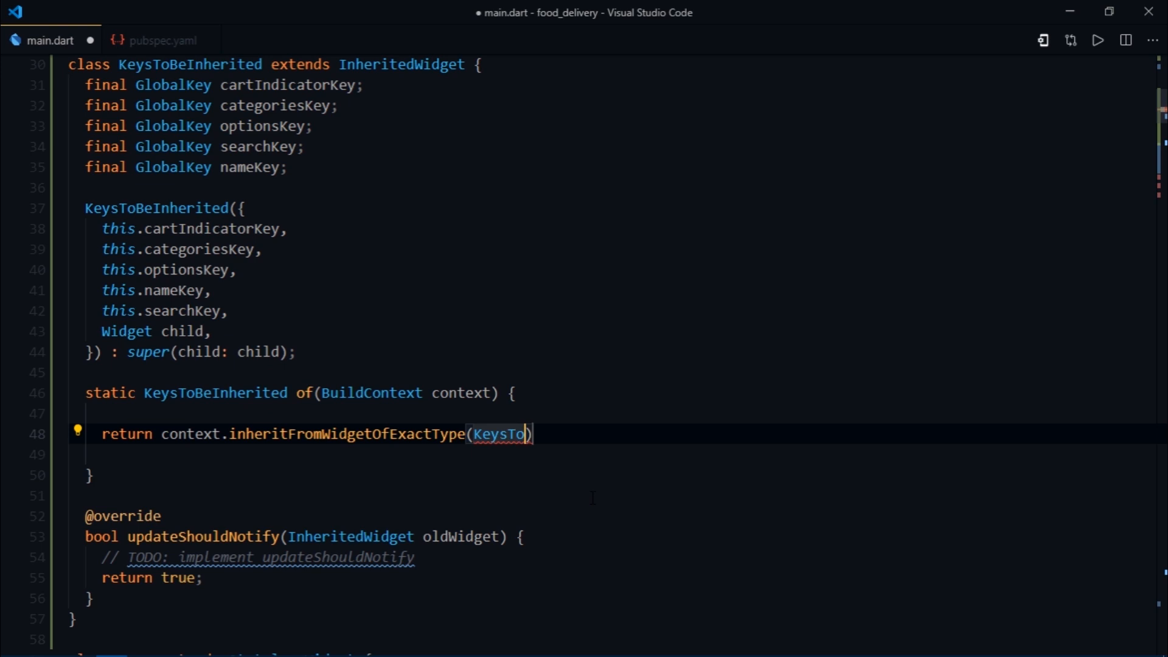
{"action": "type", "text": "BeInherited"}
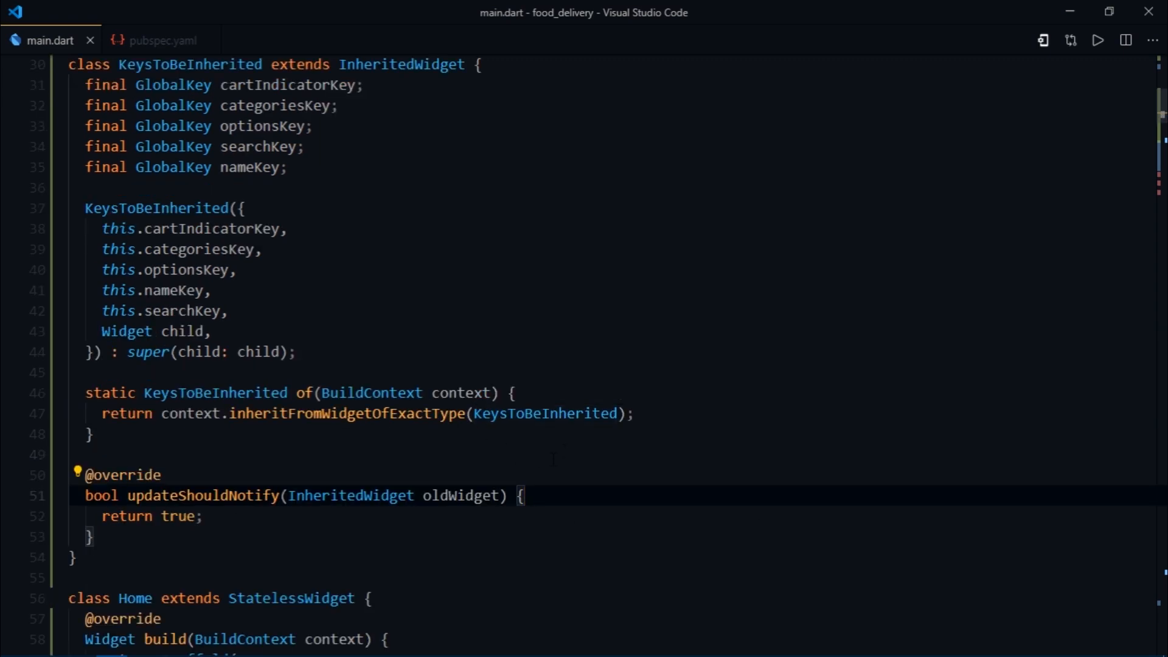
Step: Return KeysToBeInherited wrapping SafeArea, passing nameKey, cartIndicatorKey, optionsKey, searchKey and the categories key
{"action": "scroll", "scroll_direction": "down", "scroll_amount": 3}
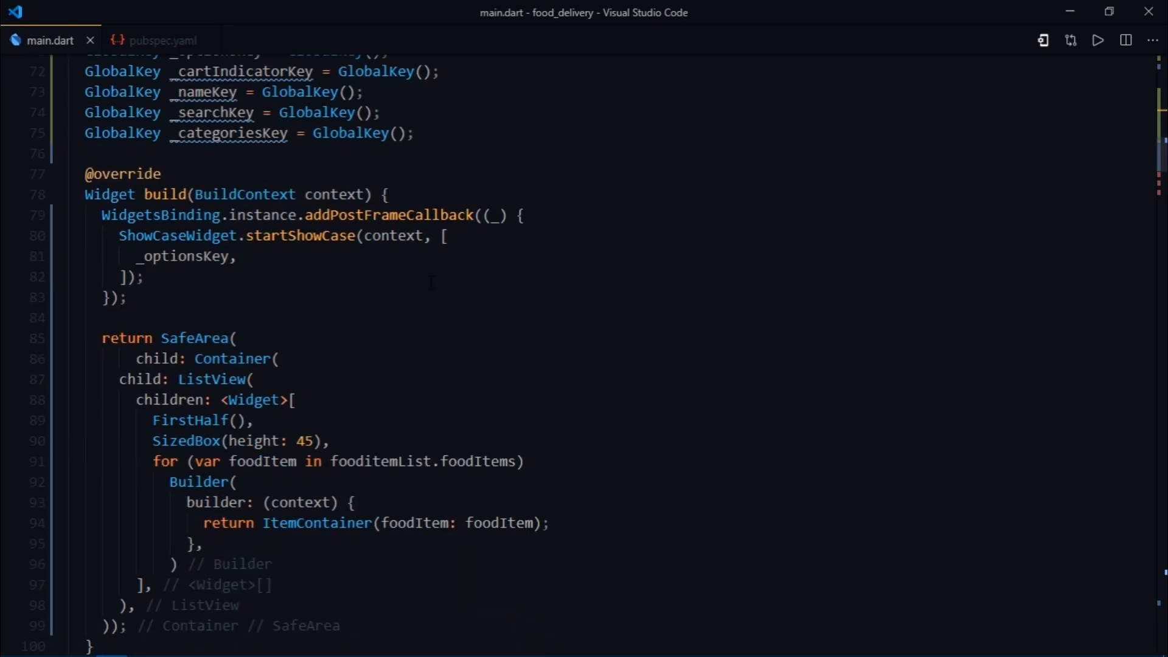
{"action": "scroll", "scroll_direction": "down", "scroll_amount": 3}
{"action": "type", "text": "Keys"}
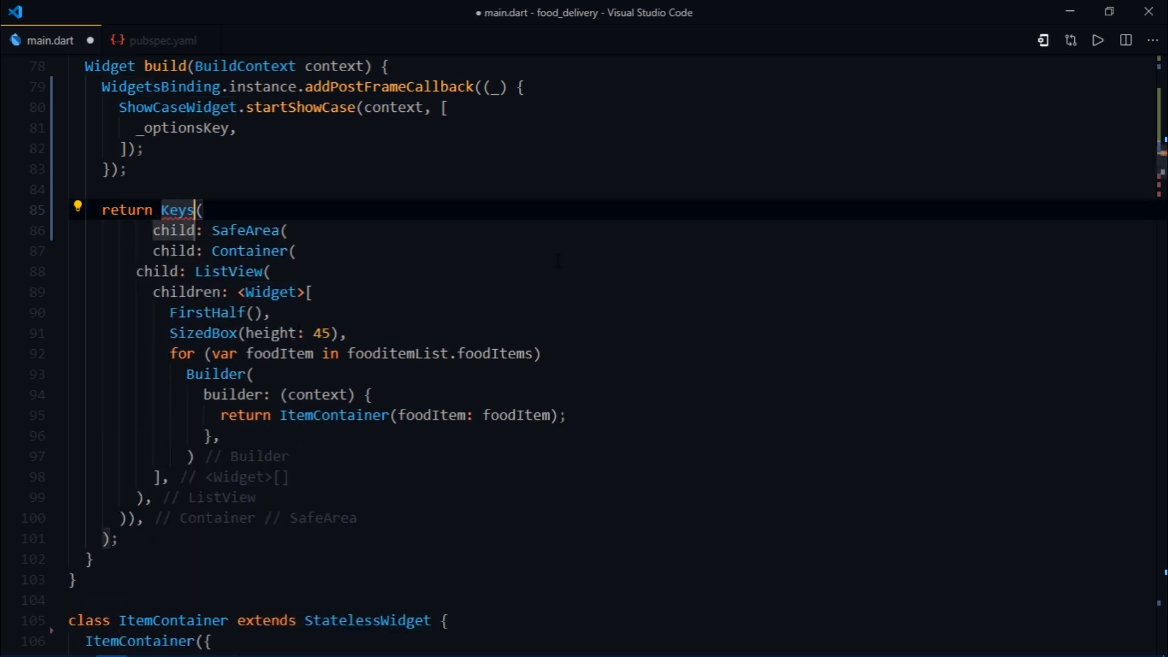
{"action": "type", "text": "ToBeInherited"}
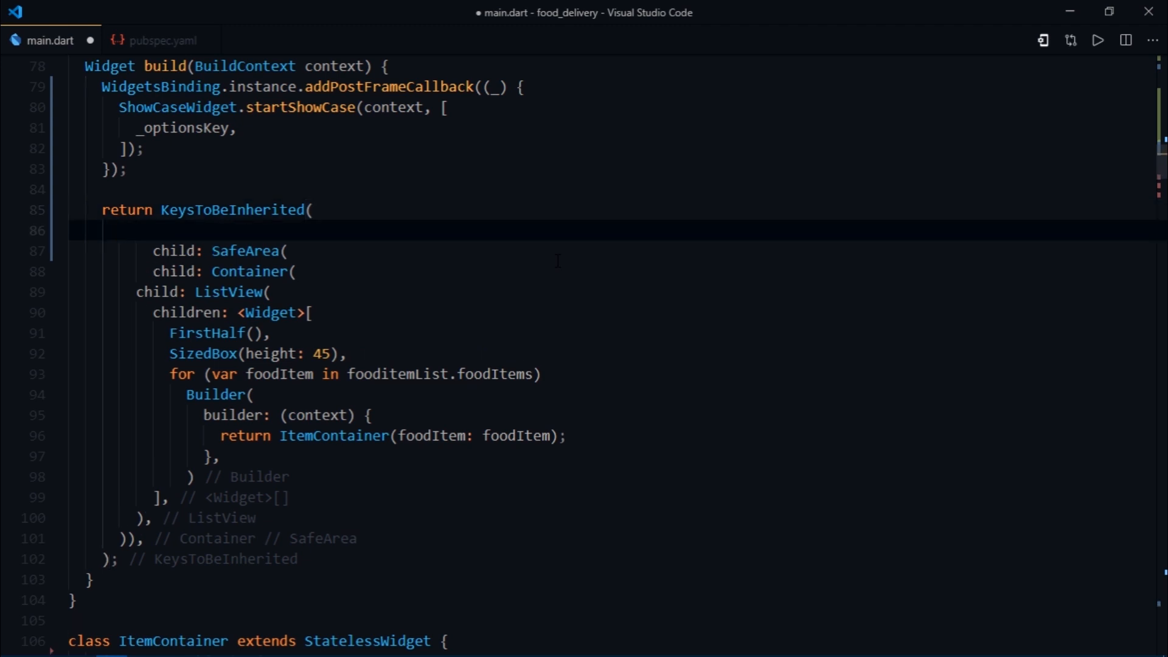
{"action": "type", "text": "nameKey: n"}
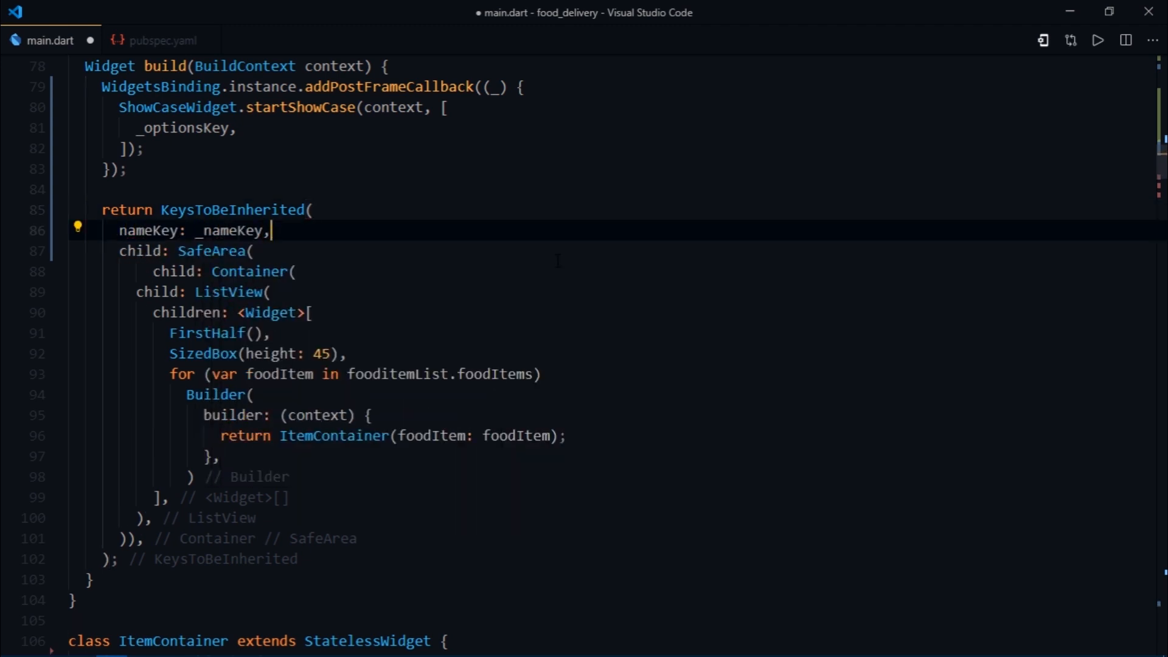
{"action": "type", "text": "cartIndicatorKey:"}
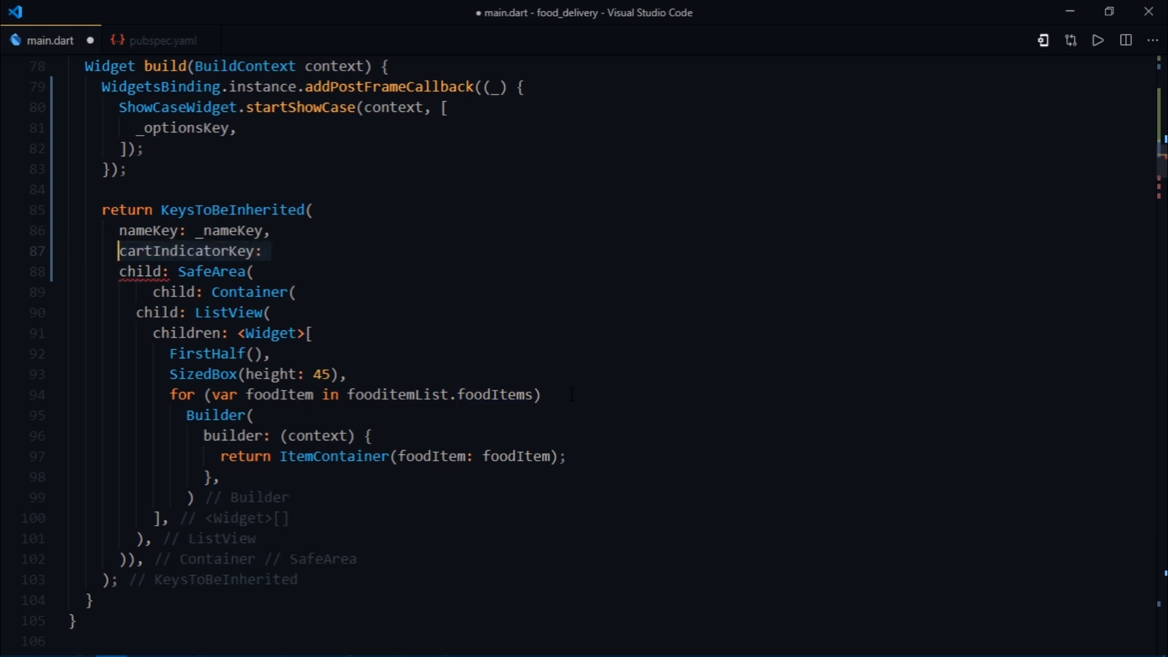
{"action": "type", "text": "_cartIndicatorKey,"}
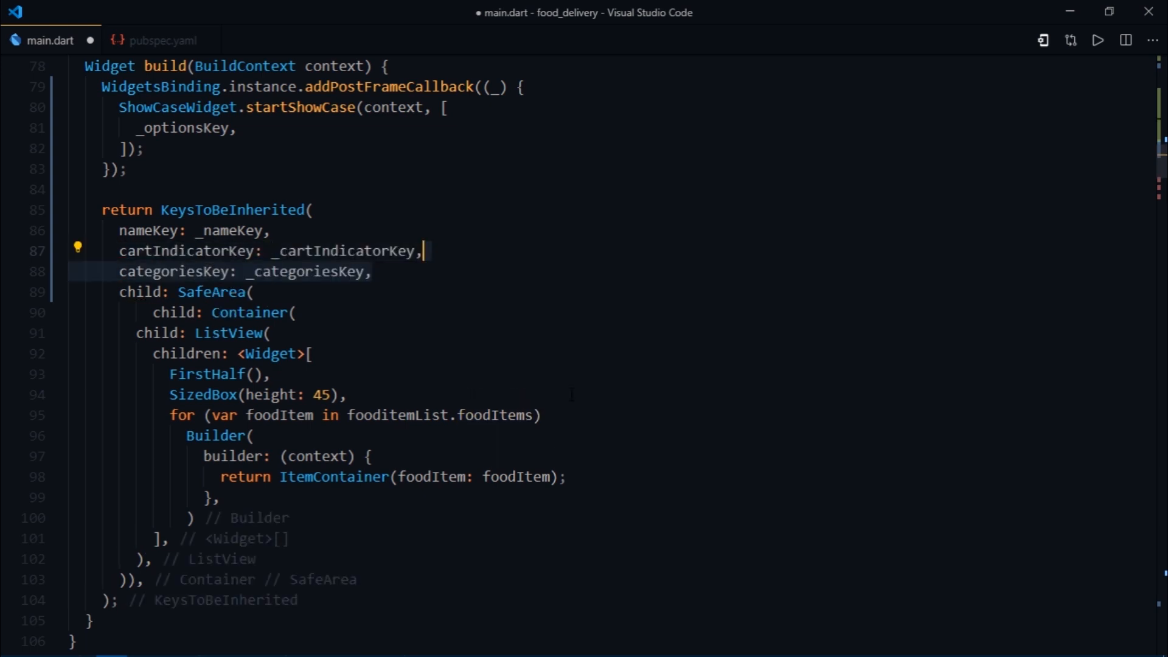
{"action": "type", "text": "optionsKey: _optionsKey,"}
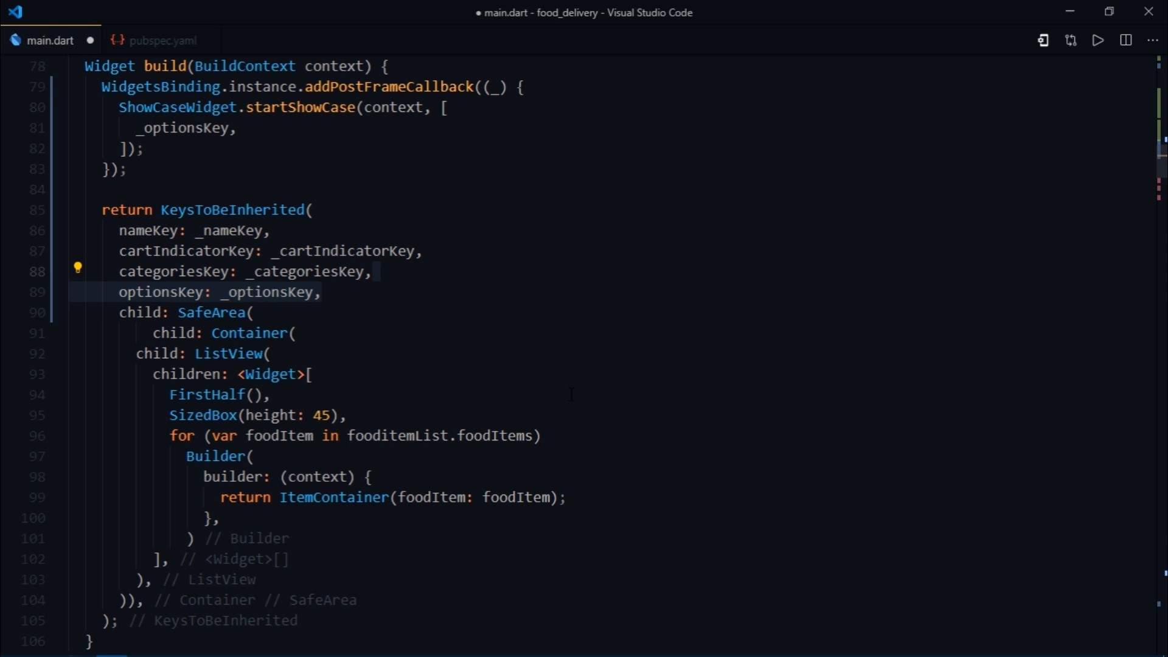
{"action": "type", "text": "searchKey: _searchKey,"}
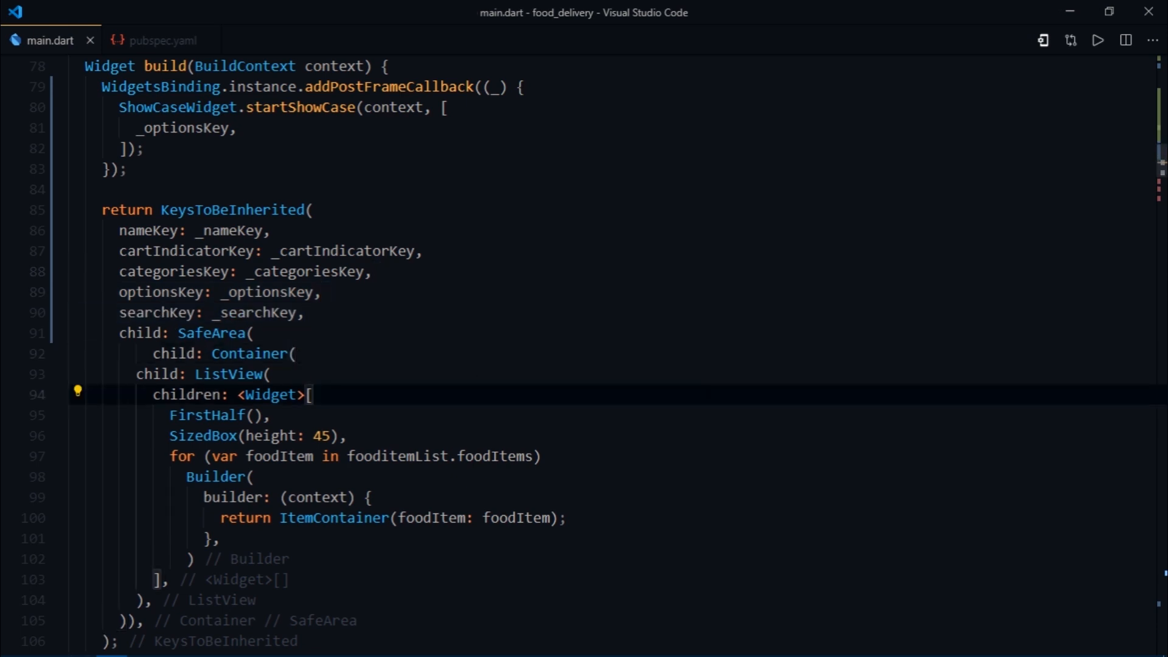
Step: Wrap Icon(Icons.menu) in a Showcase keyed KeysToBeInherited.of(context).optionsKey, with a description
{"action": "scroll", "scroll_direction": "down", "scroll_amount": 3}
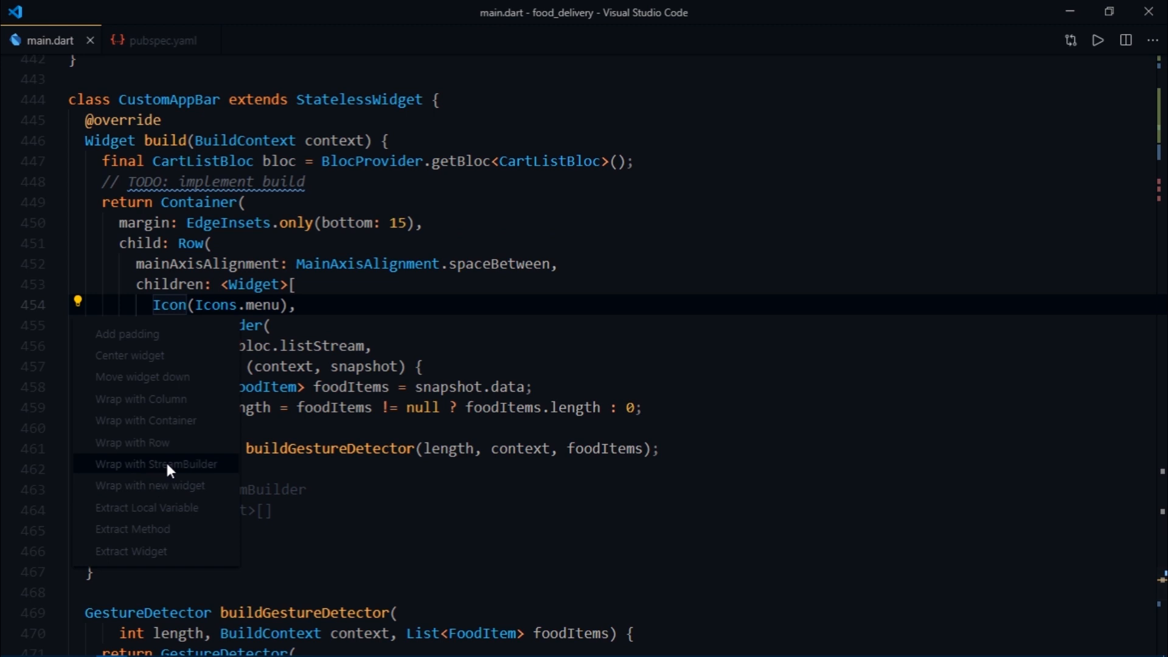
{"action": "left_click", "coordinate": [157, 464]}
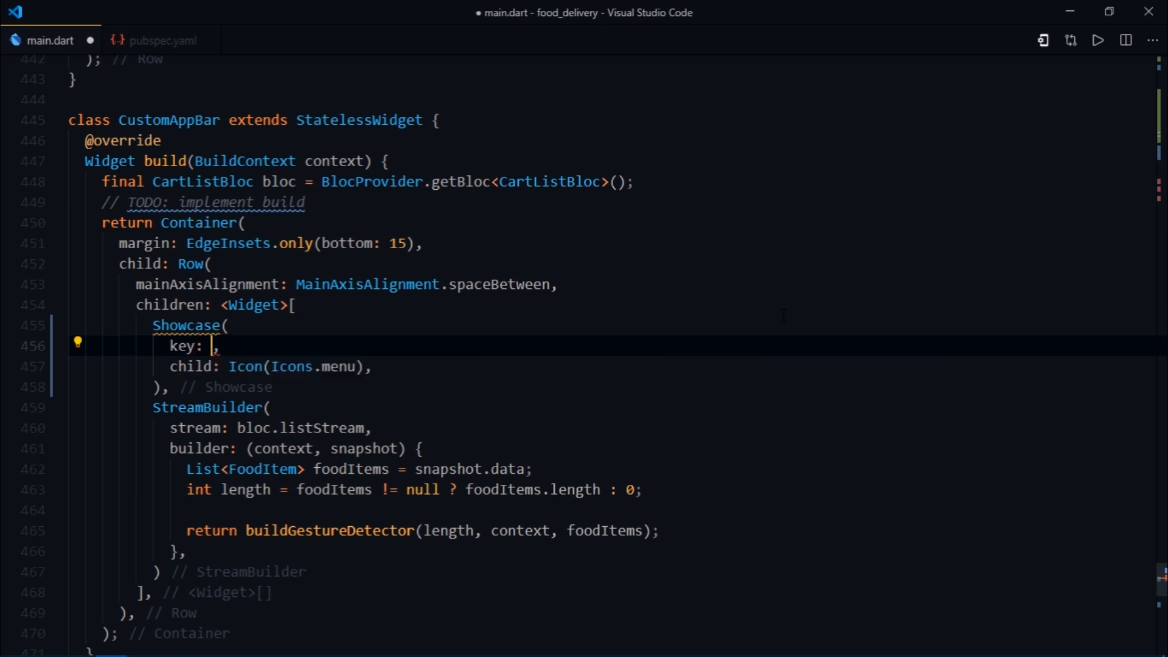
{"action": "type", "text": "KeysToBeInherited"}
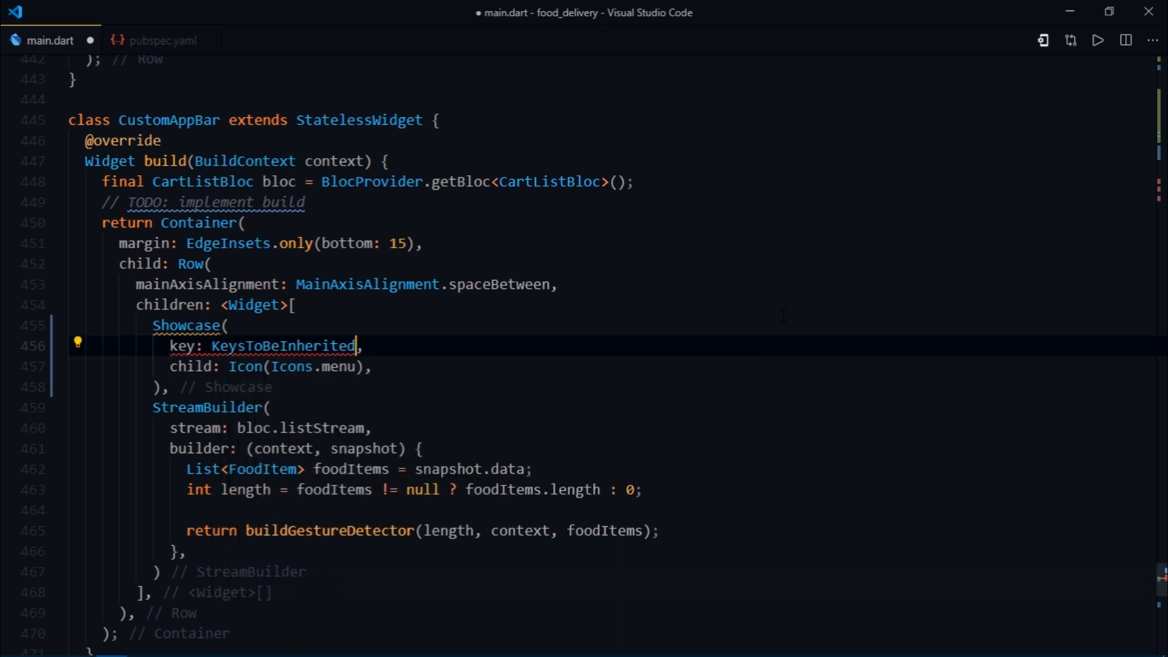
{"action": "type", "text": ".of(context)"}
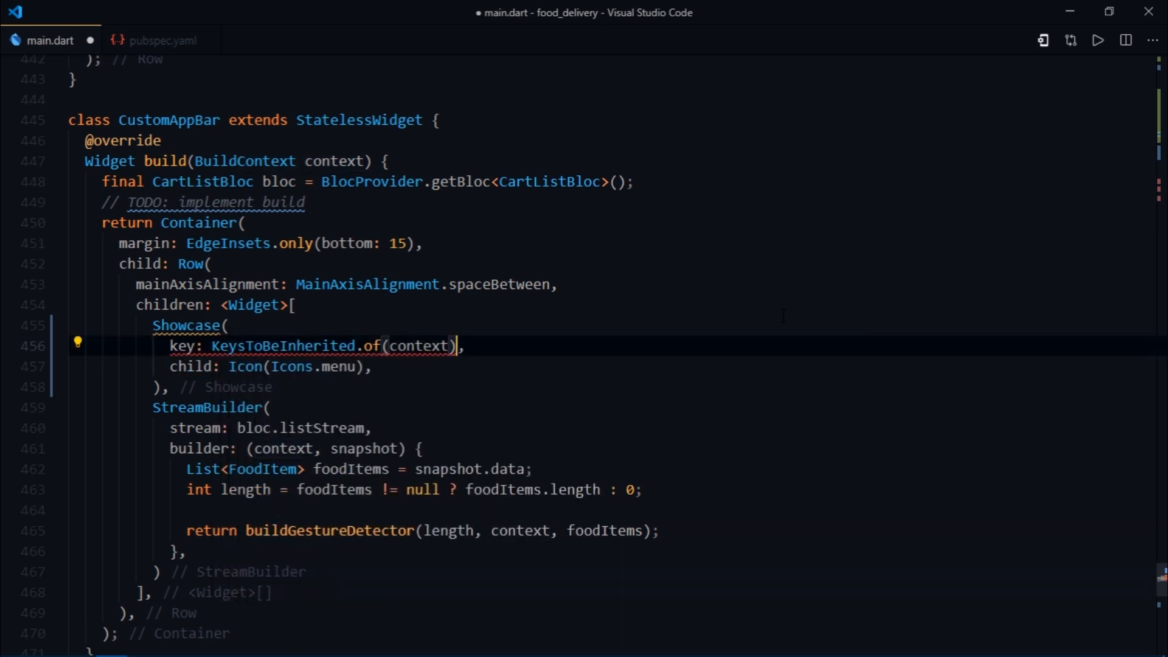
{"action": "type", "text": ".optionsKey"}
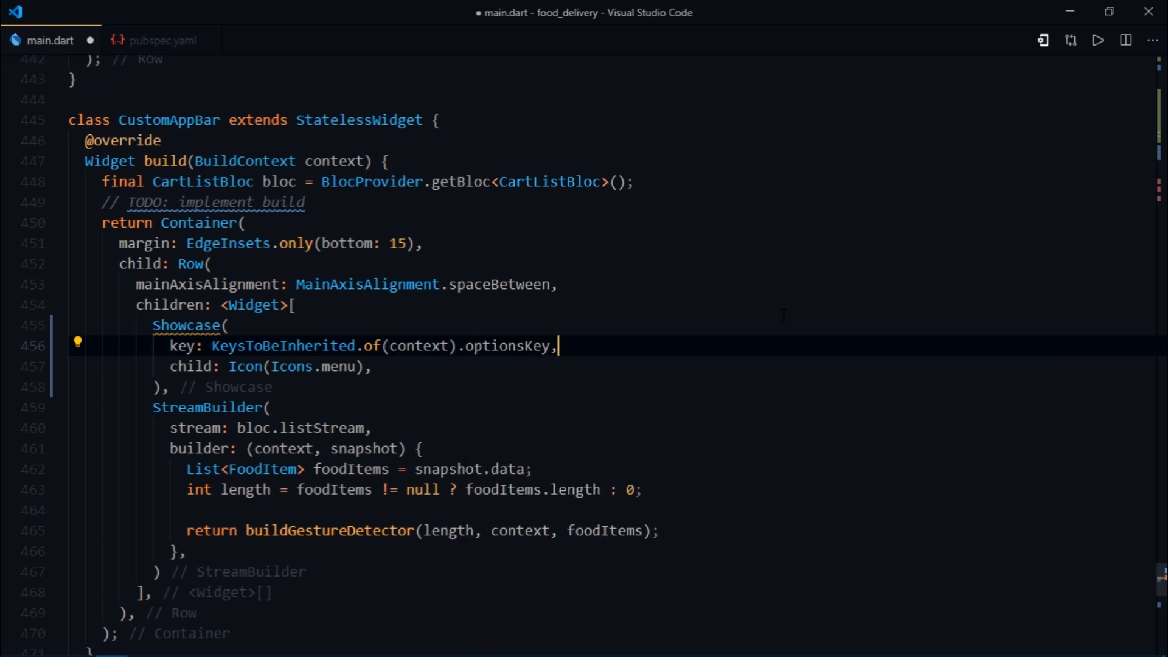
{"action": "type", "text": "d"}
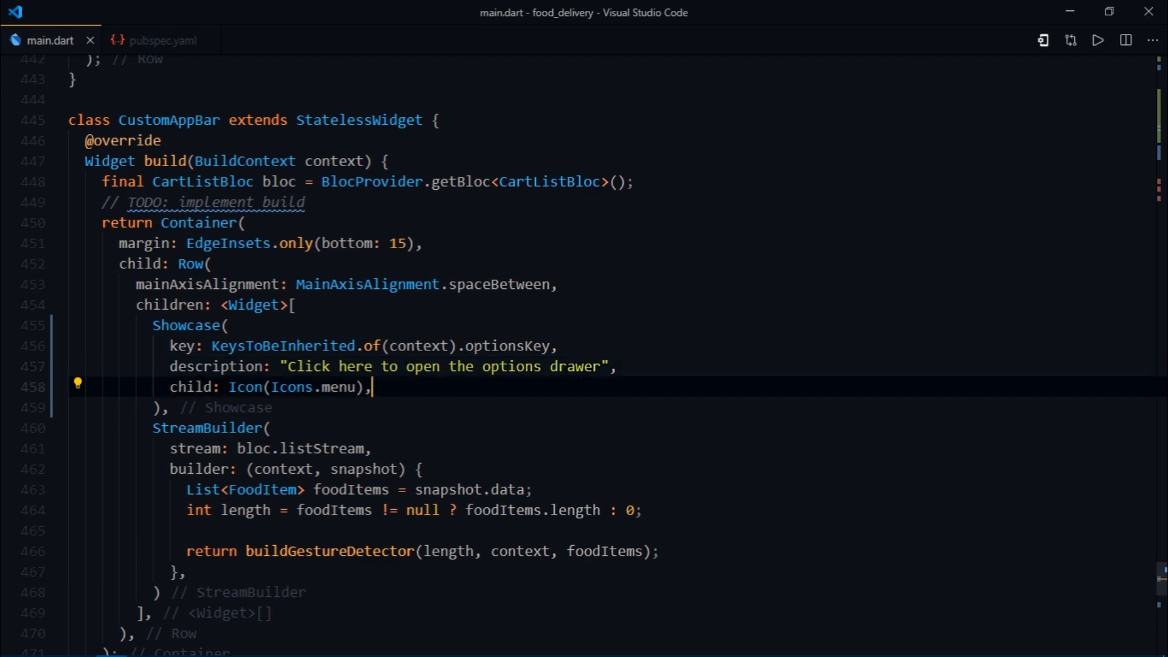
Step: Wrap the cart Container in a Showcase keyed cartIndicatorKey: 'Click here to review the items in your cart'
{"action": "scroll", "scroll_direction": "down", "scroll_amount": 3}
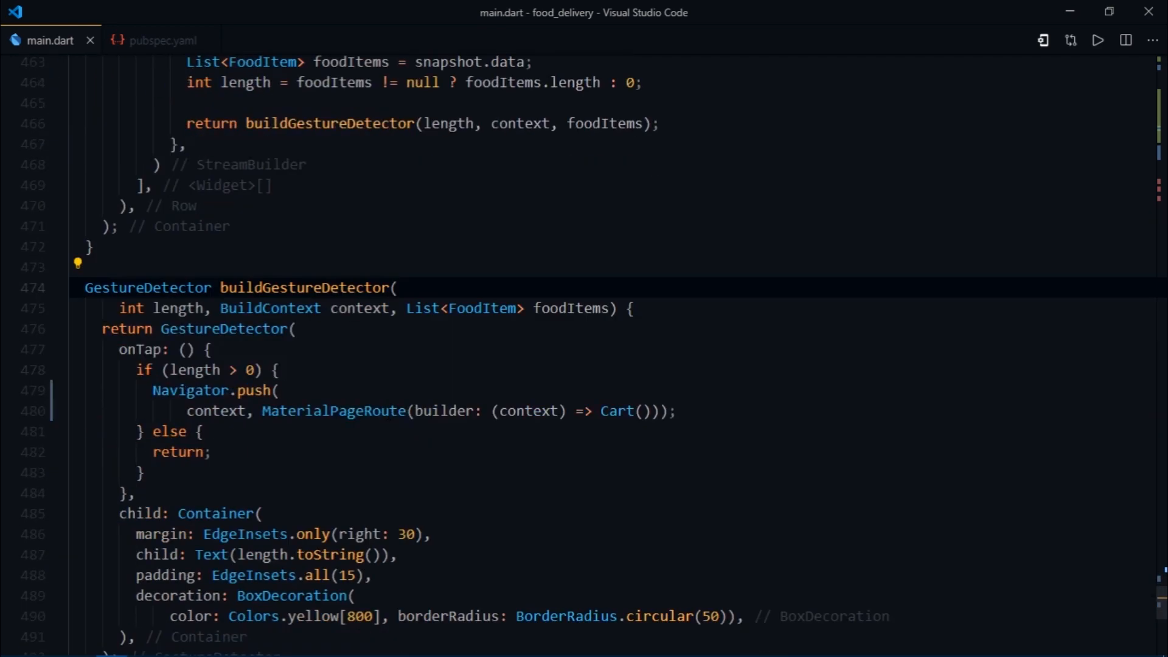
{"action": "scroll", "scroll_direction": "down", "scroll_amount": 3}
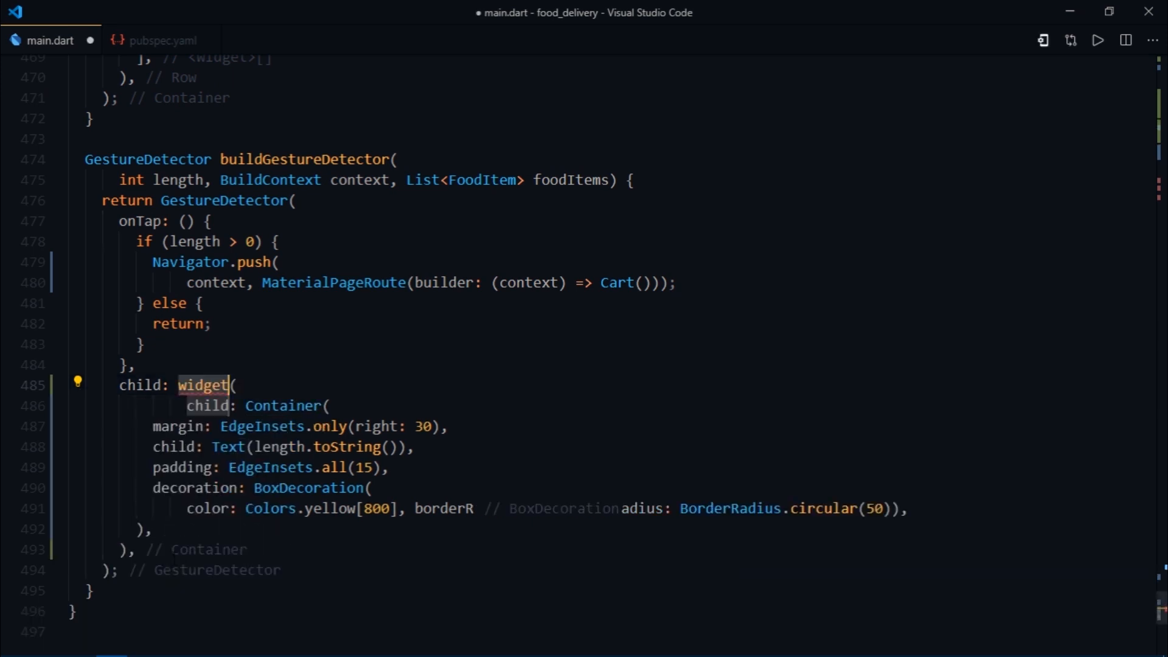
{"action": "type", "text": "Showcase"}
{"action": "type", "text": "key: KeysToBeInherited.of(context),"}
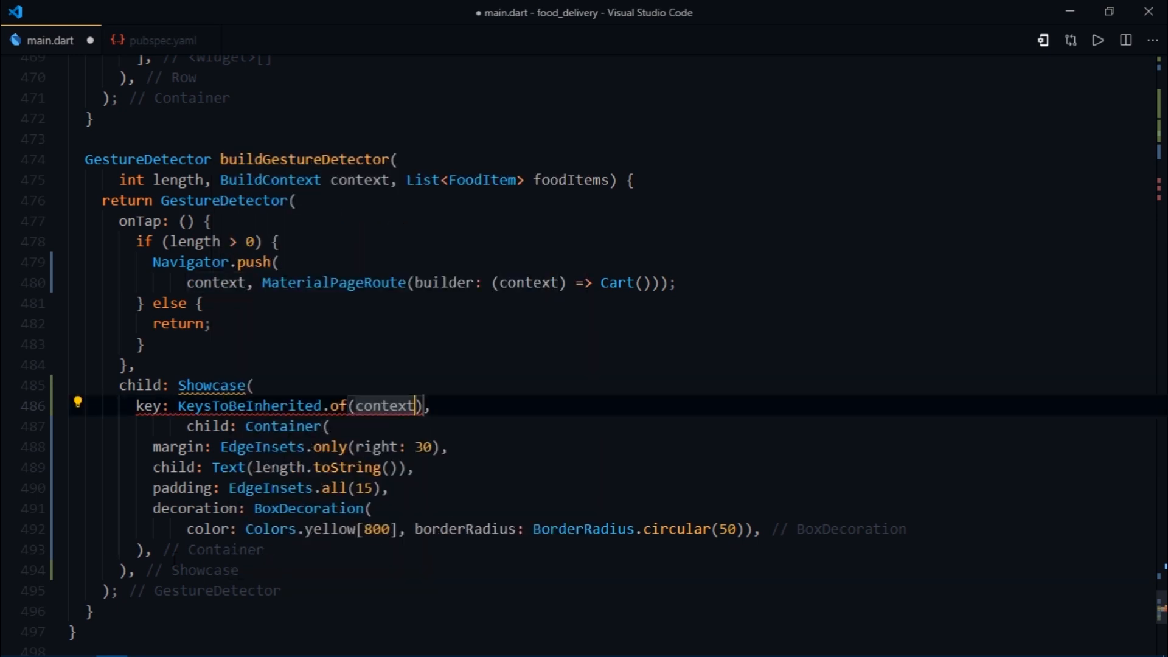
{"action": "type", "text": ".cartIndicatorKey"}
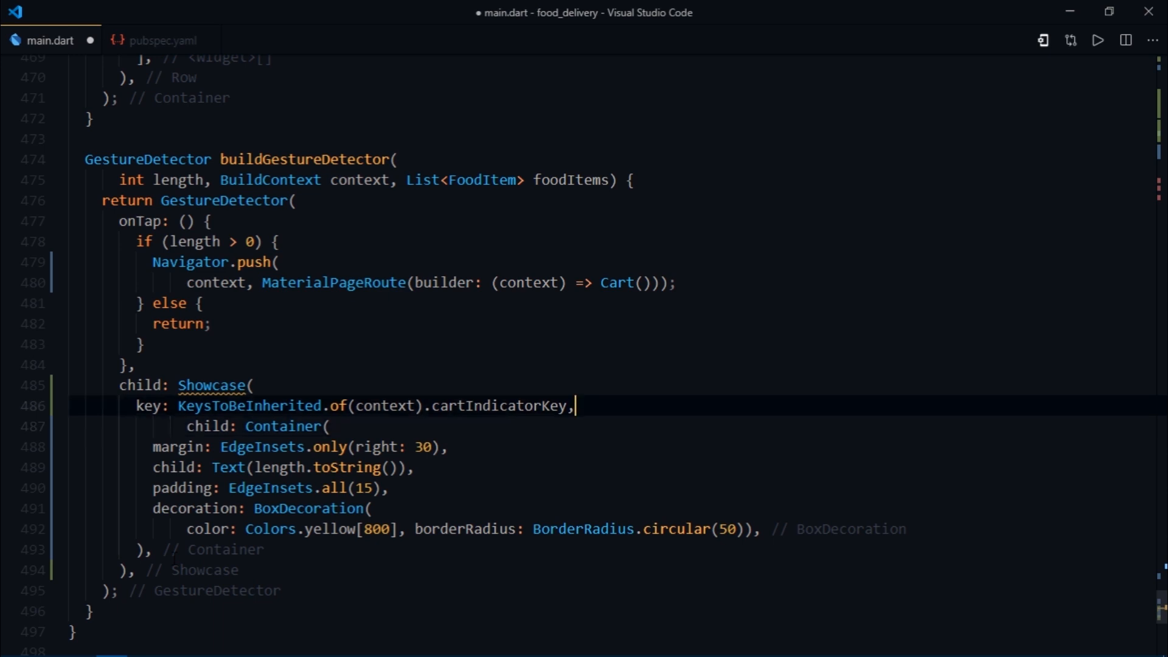
{"action": "type", "text": "description: \"Click here to review the items in your cart\","}
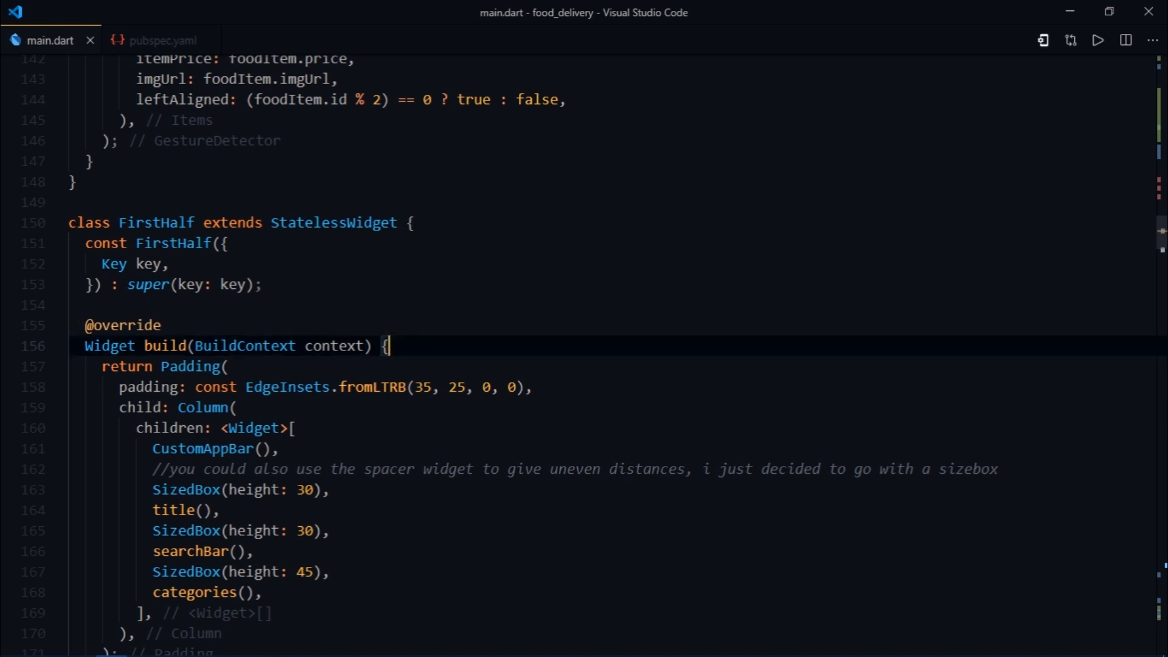
Step: Add final getKeys = KeysToBeInherited.of(context) in FirstHalf's build method
{"action": "type", "text": "final"}
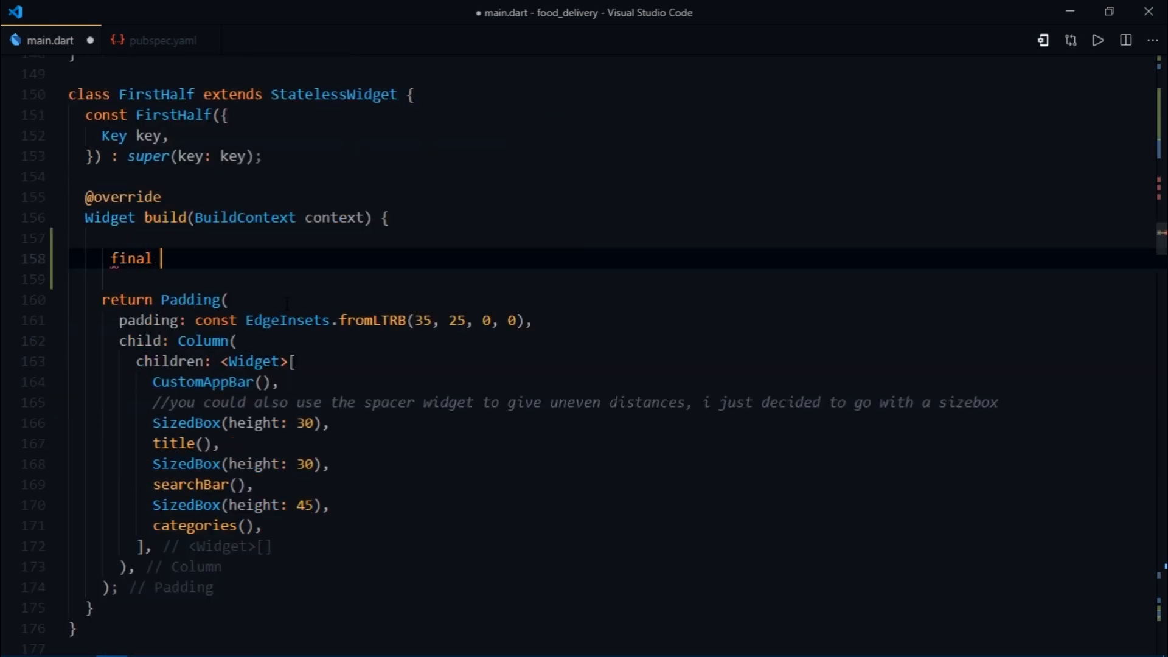
{"action": "type", "text": "getKeys ="}
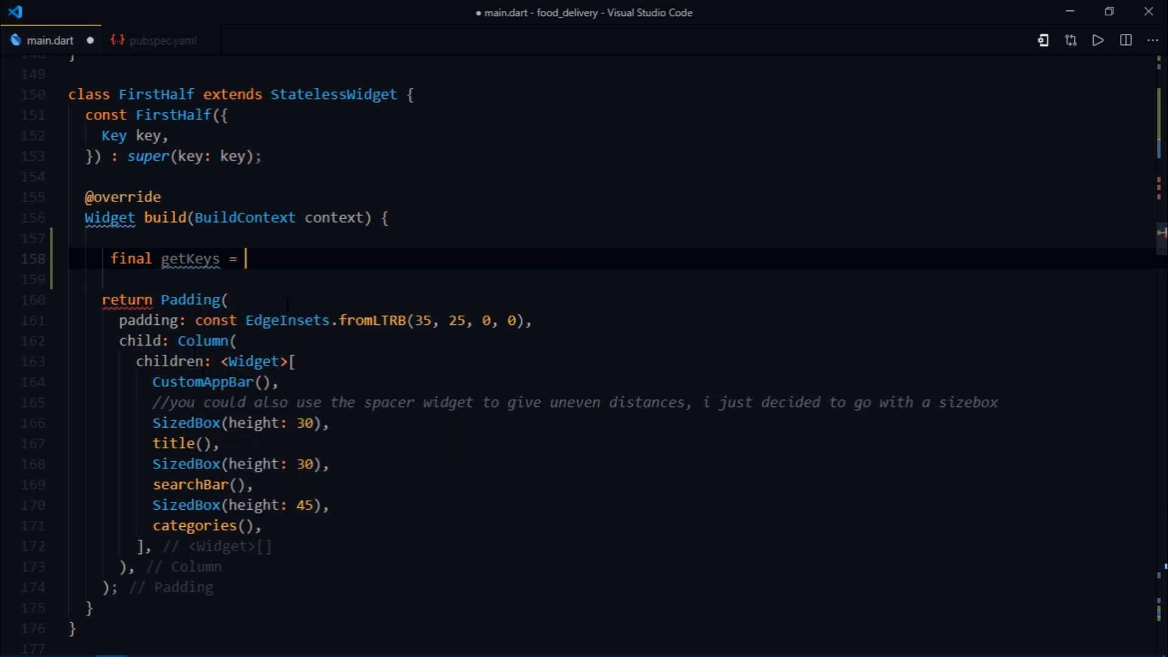
{"action": "type", "text": "KeysToBeInherited.of(context);"}
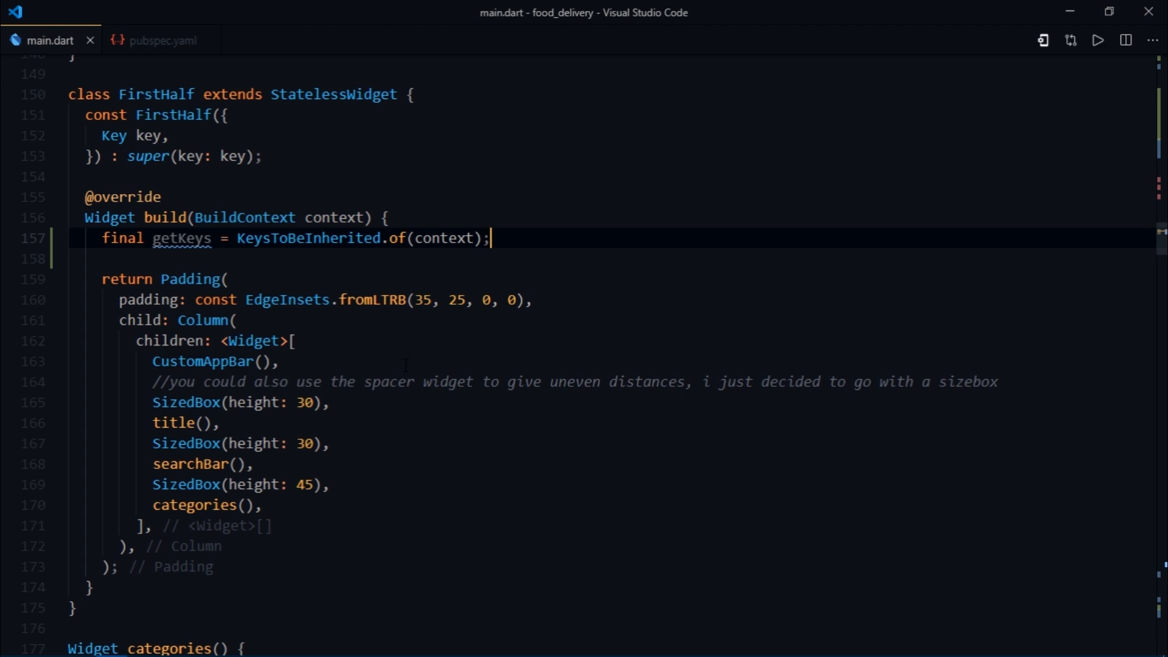
Step: Wrap title() in a Showcase with key getKeys.nameKey and a description
{"action": "scroll", "scroll_direction": "down", "scroll_amount": 3}
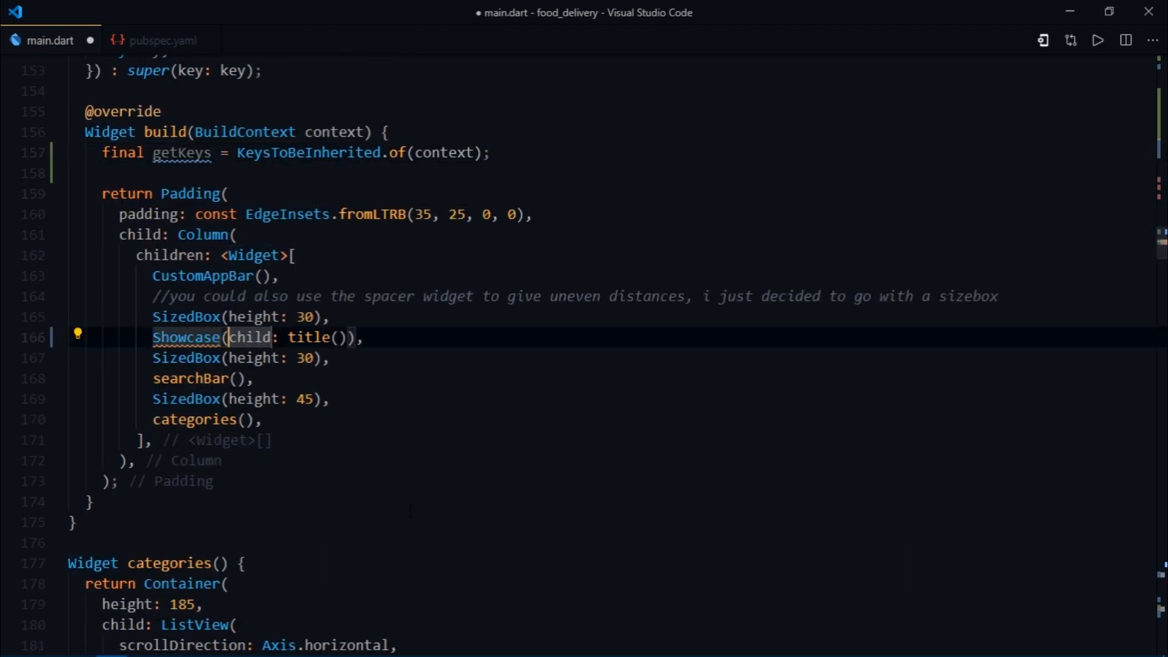
{"action": "type", "text": "key: getKeys.nameKey,"}
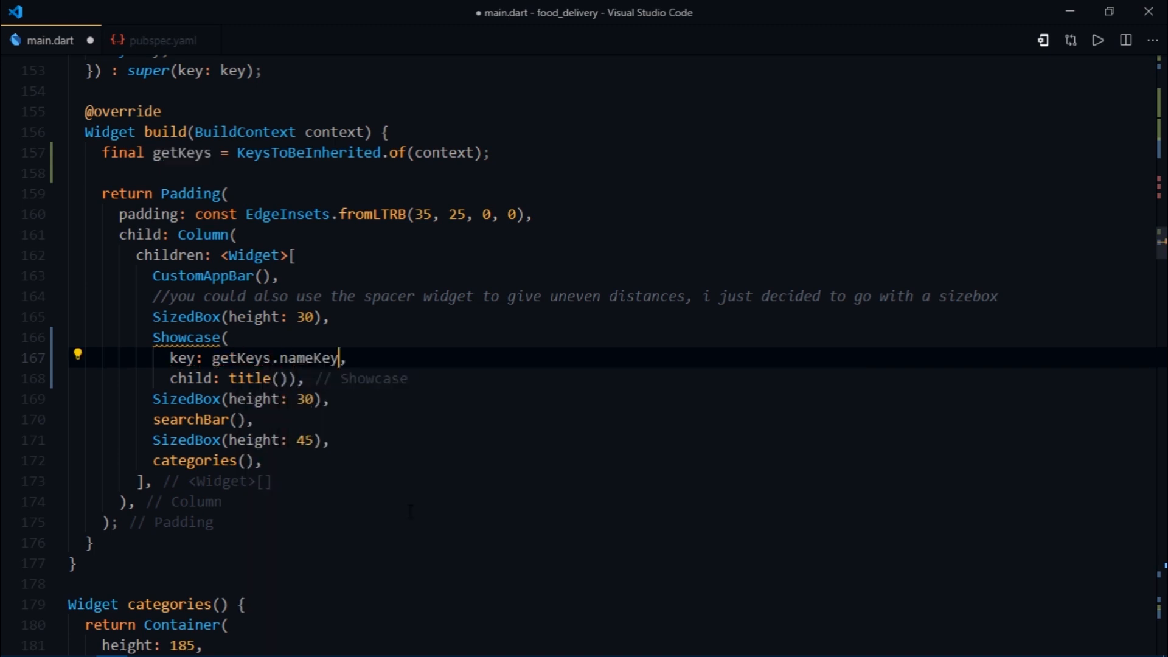
{"action": "type", "text": "description:"}
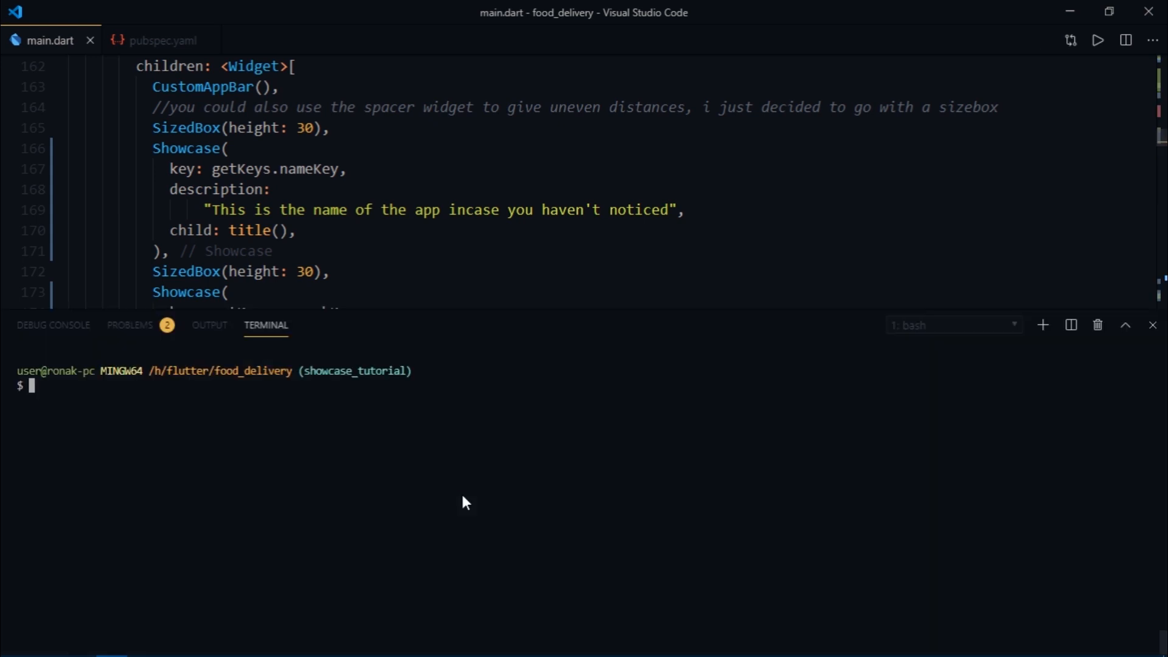
Step: Run flutter run and step through the cart and app-name tooltips on the phone
{"action": "type", "text": "flutter run"}
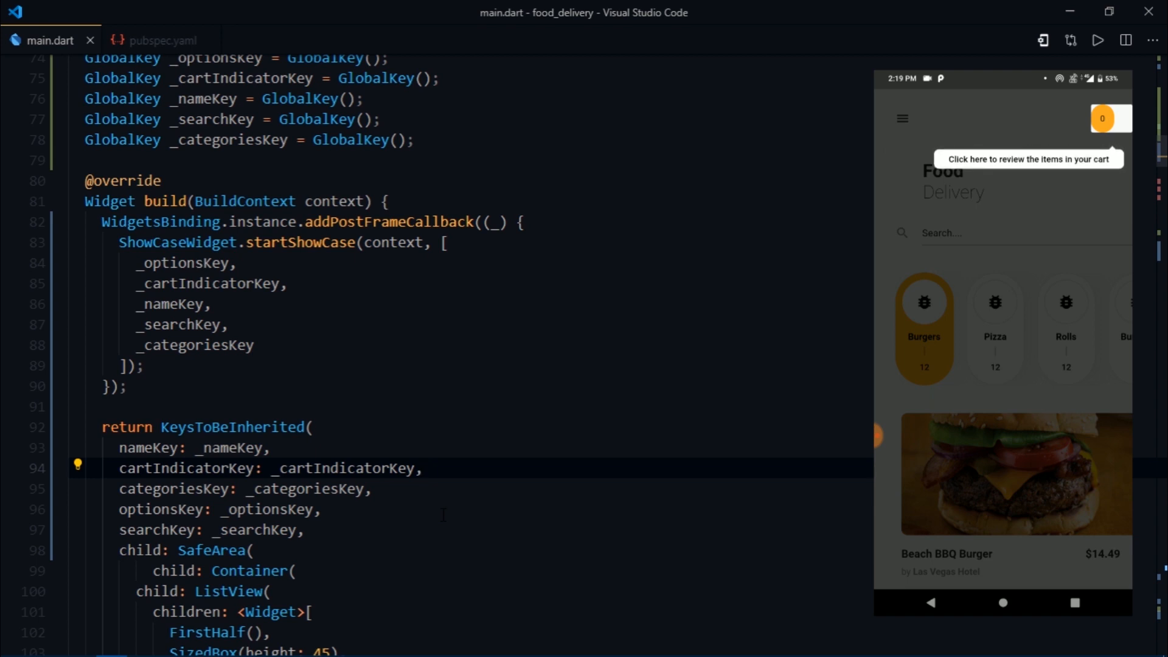
{"action": "left_click", "coordinate": [422, 468]}
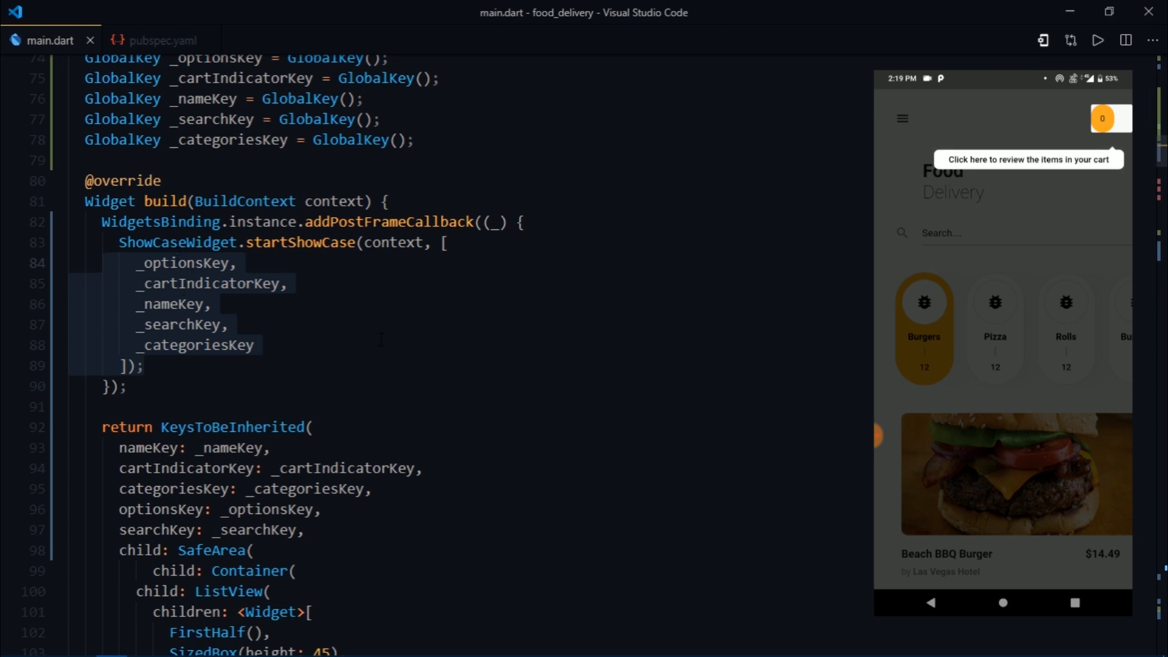
{"action": "left_click", "coordinate": [196, 345]}
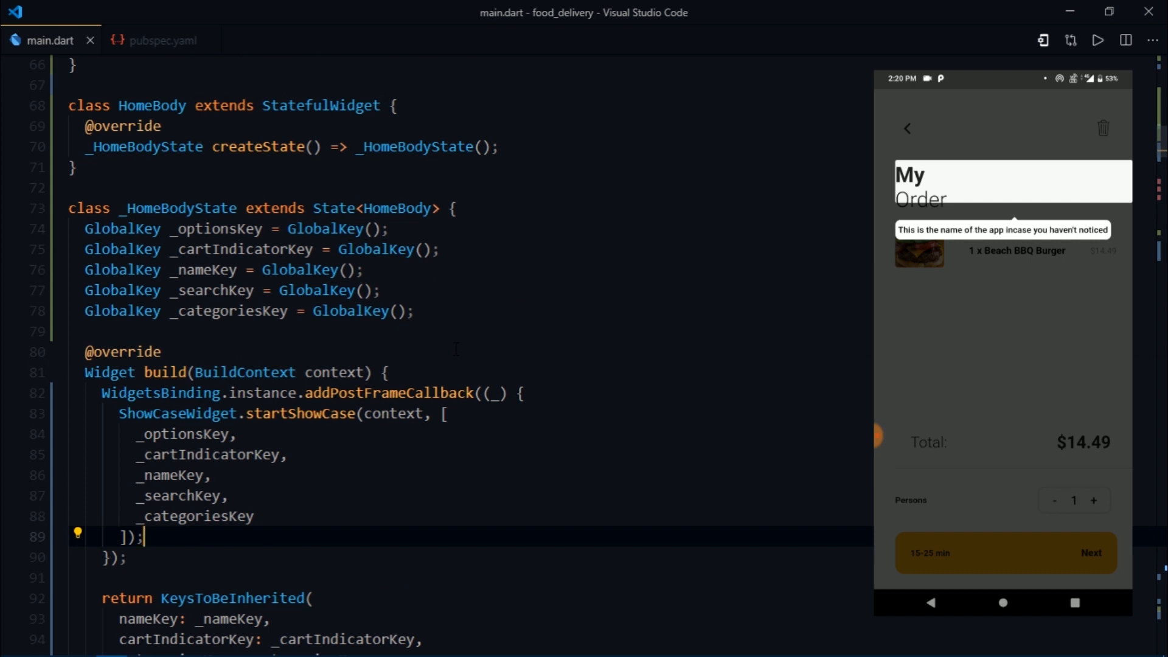
{"action": "scroll", "scroll_direction": "down", "scroll_amount": 3}
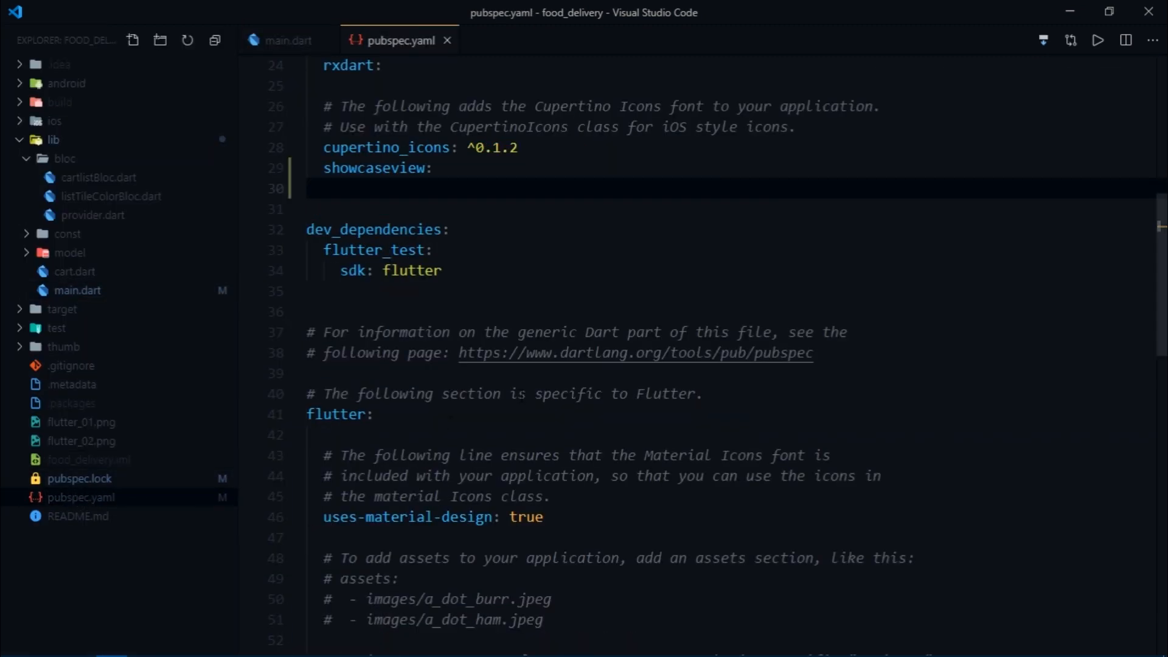
Step: Add shared_preferences under dependencies in pubspec.yaml and return to main.dart
{"action": "type", "text": "shared_preferences:"}
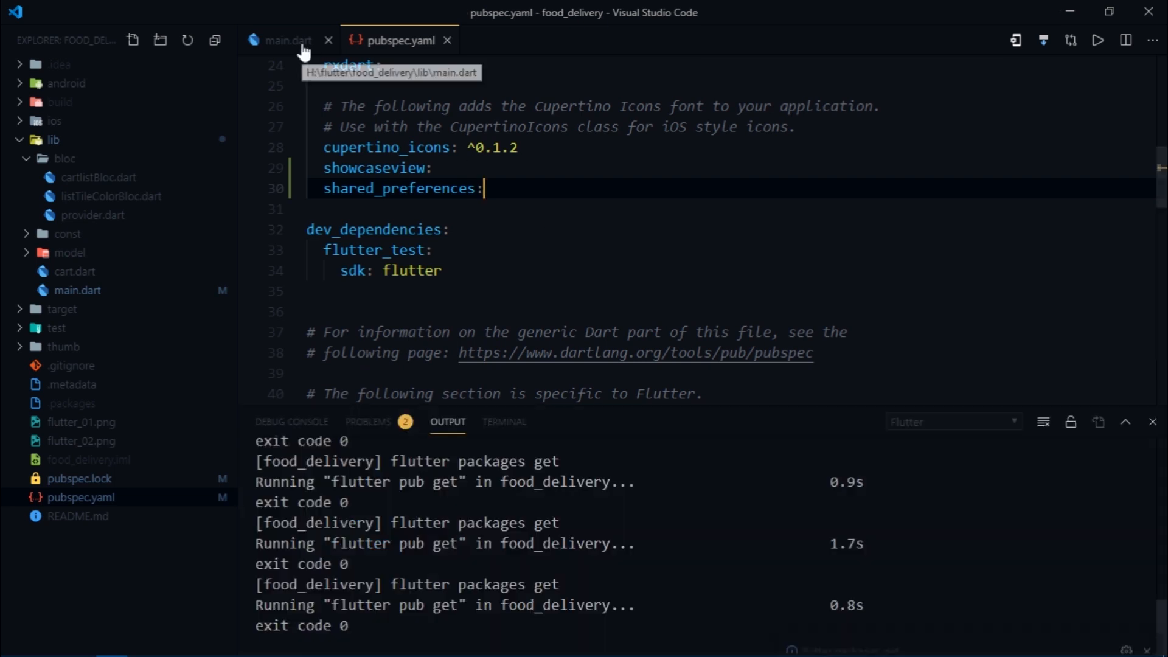
{"action": "left_click", "coordinate": [289, 40]}
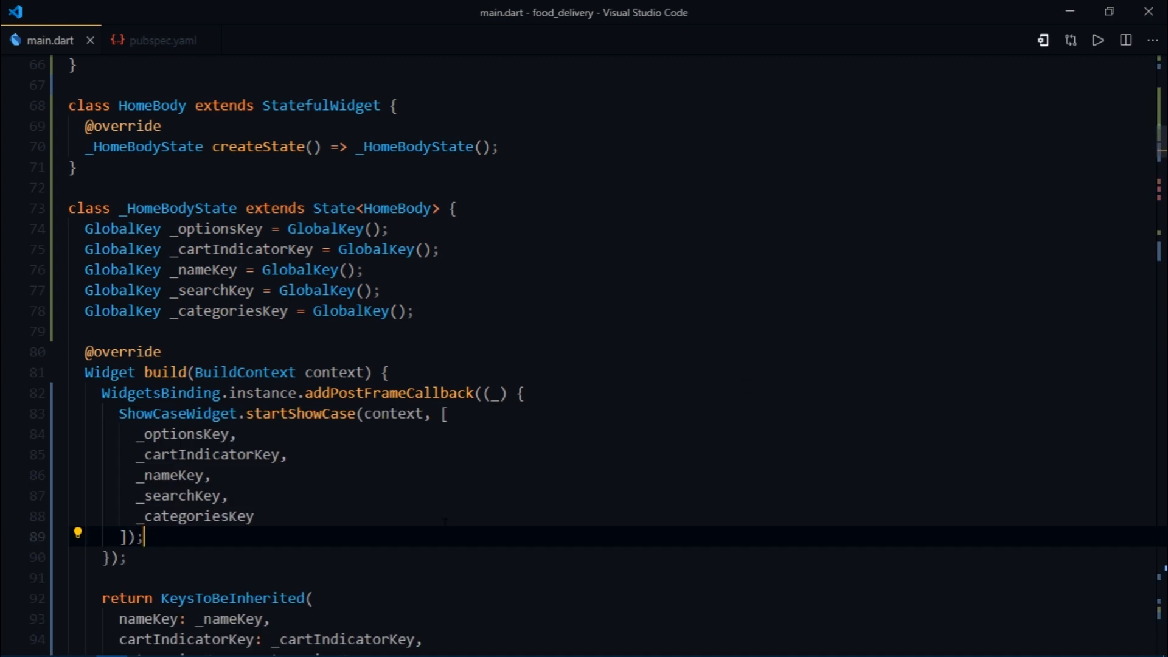
Step: Declare a SharedPreferences preferences variable in _HomeBodyState's build method
{"action": "scroll", "scroll_direction": "down", "scroll_amount": 3}
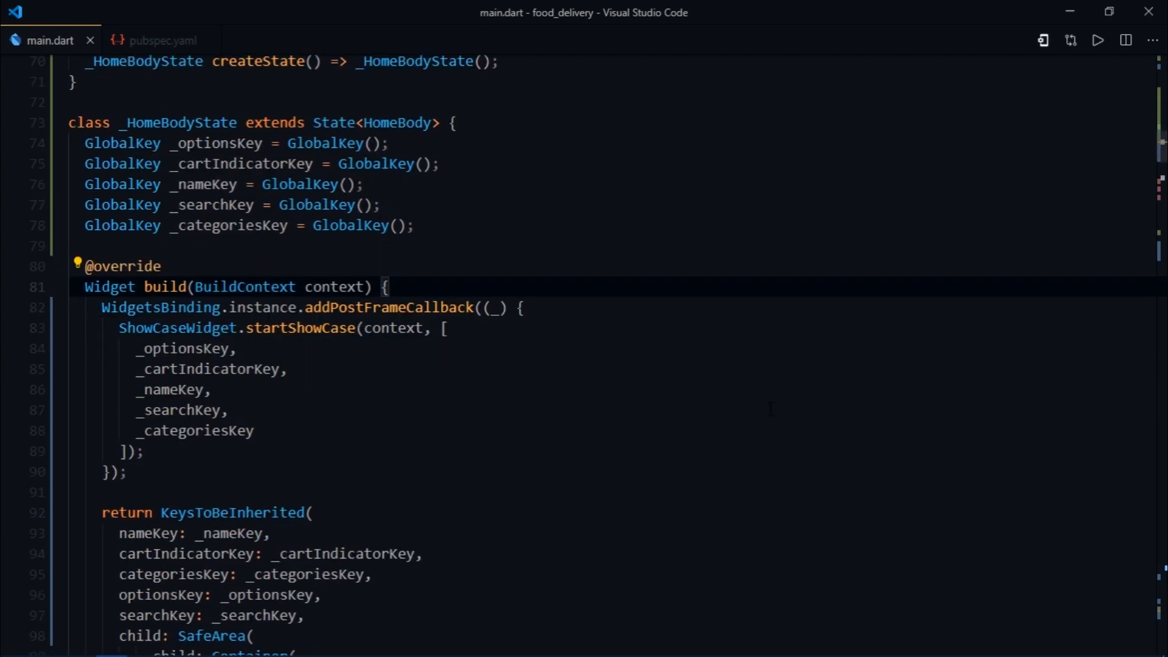
{"action": "type", "text": "SharedPreferences pr"}
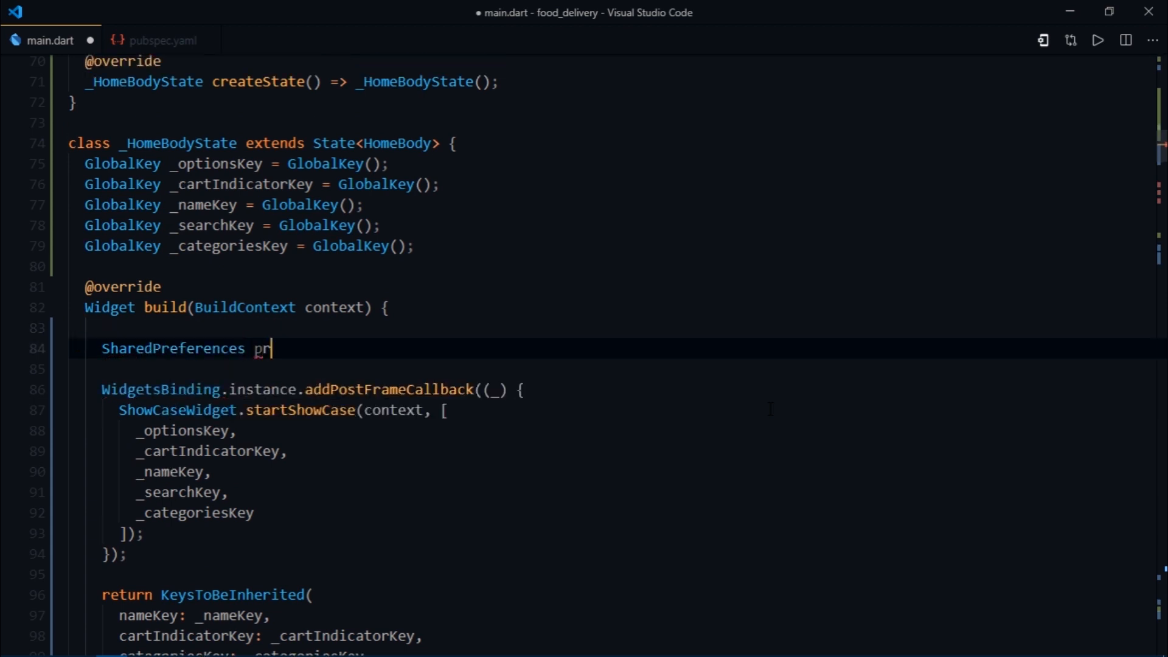
{"action": "type", "text": "eferences;"}
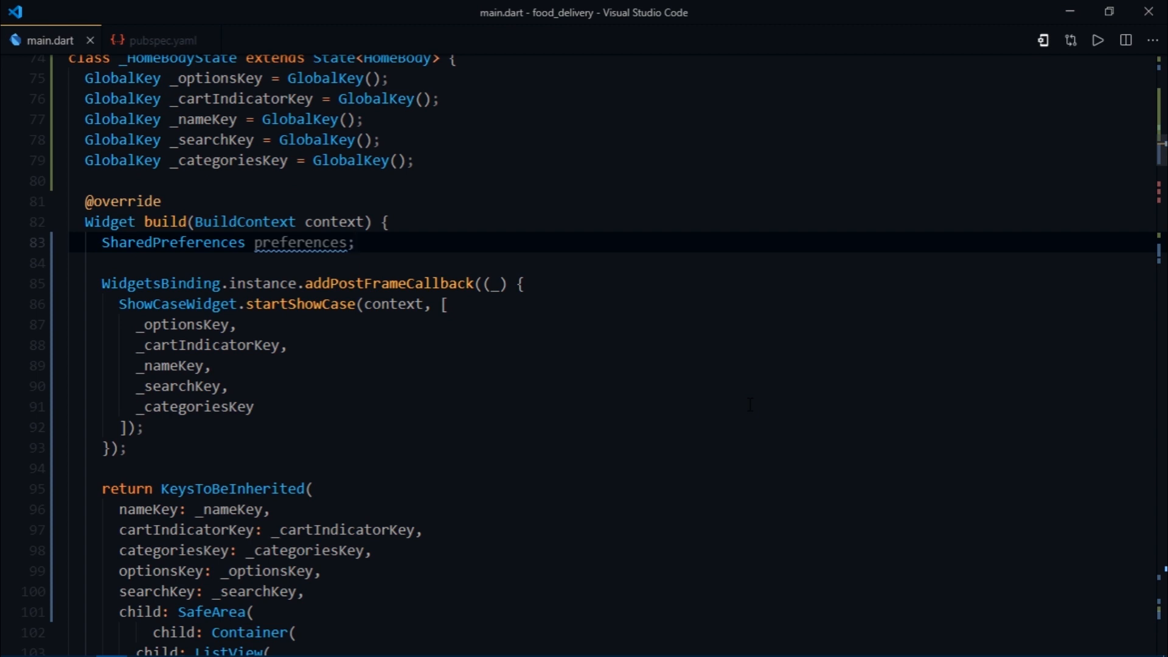
Step: Add async displayShowCase() that sets preferences = await SharedPreferences.getInstance()
{"action": "left_click", "coordinate": [356, 242]}
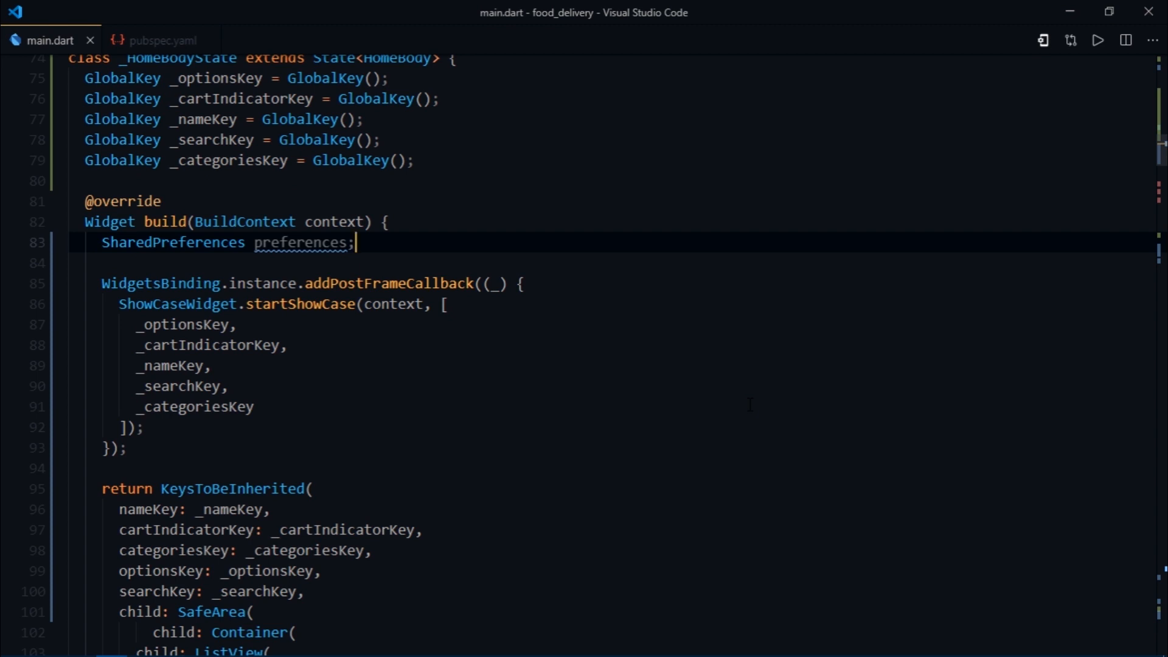
{"action": "type", "text": "displaySho"}
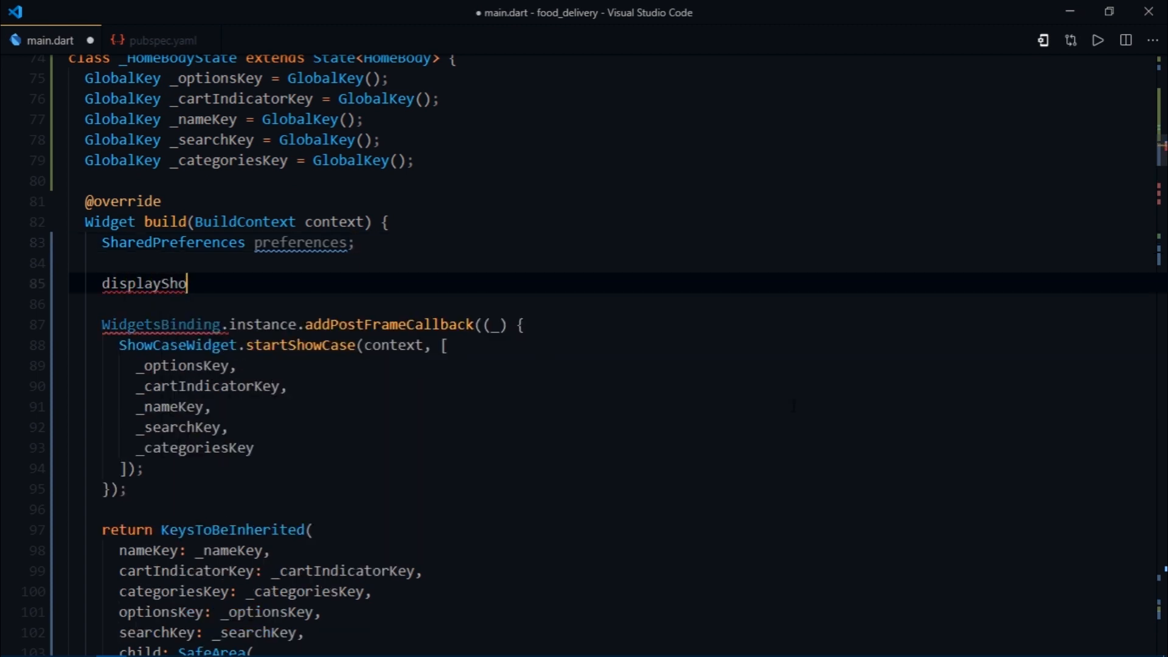
{"action": "type", "text": "wCase()"}
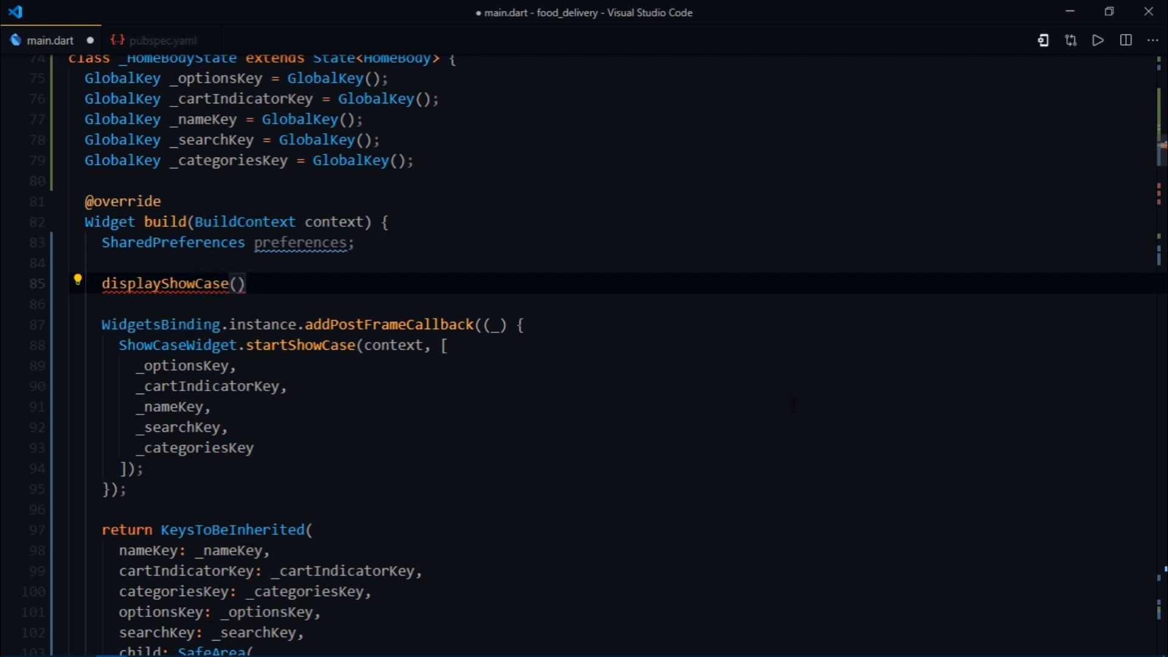
{"action": "type", "text": "async{}"}
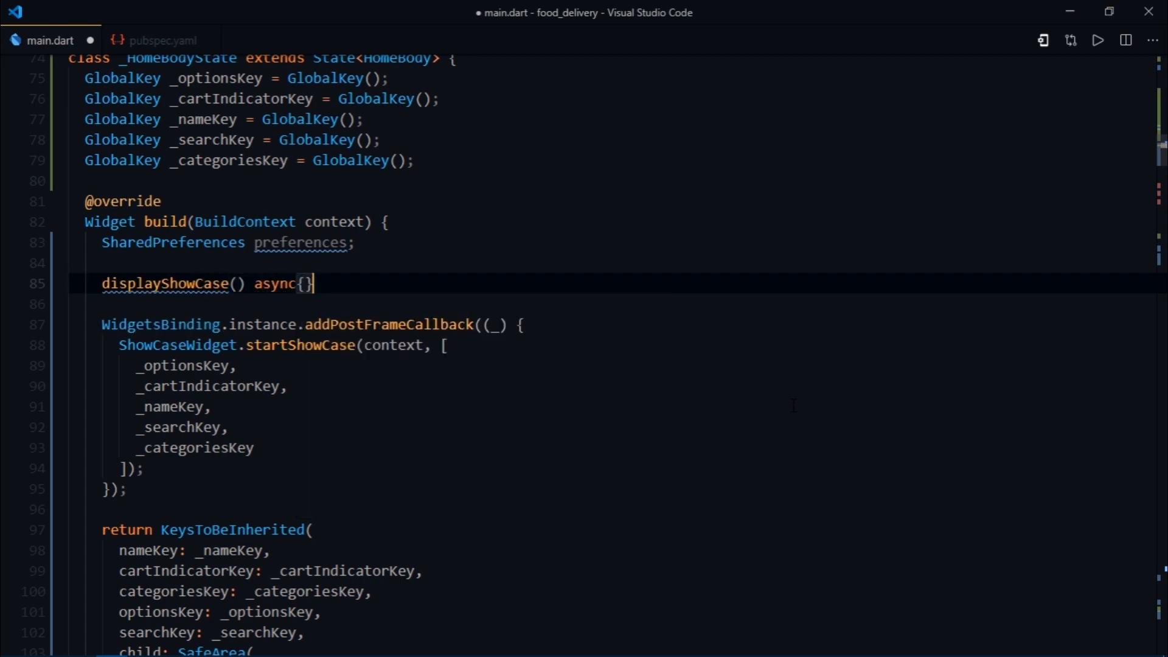
{"action": "type", "text": "preferences ="}
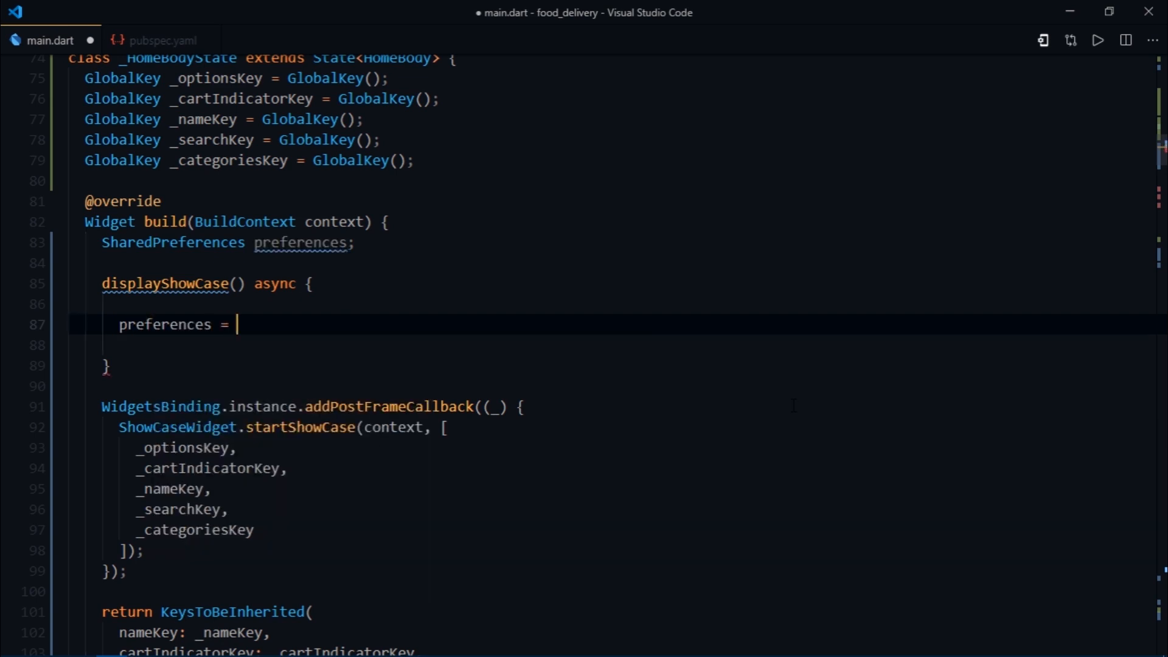
{"action": "type", "text": "SharedPreferences.getInstance();"}
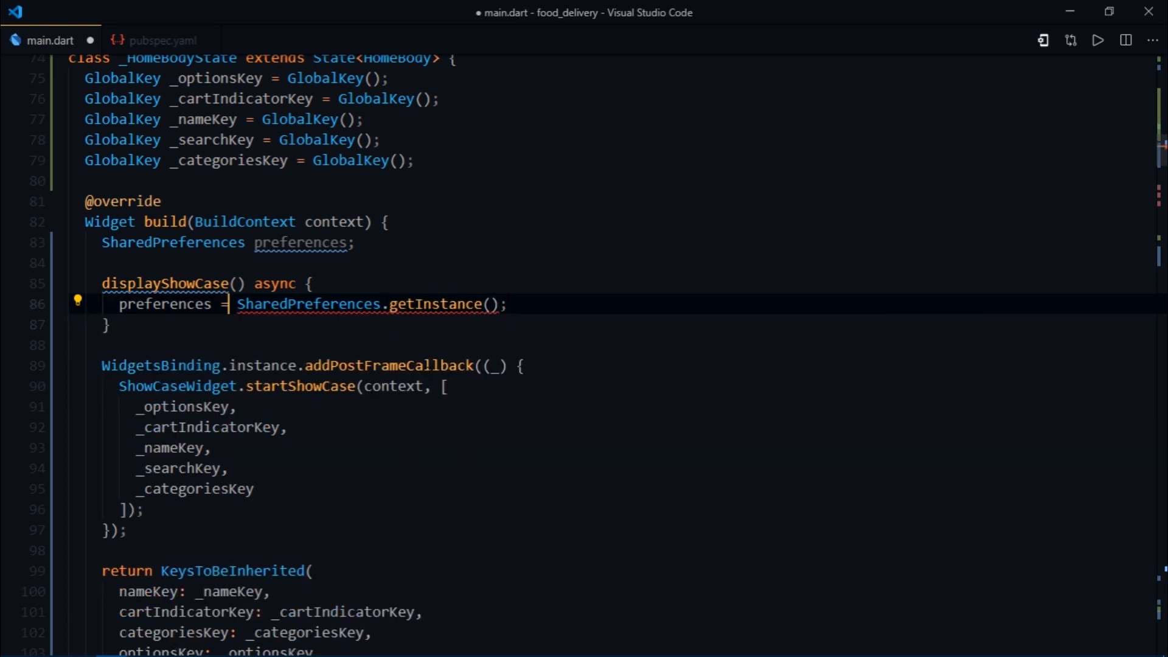
{"action": "type", "text": "await"}
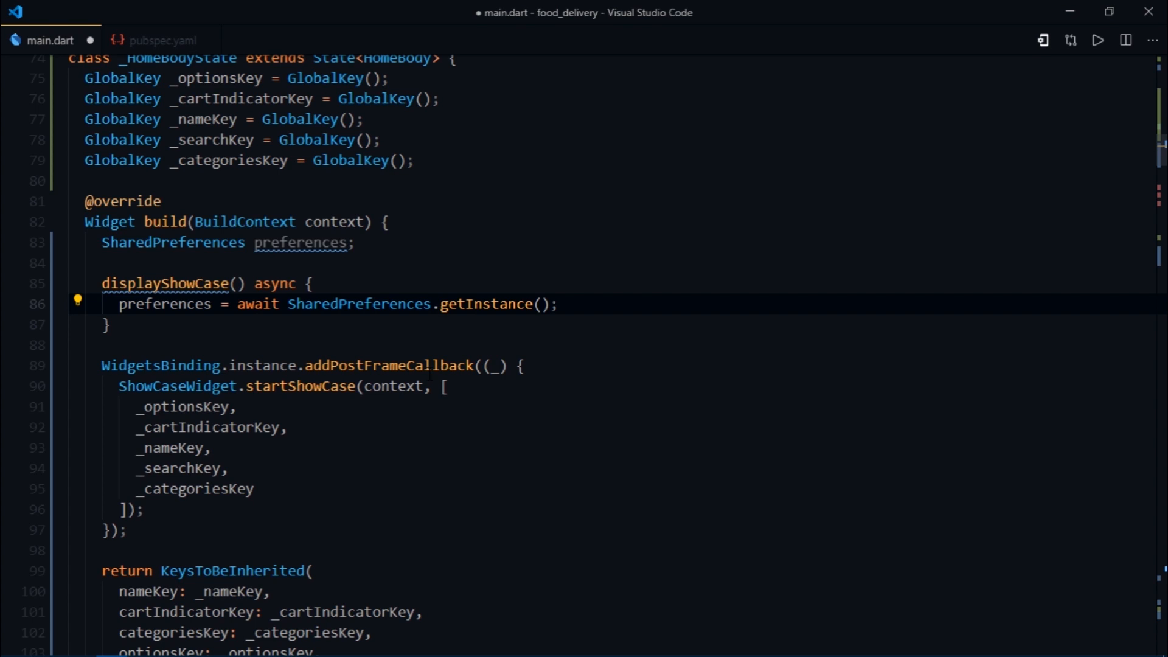
Step: Add bool showCaseVisibilityStatus = preferences.getBool("displayShowcase"); in displayShowCase
{"action": "type", "text": "bool s"}
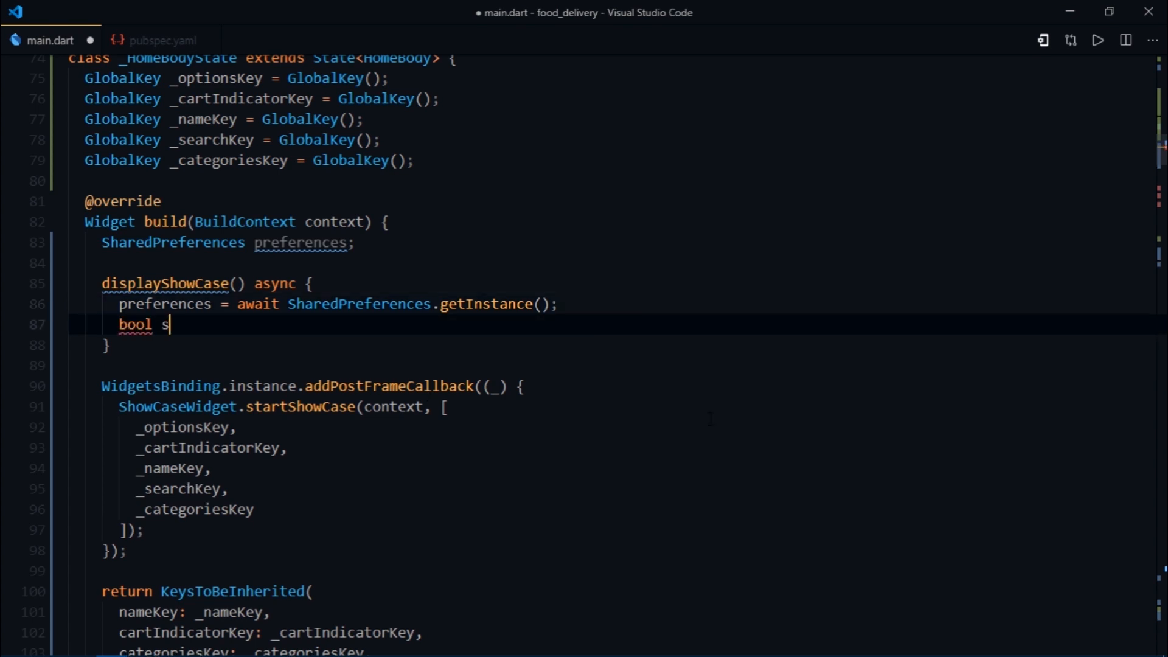
{"action": "type", "text": "howCaseVisibility"}
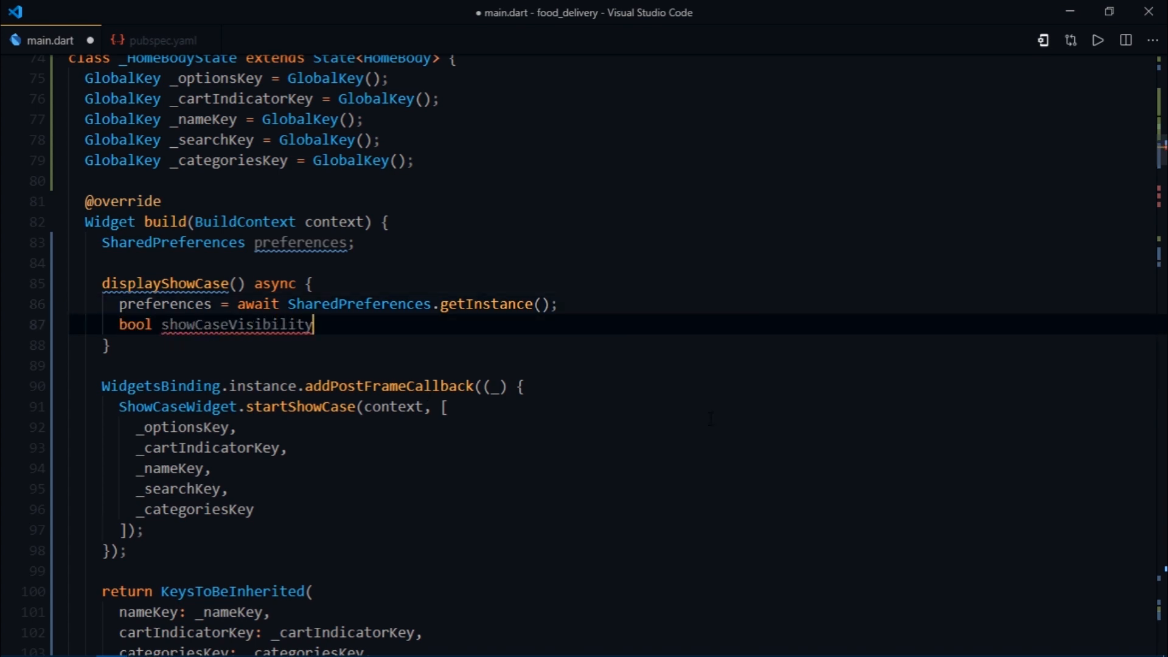
{"action": "type", "text": "Status = preferences"}
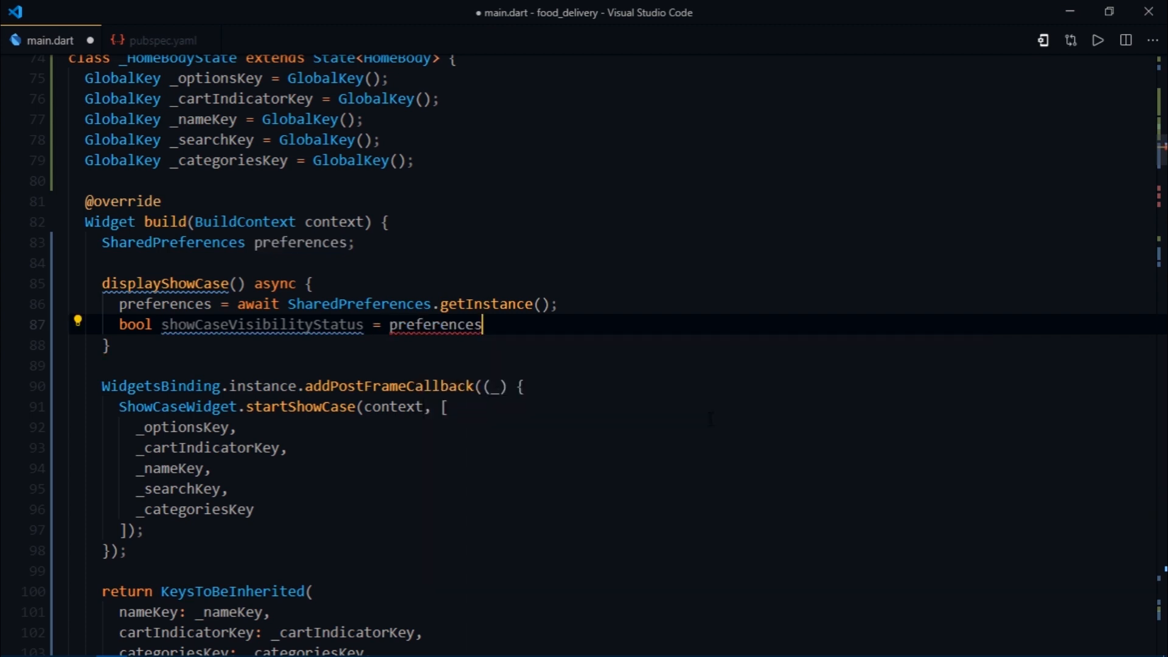
{"action": "type", "text": "."}
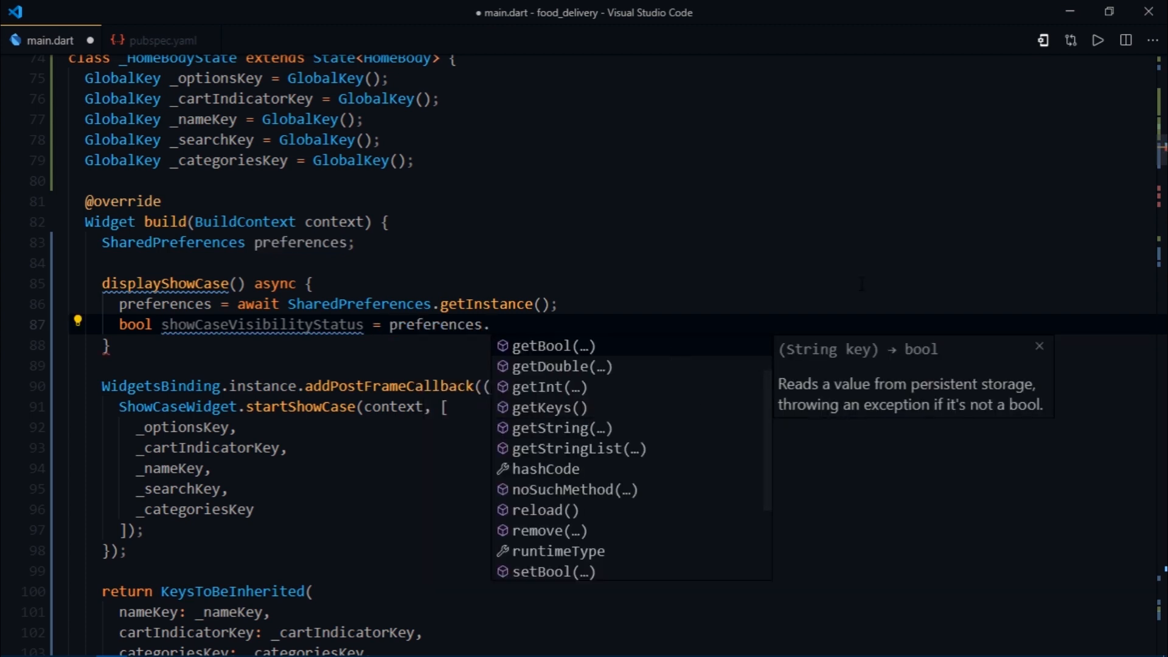
{"action": "mouse_move", "coordinate": [549, 387]}
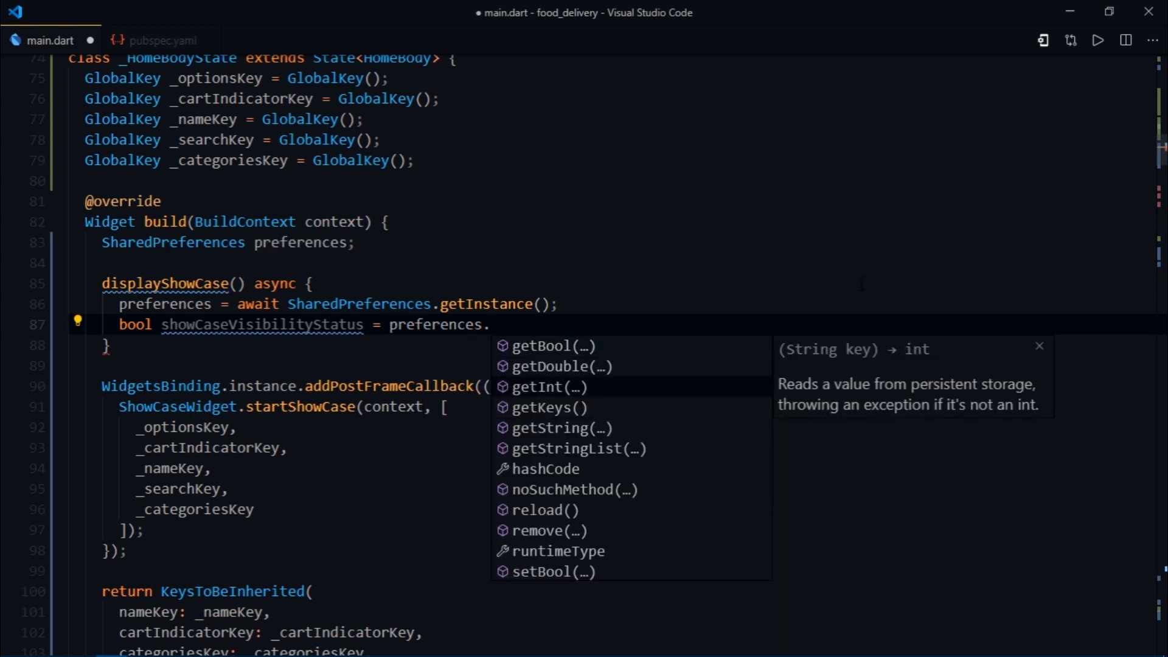
{"action": "mouse_move", "coordinate": [529, 376]}
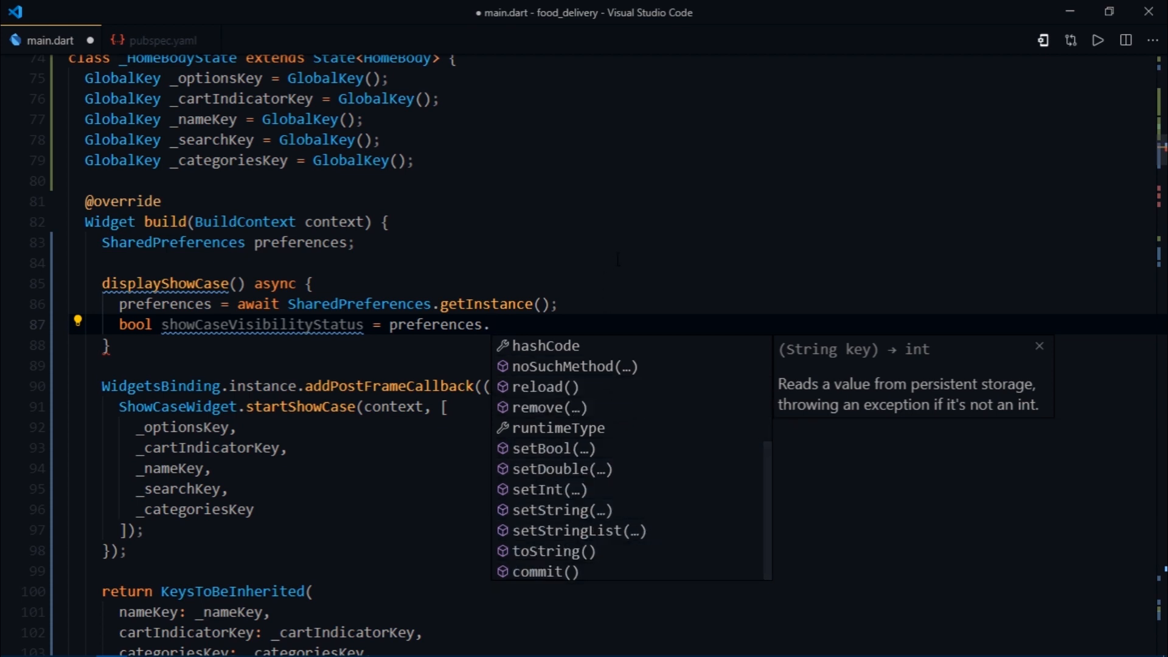
{"action": "type", "text": "ge"}
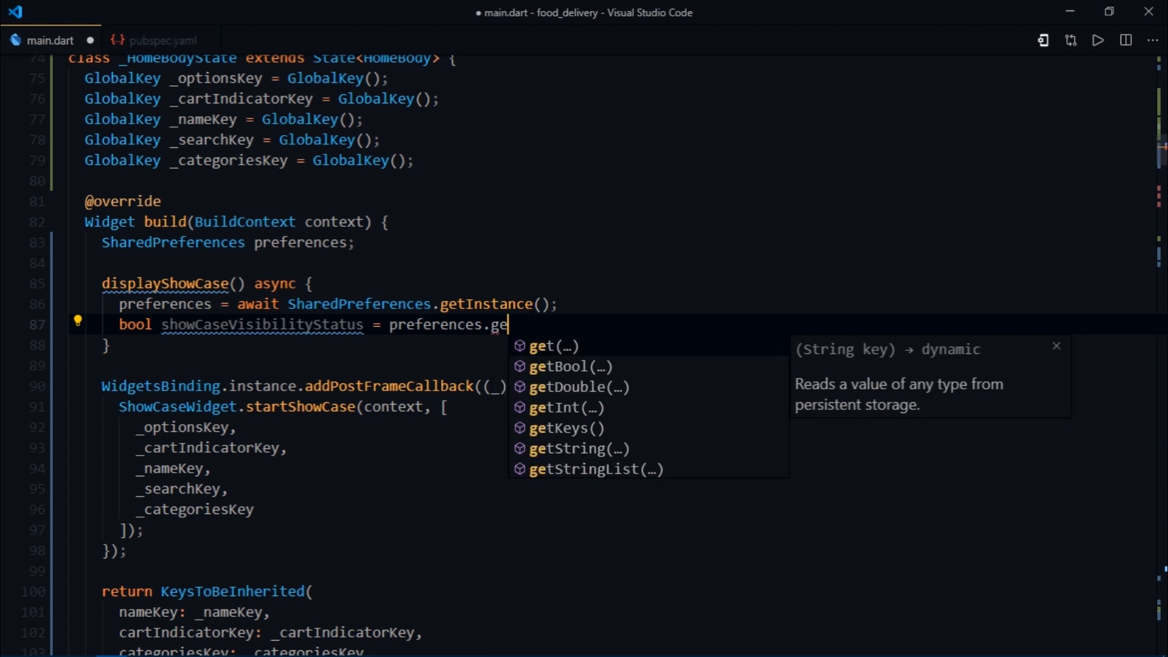
{"action": "type", "text": "B"}
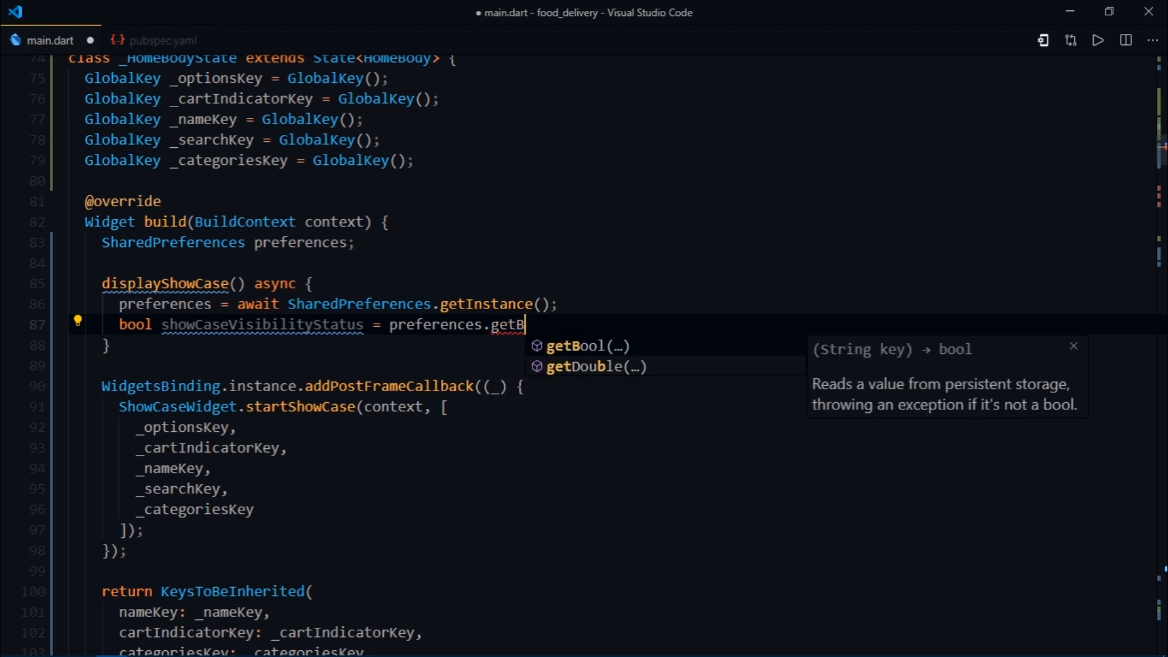
{"action": "type", "text": "o"}
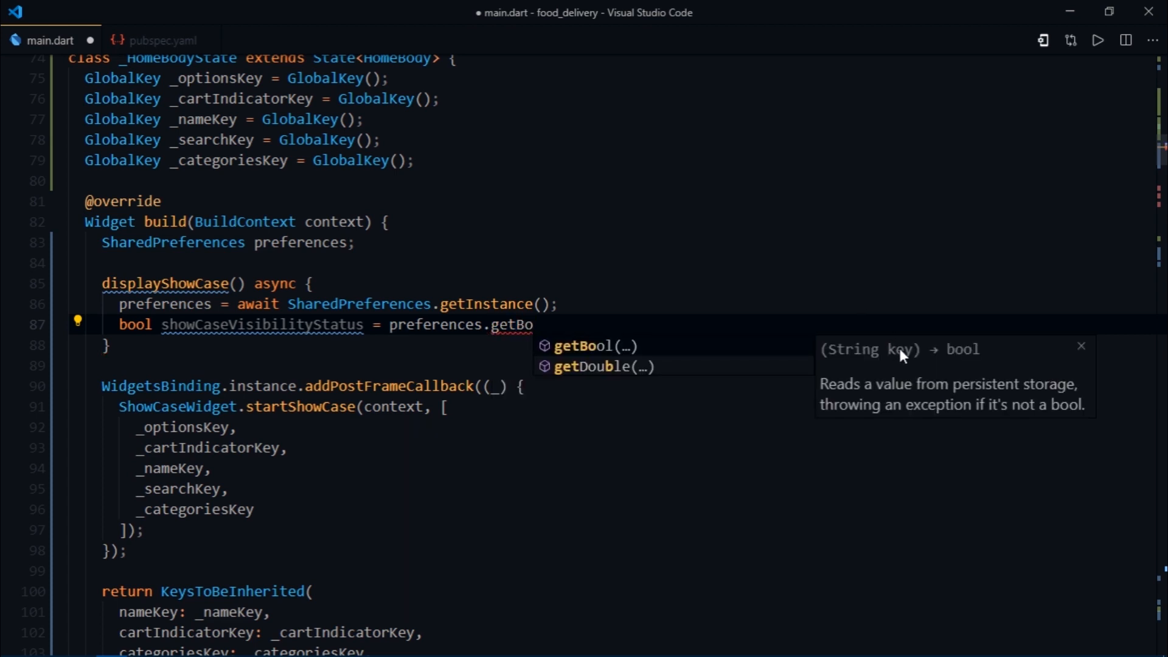
{"action": "mouse_move", "coordinate": [907, 370]}
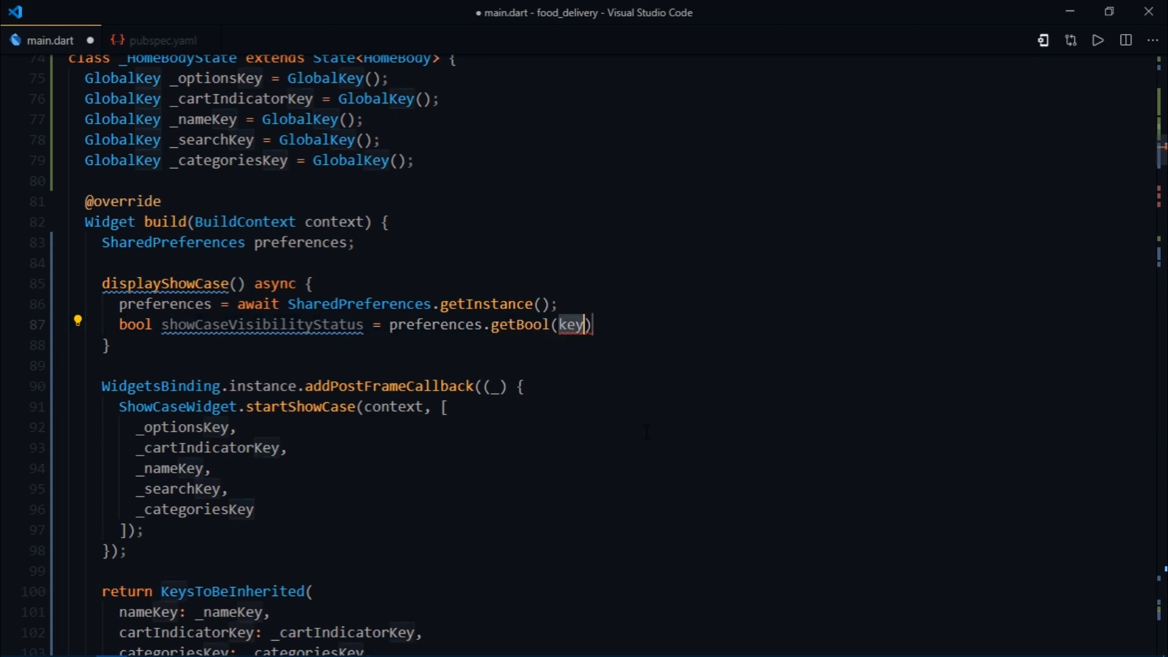
{"action": "type", "text": "\"display\""}
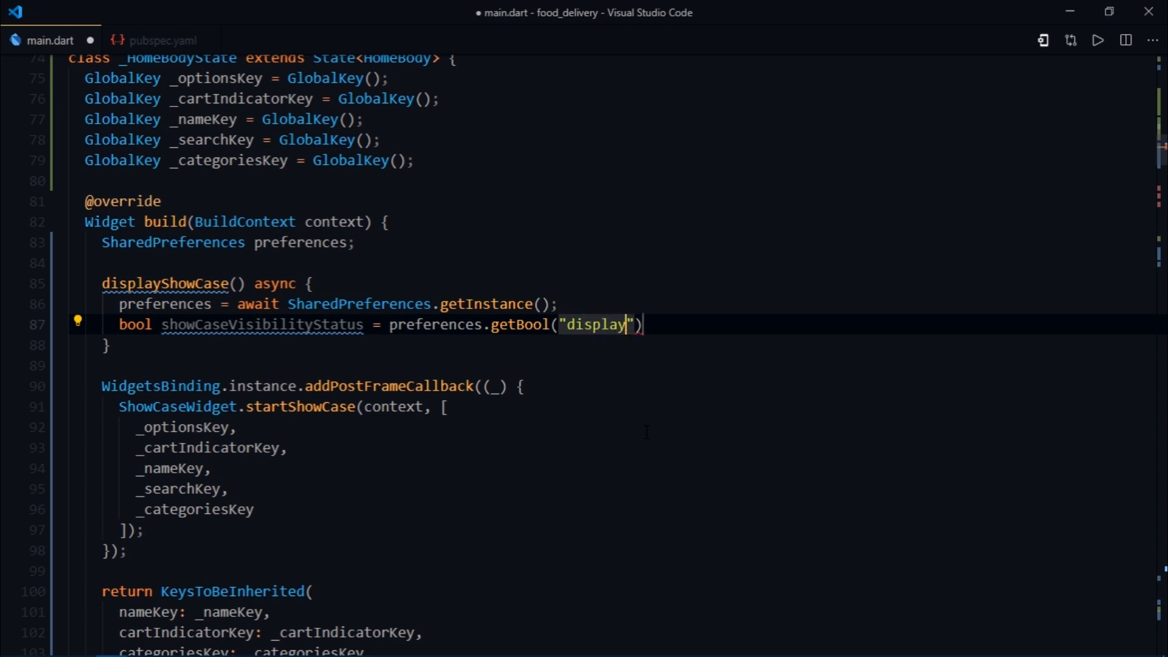
{"action": "type", "text": "Showca"}
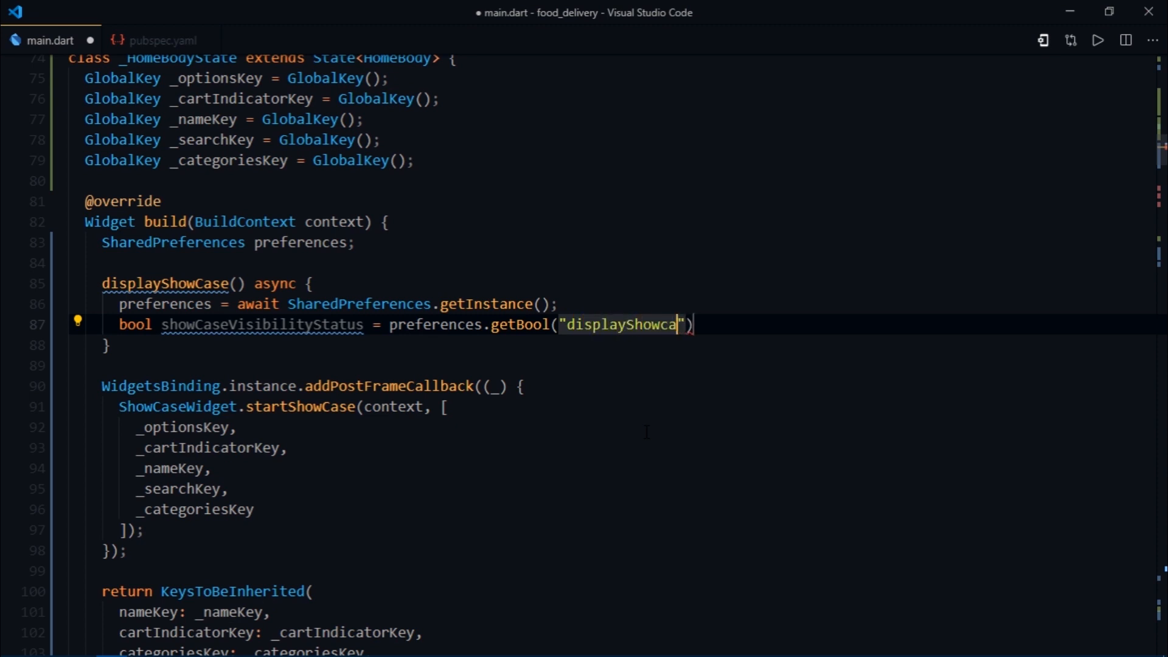
{"action": "type", "text": "se"}
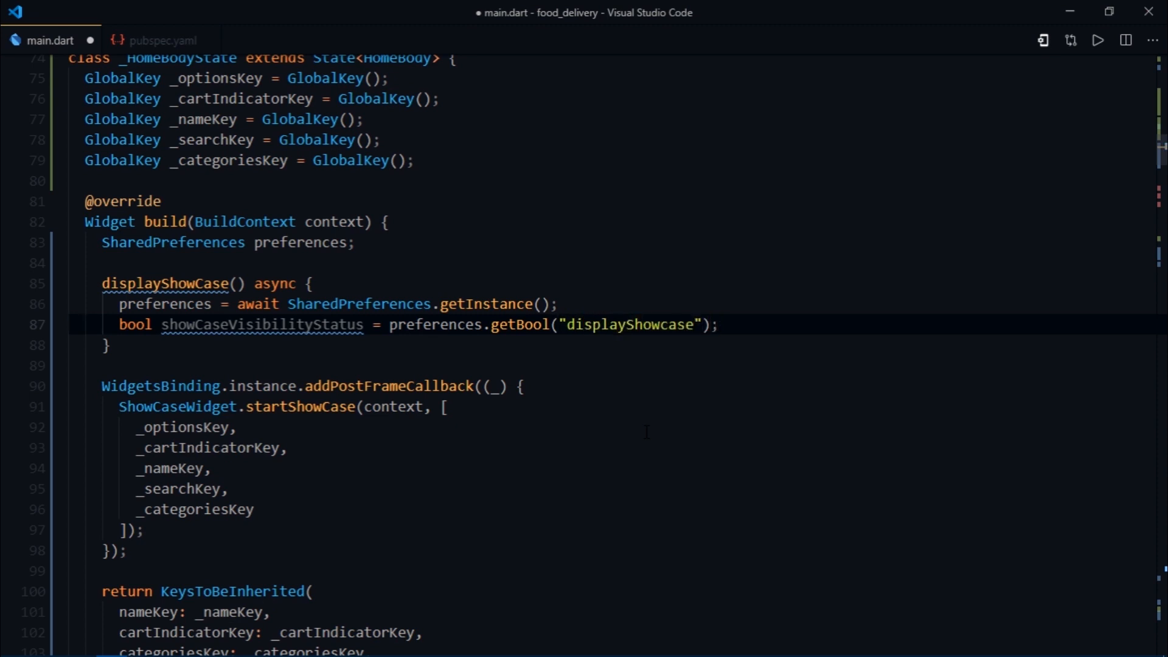
{"action": "key", "text": "Enter"}
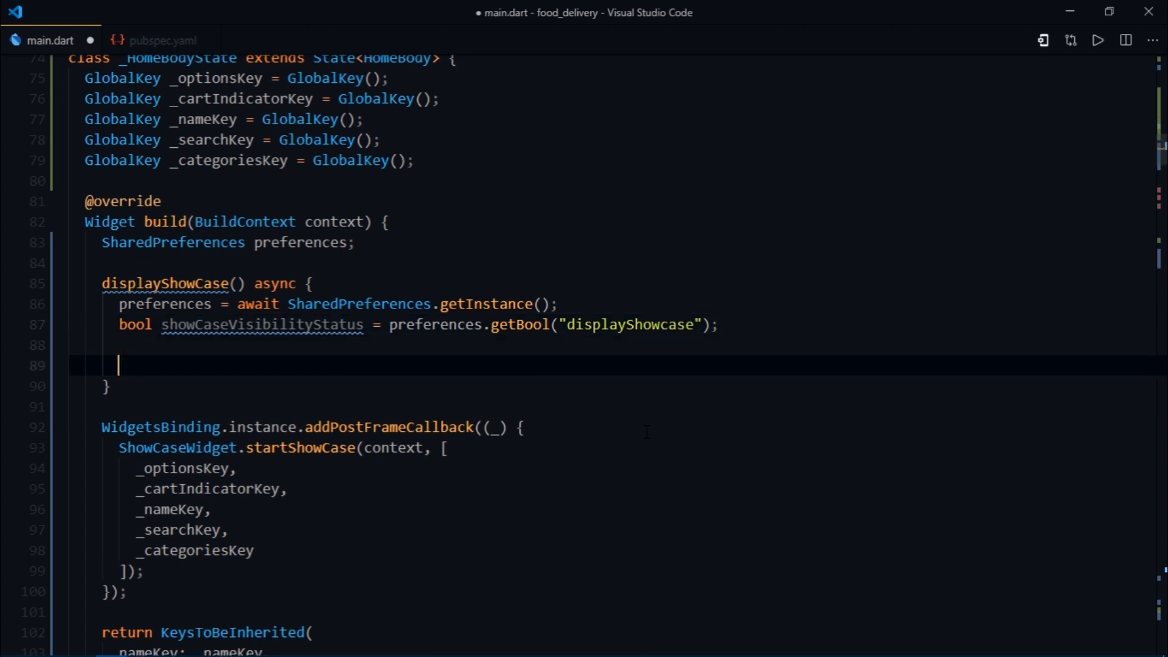
Step: Add if (showCaseVisibilityStatus == null) return true; followed by return false;
{"action": "type", "text": "if()"}
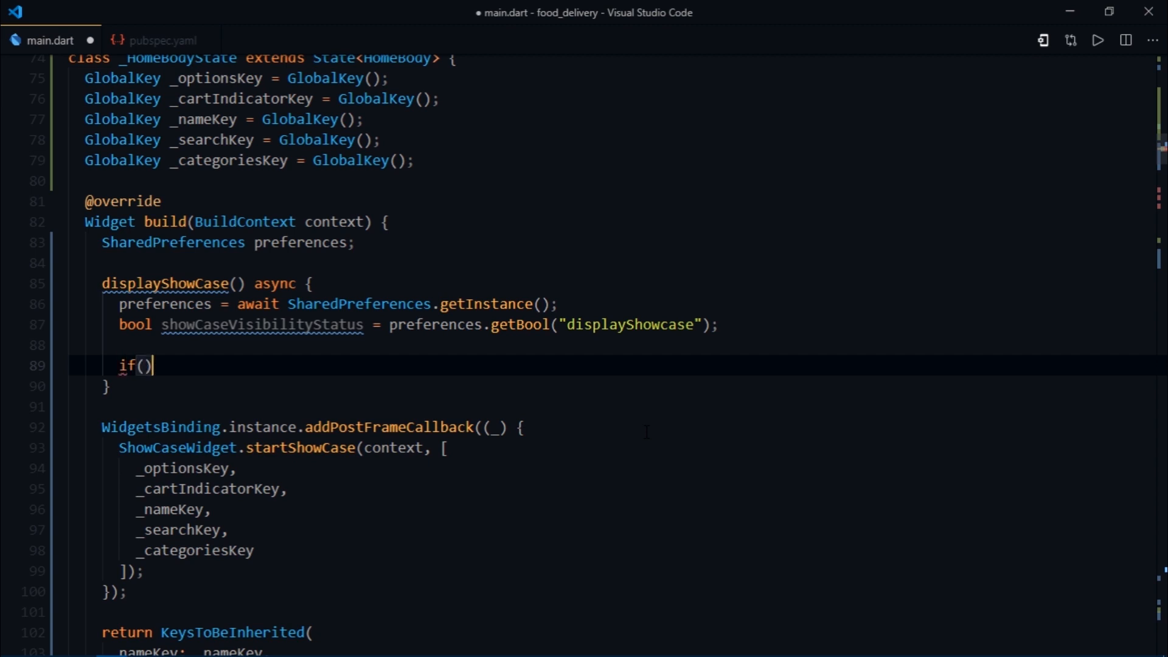
{"action": "type", "text": "showCaseVisibilityStatus"}
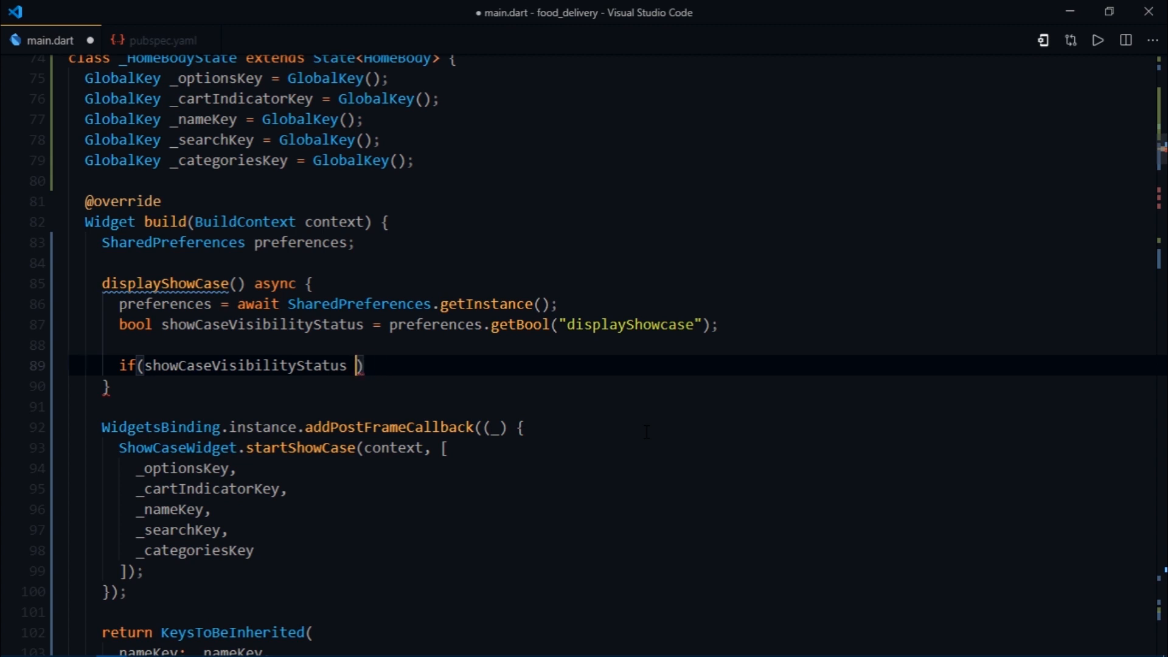
{"action": "type", "text": "== null"}
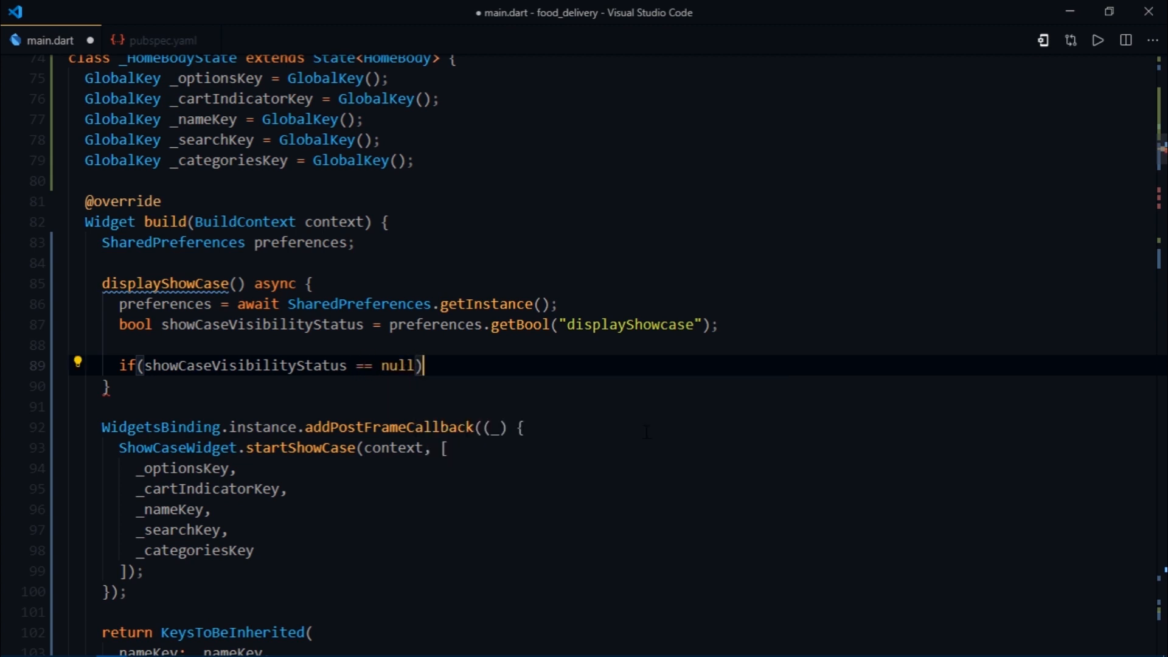
{"action": "type", "text": "return true;"}
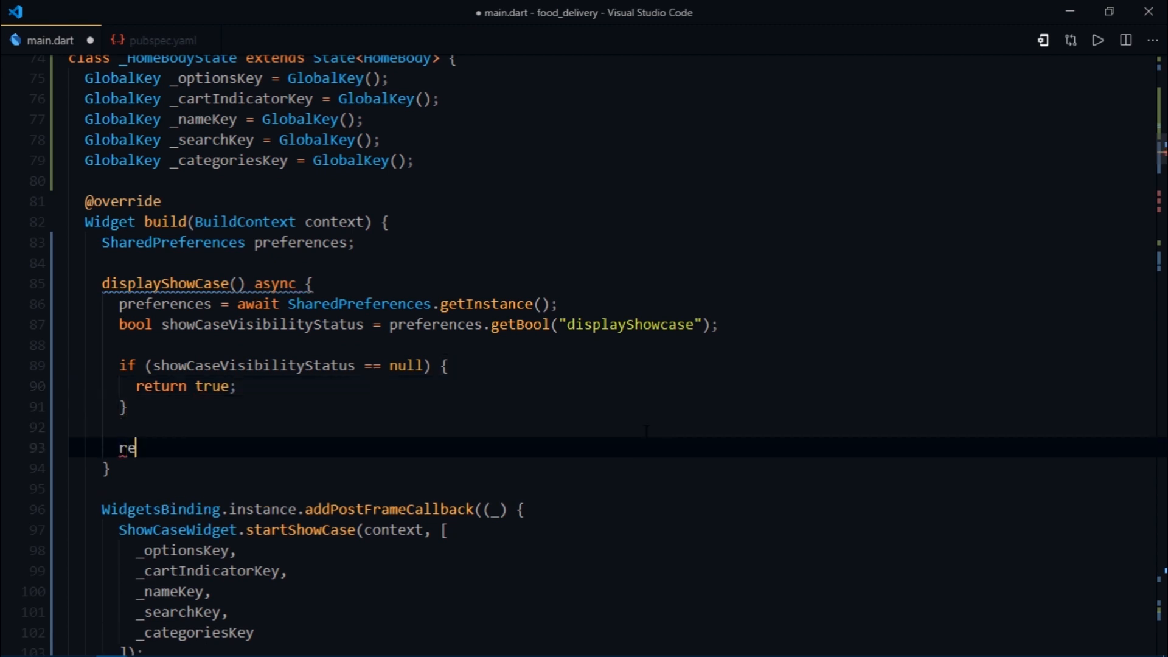
{"action": "type", "text": "turn false;"}
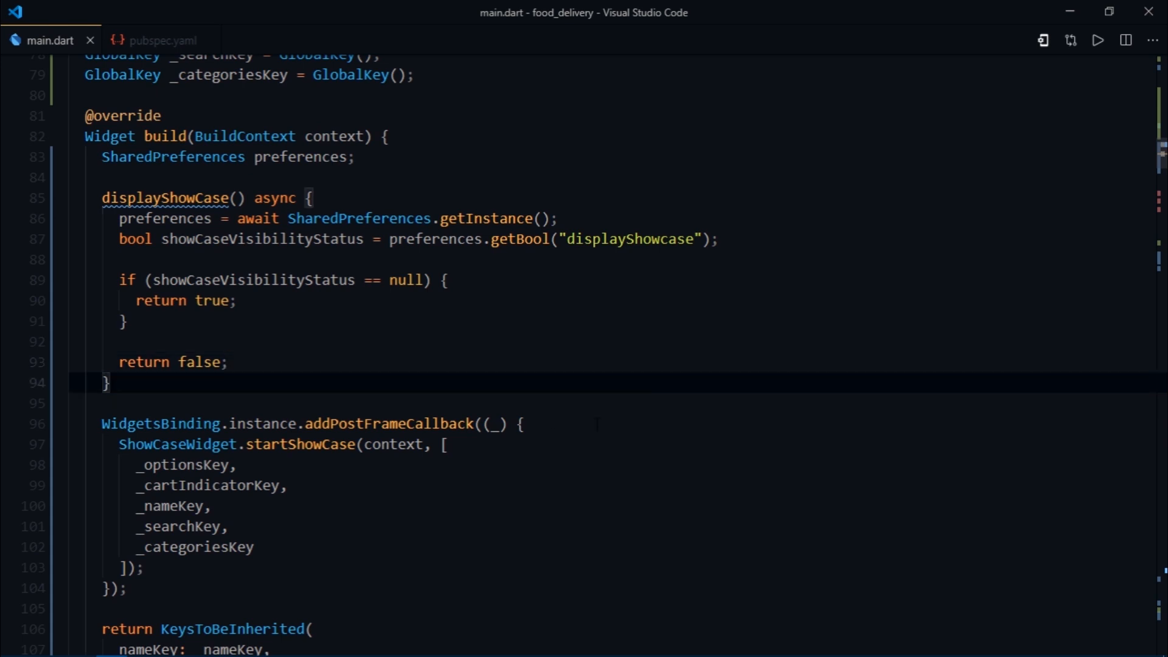
Step: Wrap ShowCaseWidget.startShowCase in displayShowCase().then((status) { if (status) ... })
{"action": "type", "text": "displayShowCase().then(onValue"}
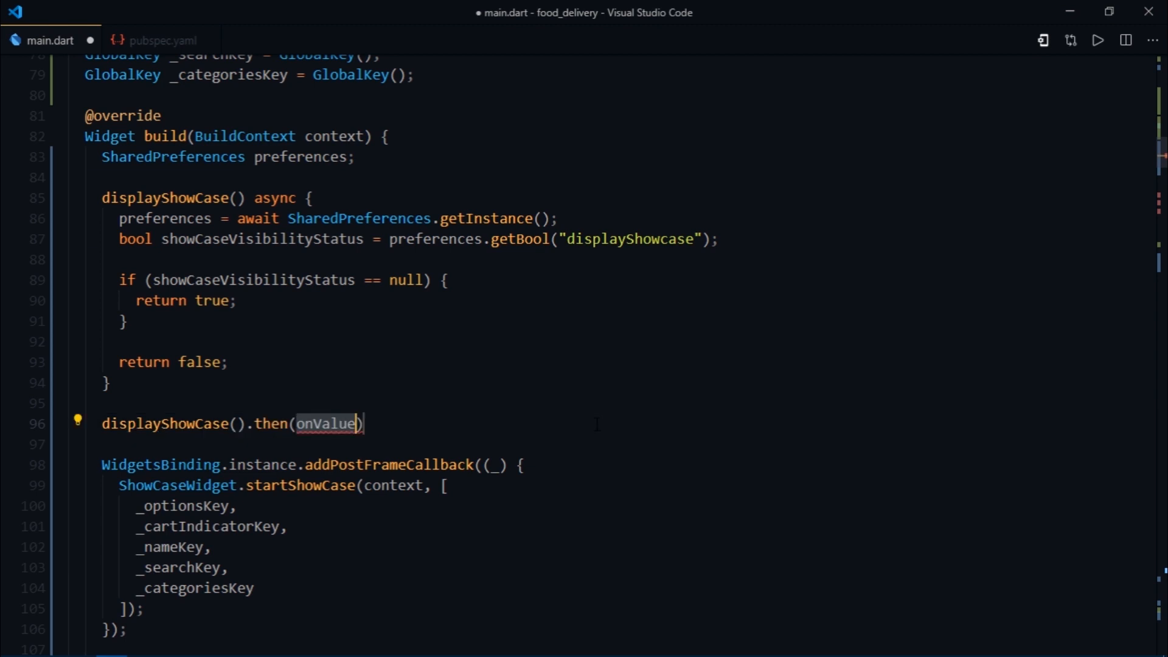
{"action": "type", "text": "(status)"}
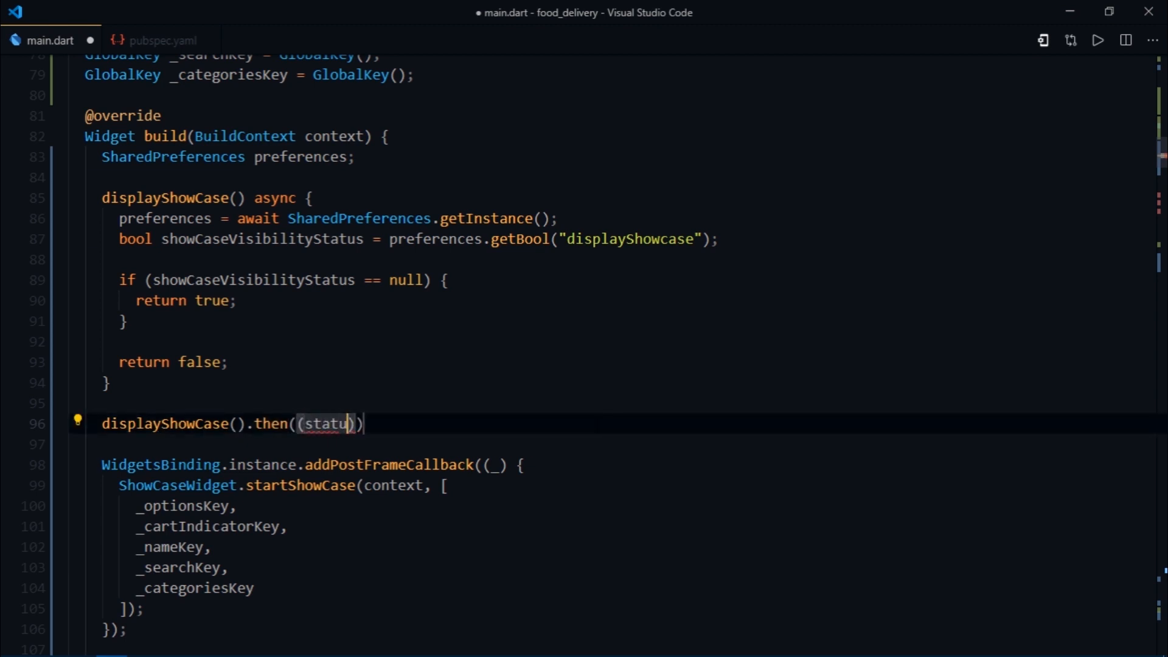
{"action": "type", "text": "{"}
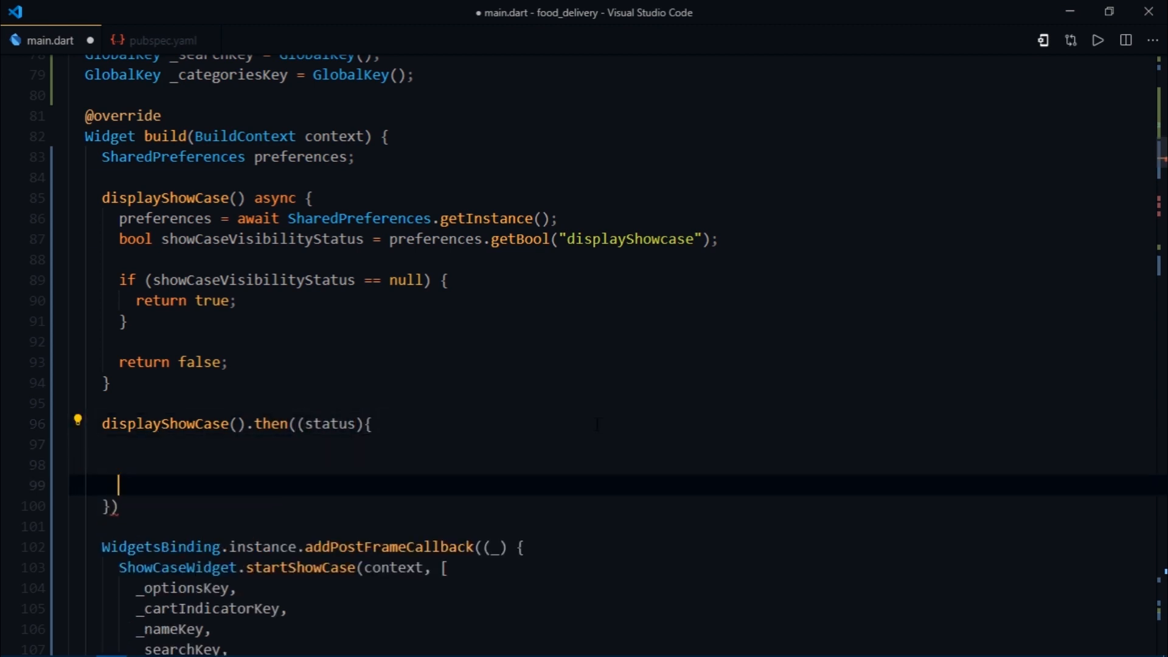
{"action": "type", "text": "if(s"}
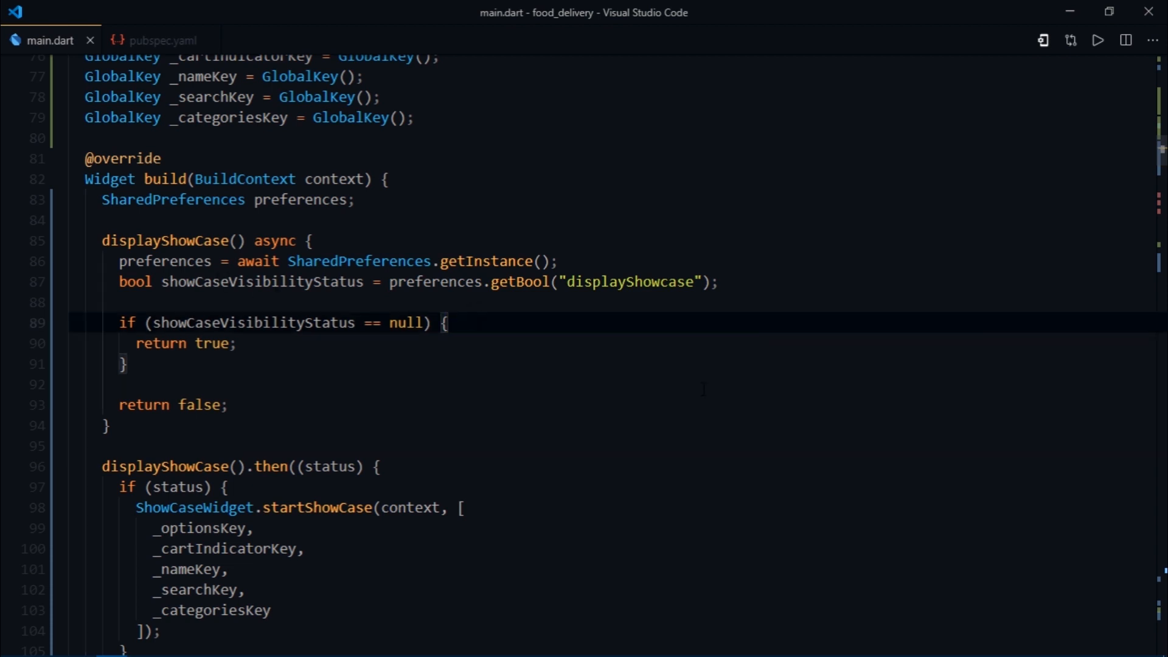
Step: Add preferences.setBool("displayShowcase", false); inside the null check and save main.dart
{"action": "type", "text": "preferences.se"}
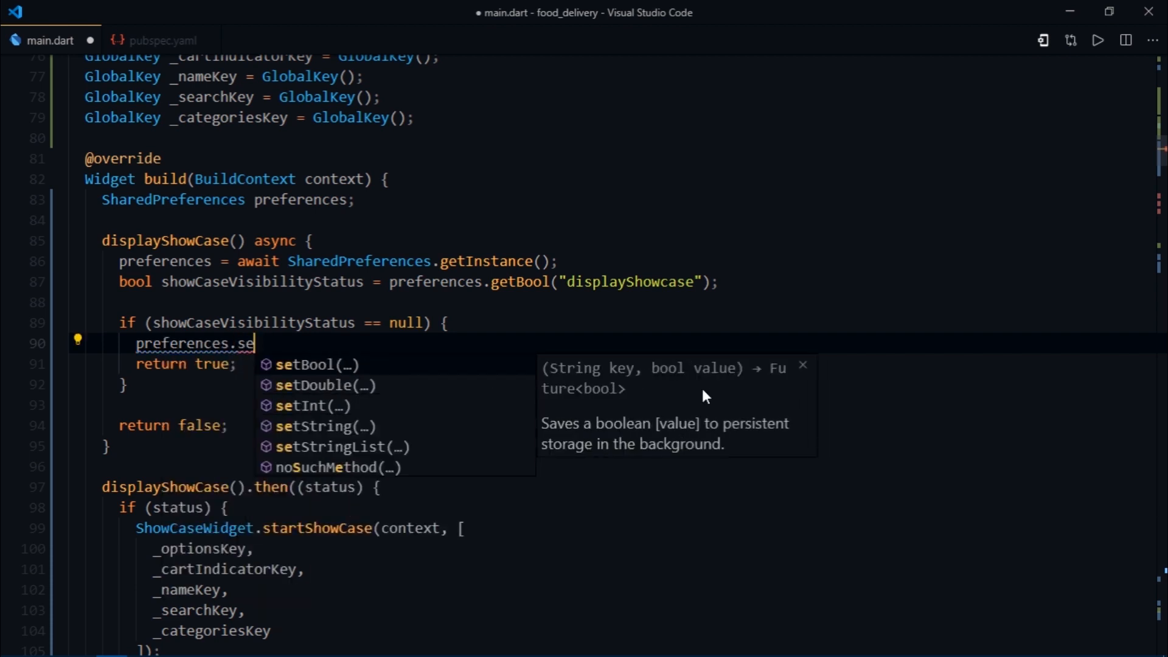
{"action": "type", "text": "t"}
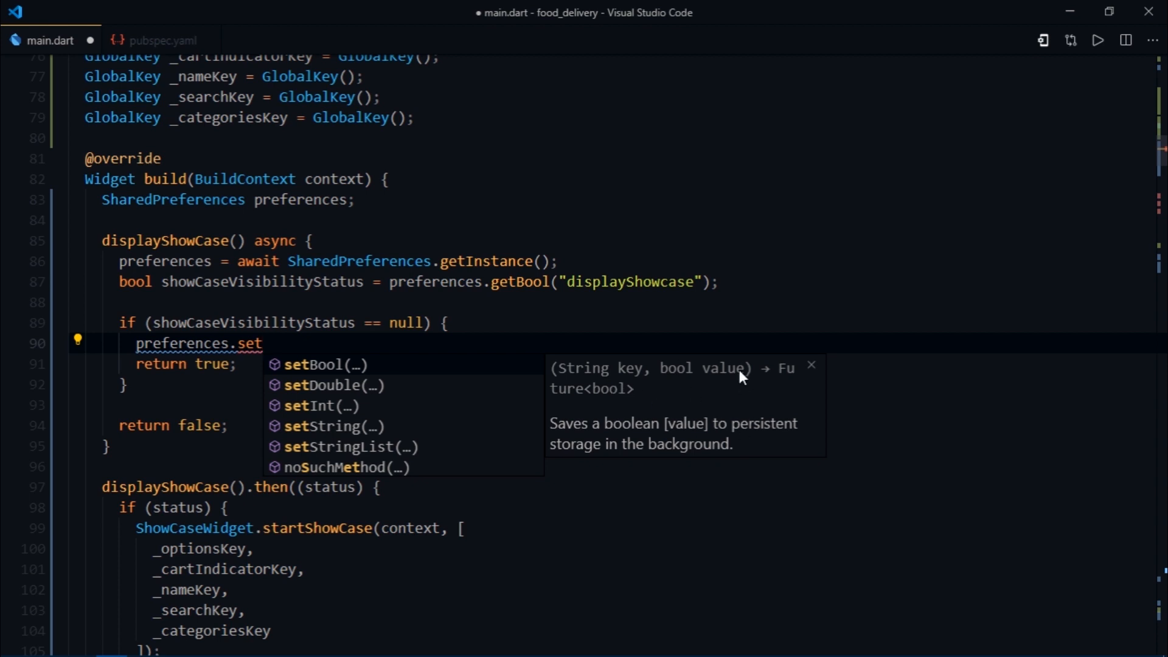
{"action": "left_click", "coordinate": [324, 364]}
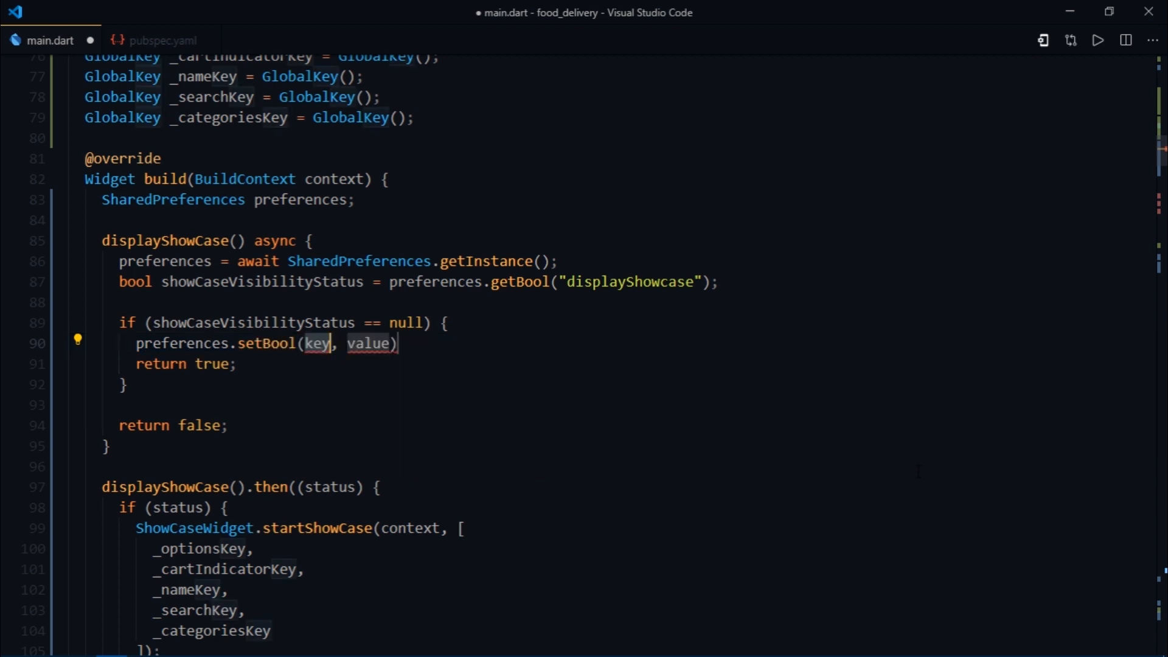
{"action": "type", "text": "\"displayShowcase\", f"}
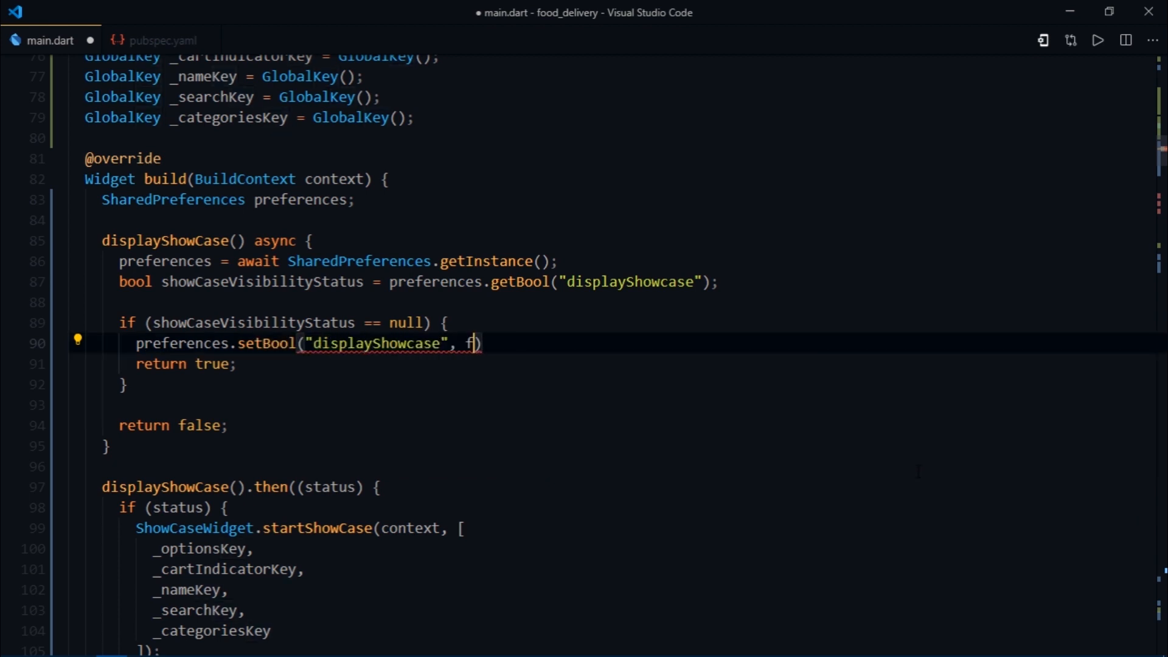
{"action": "type", "text": "alse);"}
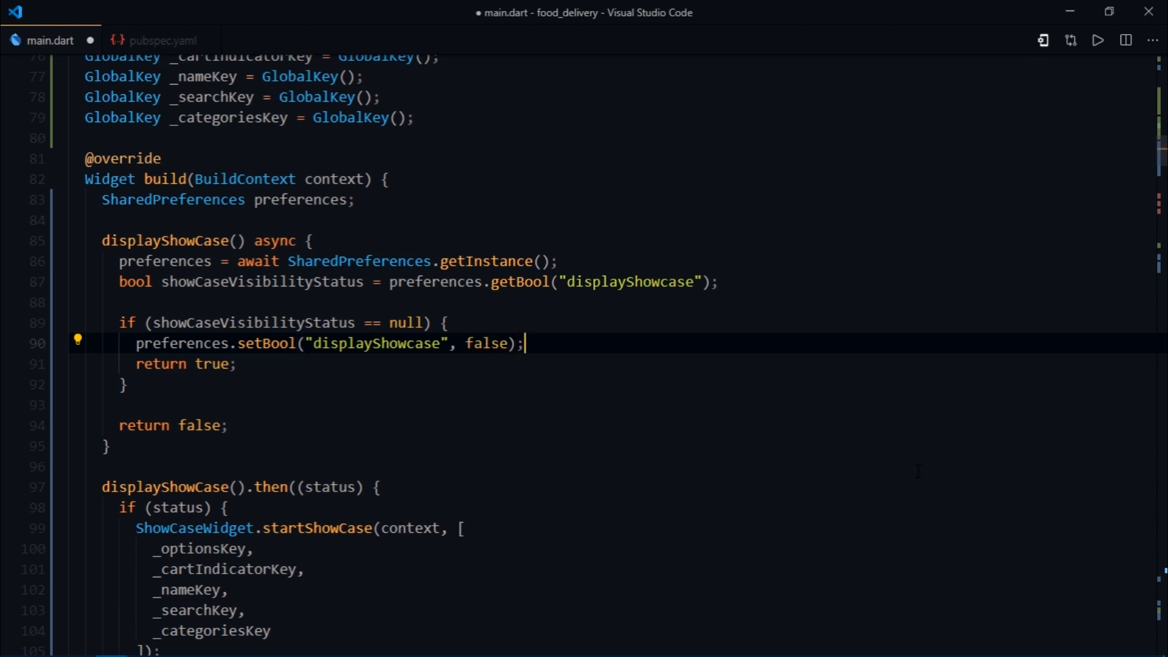
{"action": "key", "text": "ctrl+s"}
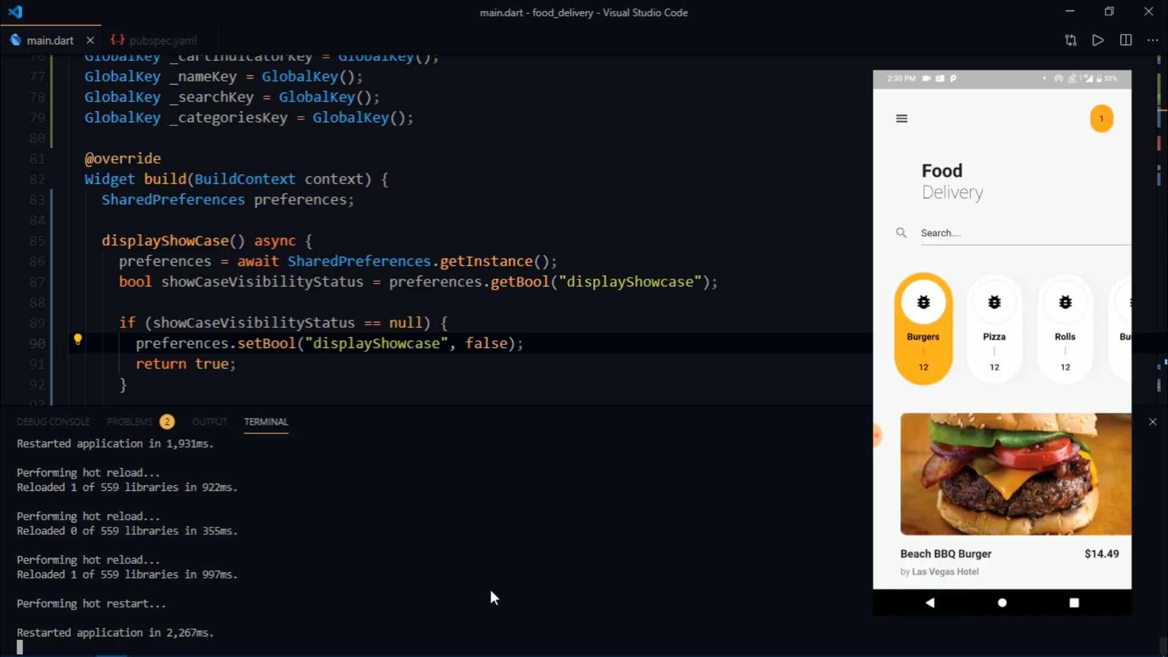
Step: Scroll the restarted app's burger list to confirm no showcase tooltips appear
{"action": "scroll", "scroll_direction": "down", "scroll_amount": 3}
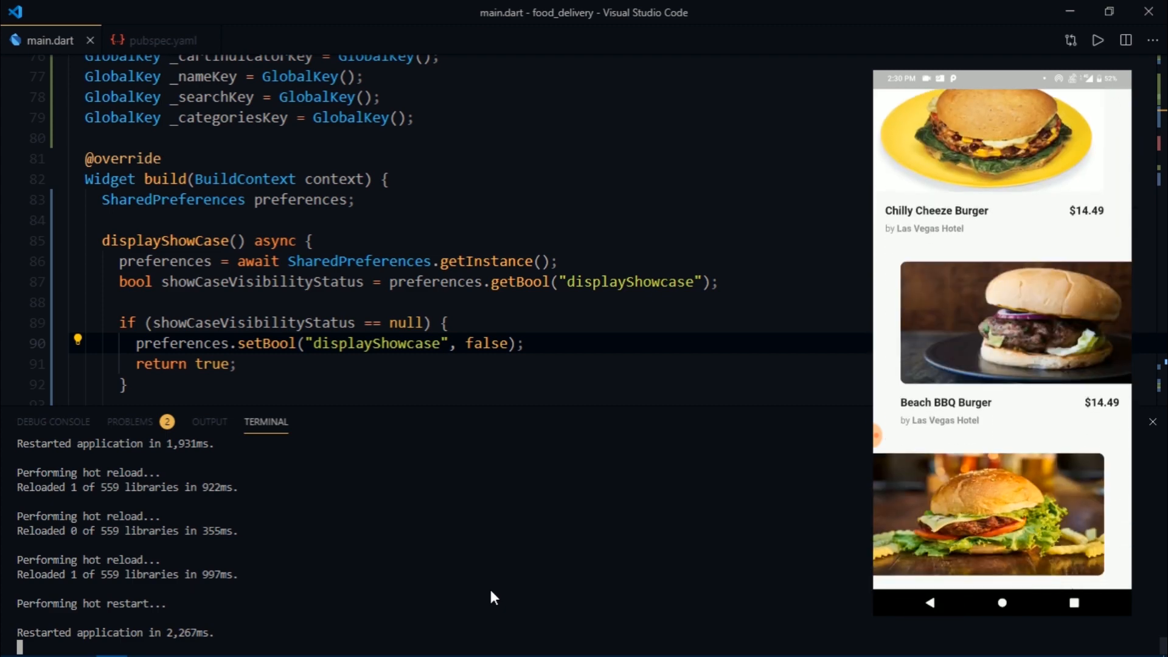